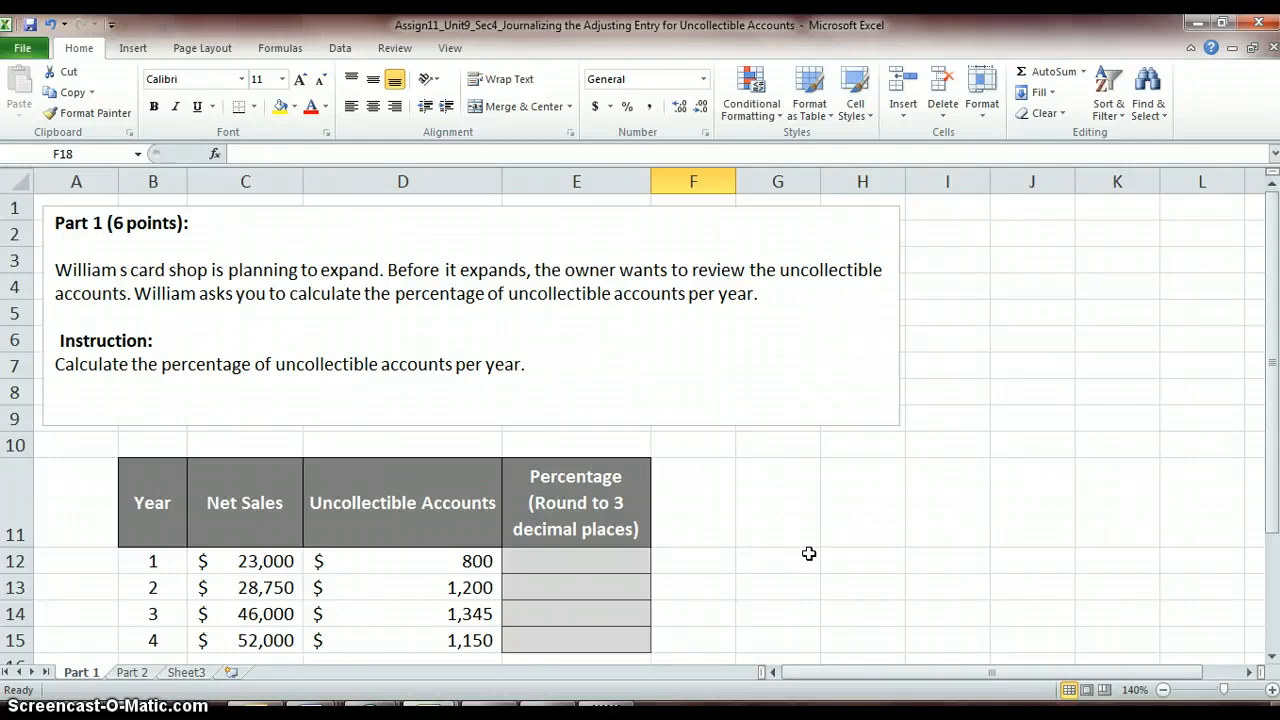
pyautogui.moveTo(803, 551)
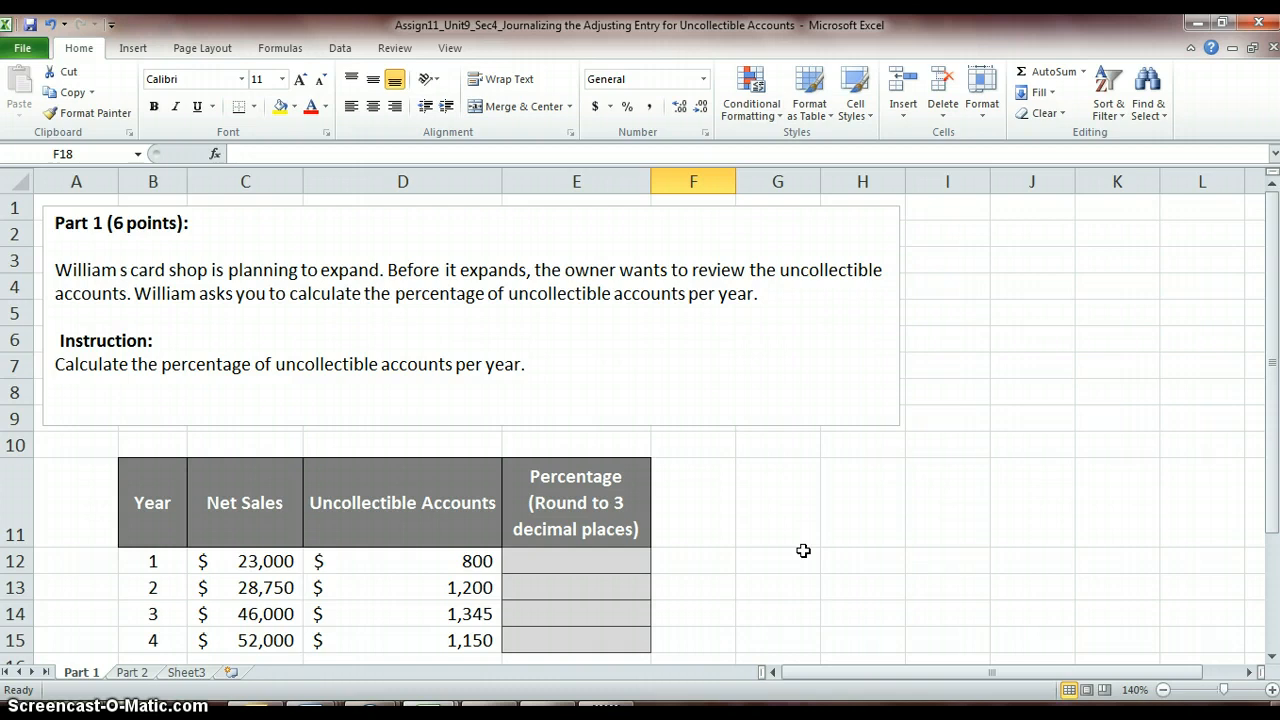
pyautogui.moveTo(738, 680)
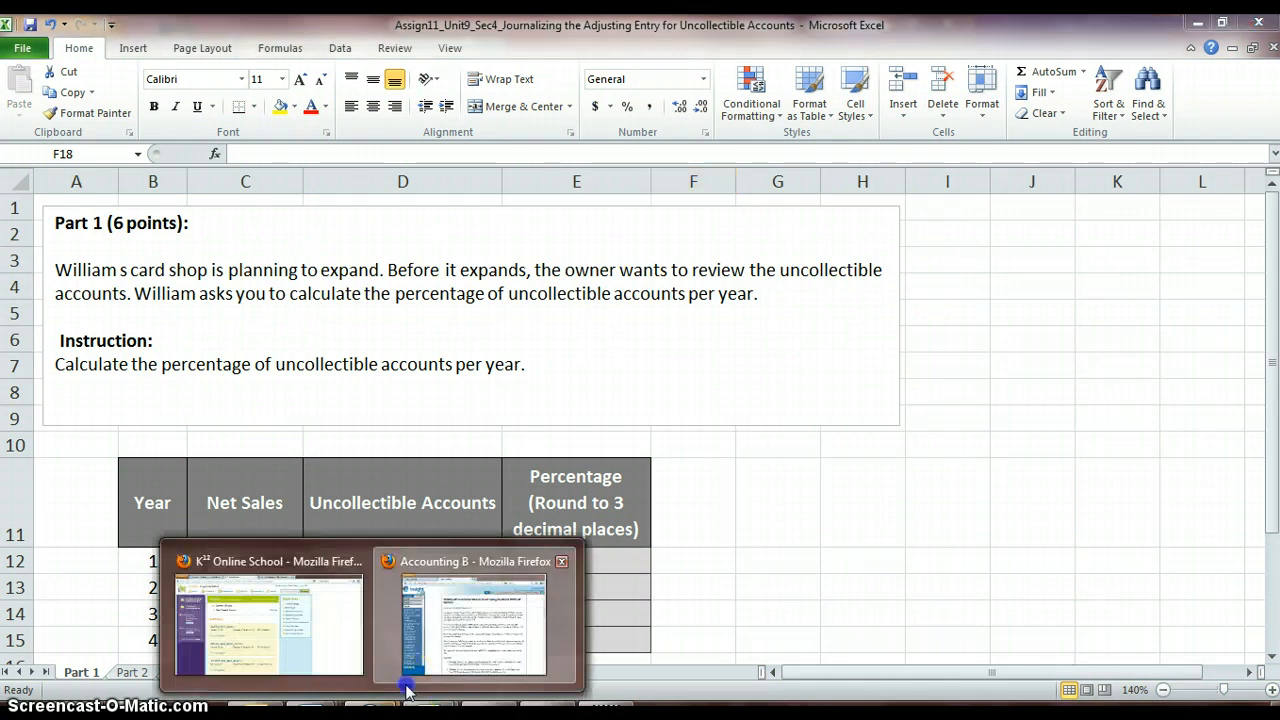
# Bring up the Accounting B lesson and scroll through the $530 write-off T-accounts to the journal entry.
pyautogui.click(470, 620)
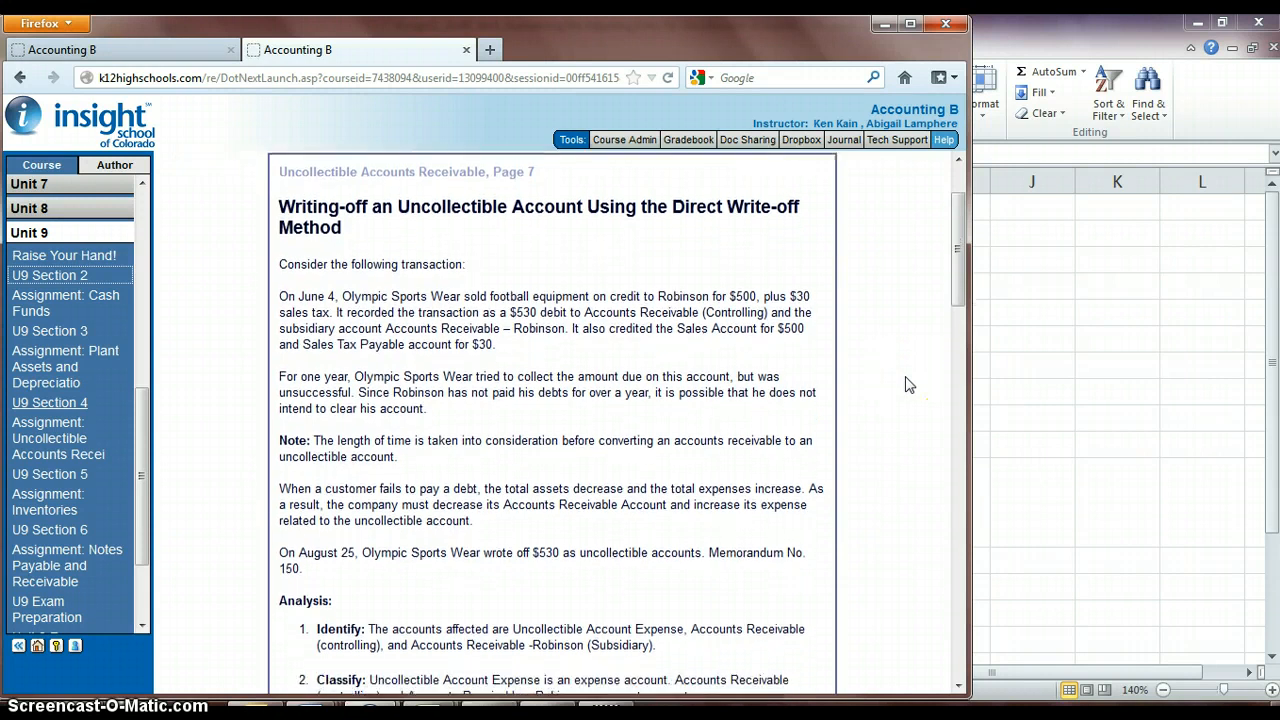
pyautogui.scroll(-3)
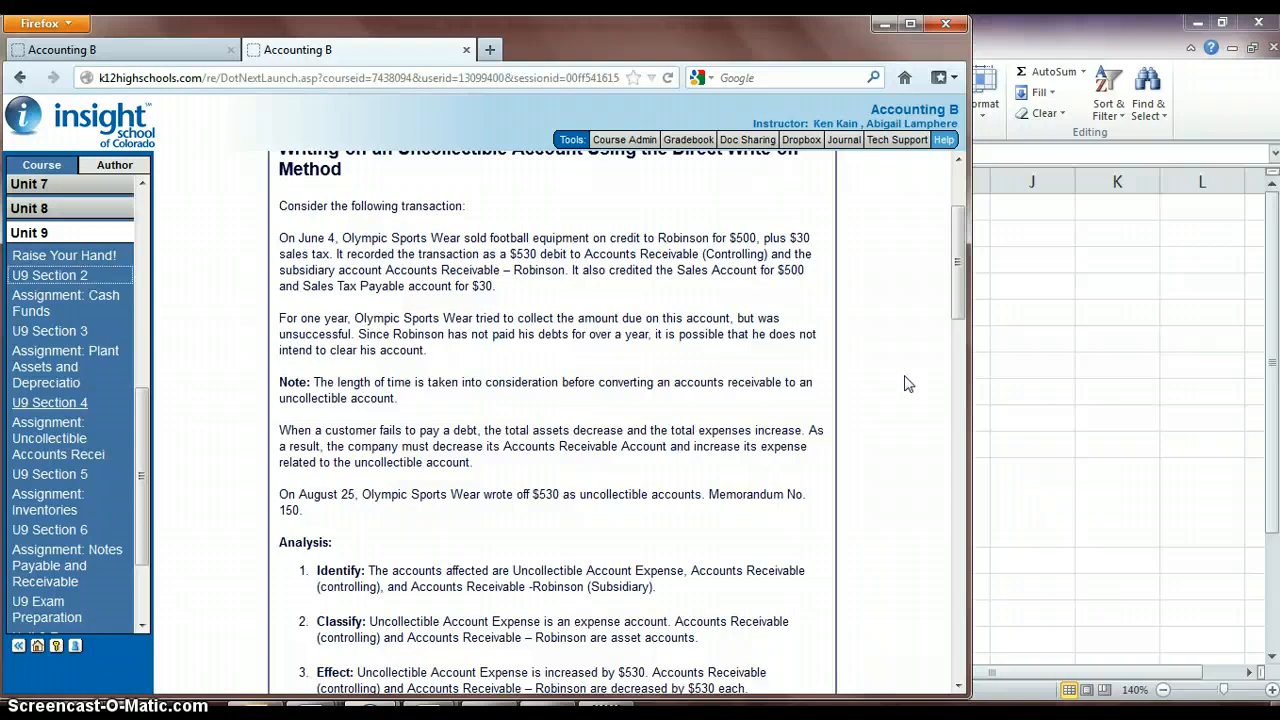
pyautogui.scroll(-3)
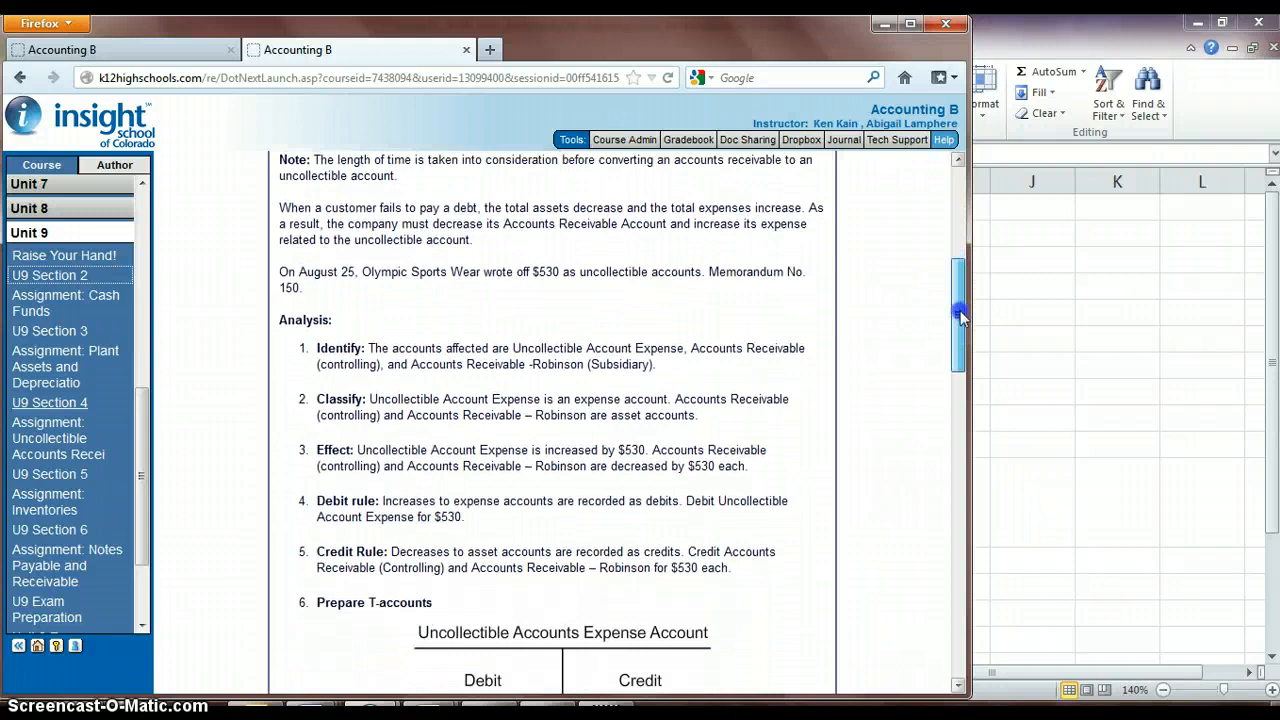
pyautogui.scroll(-3)
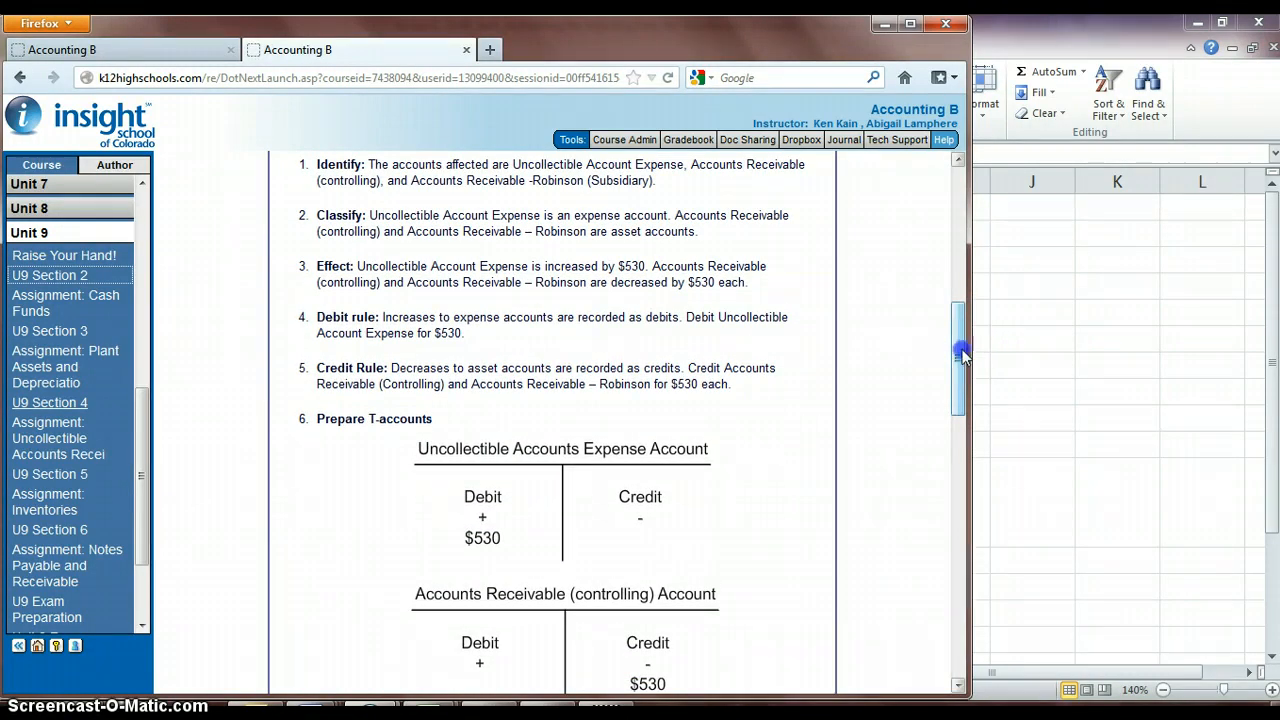
pyautogui.scroll(-3)
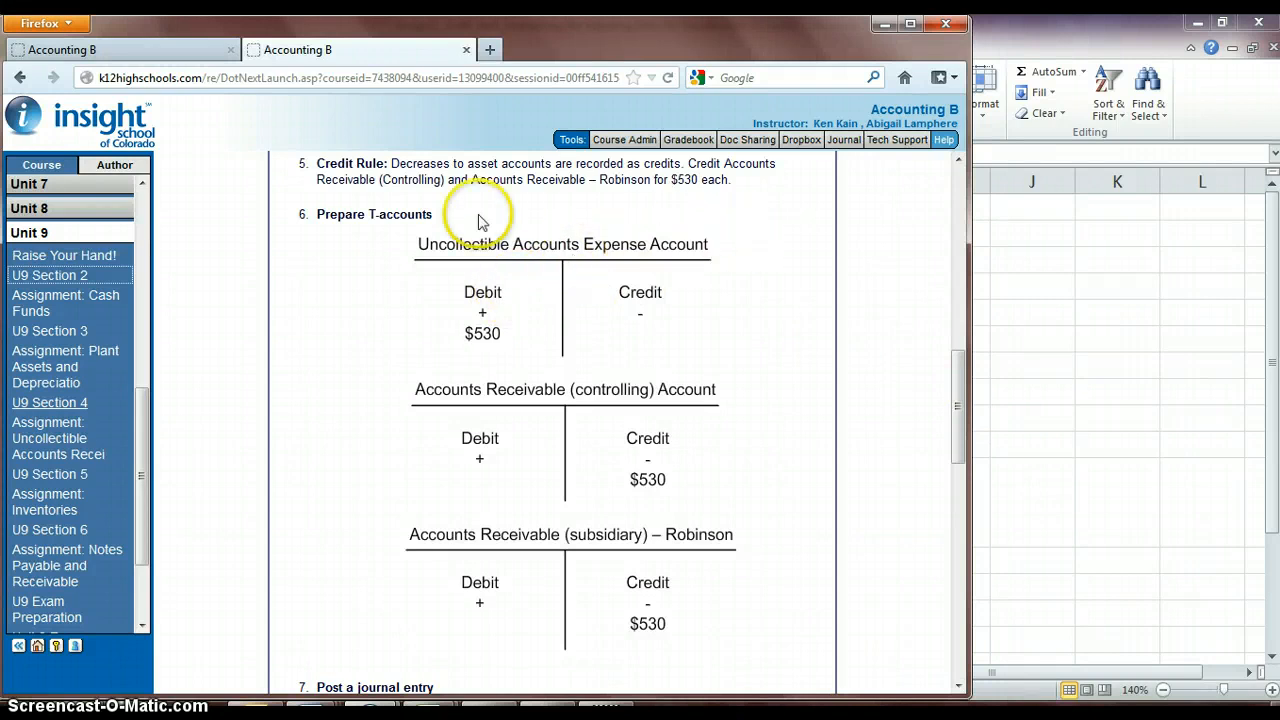
pyautogui.moveTo(720, 250)
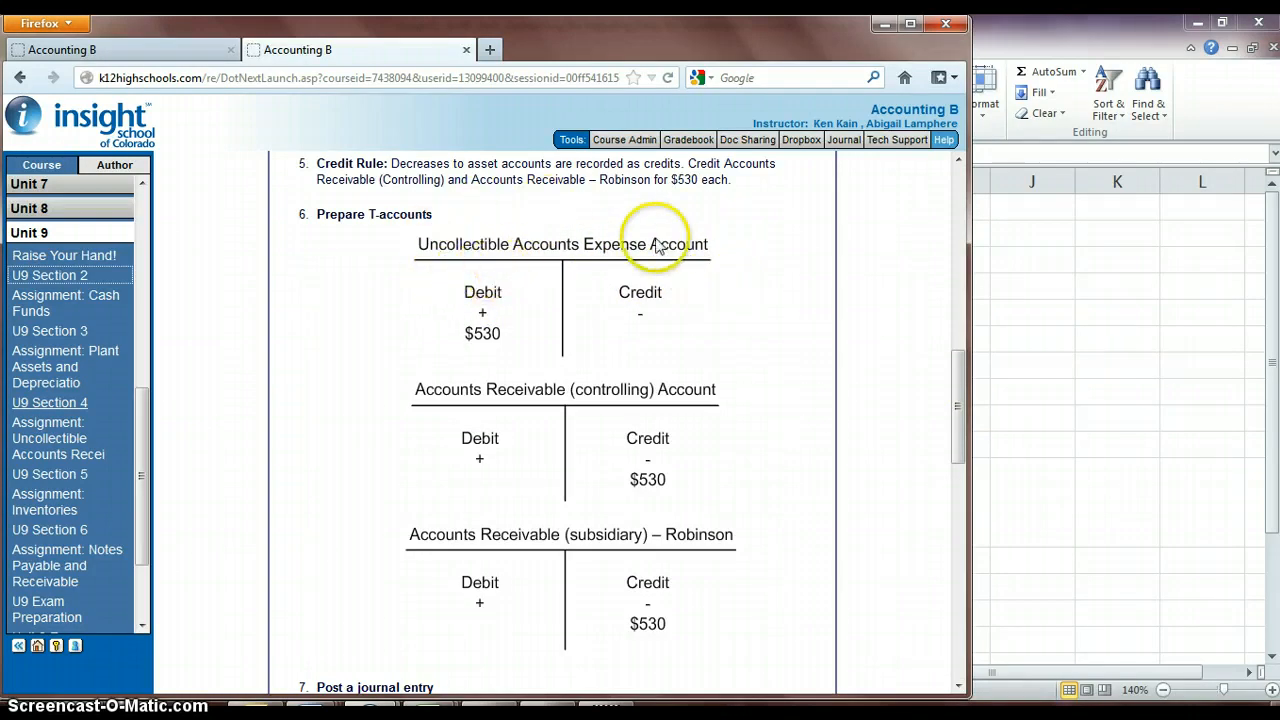
pyautogui.moveTo(603, 260)
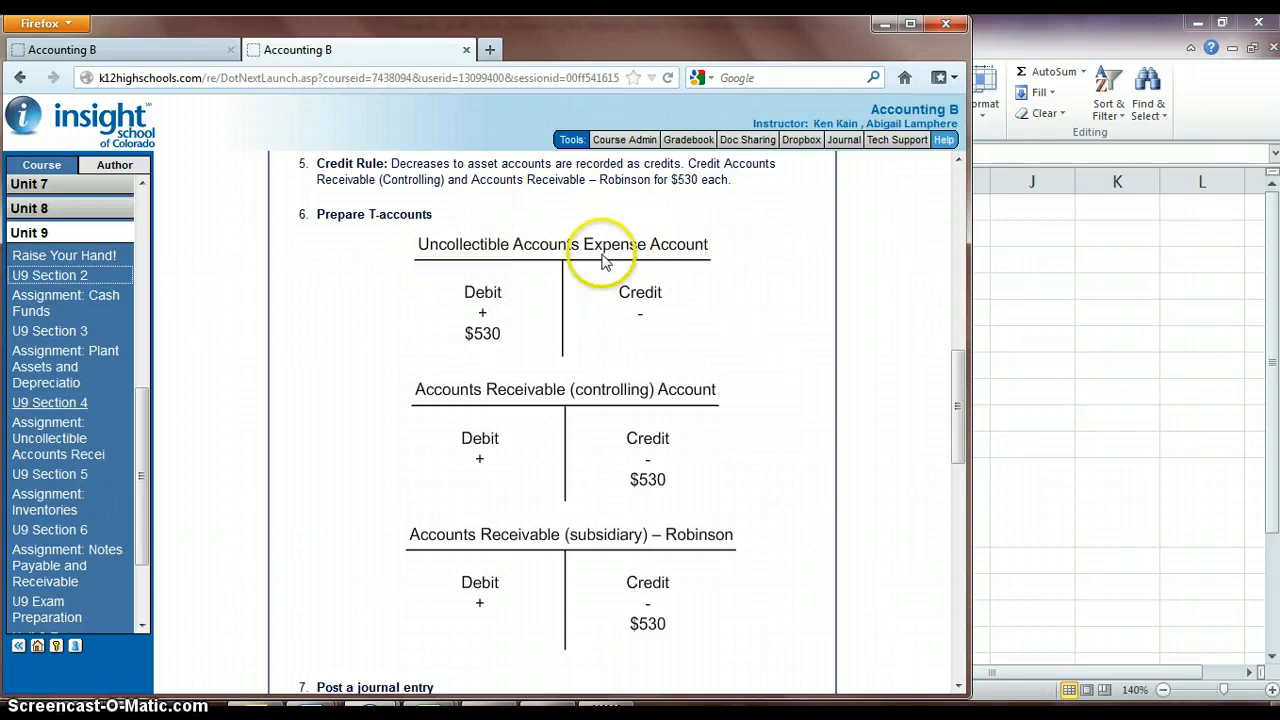
pyautogui.moveTo(645, 320)
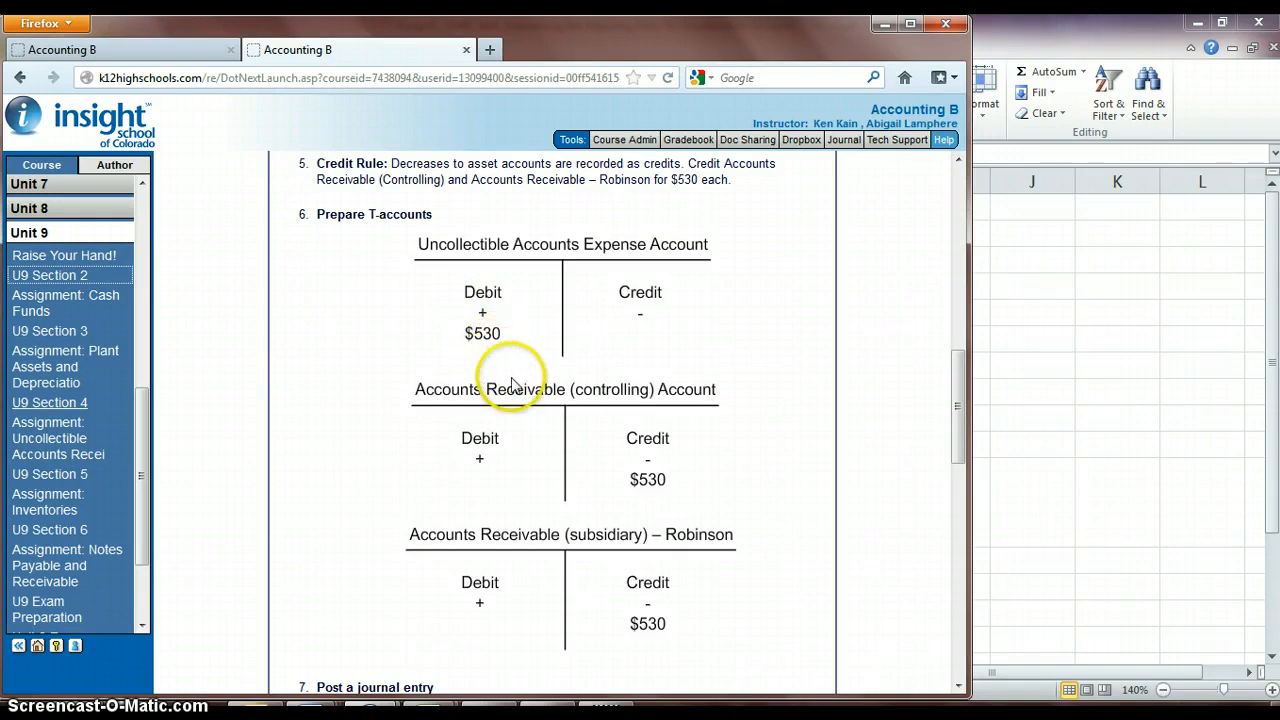
pyautogui.scroll(-3)
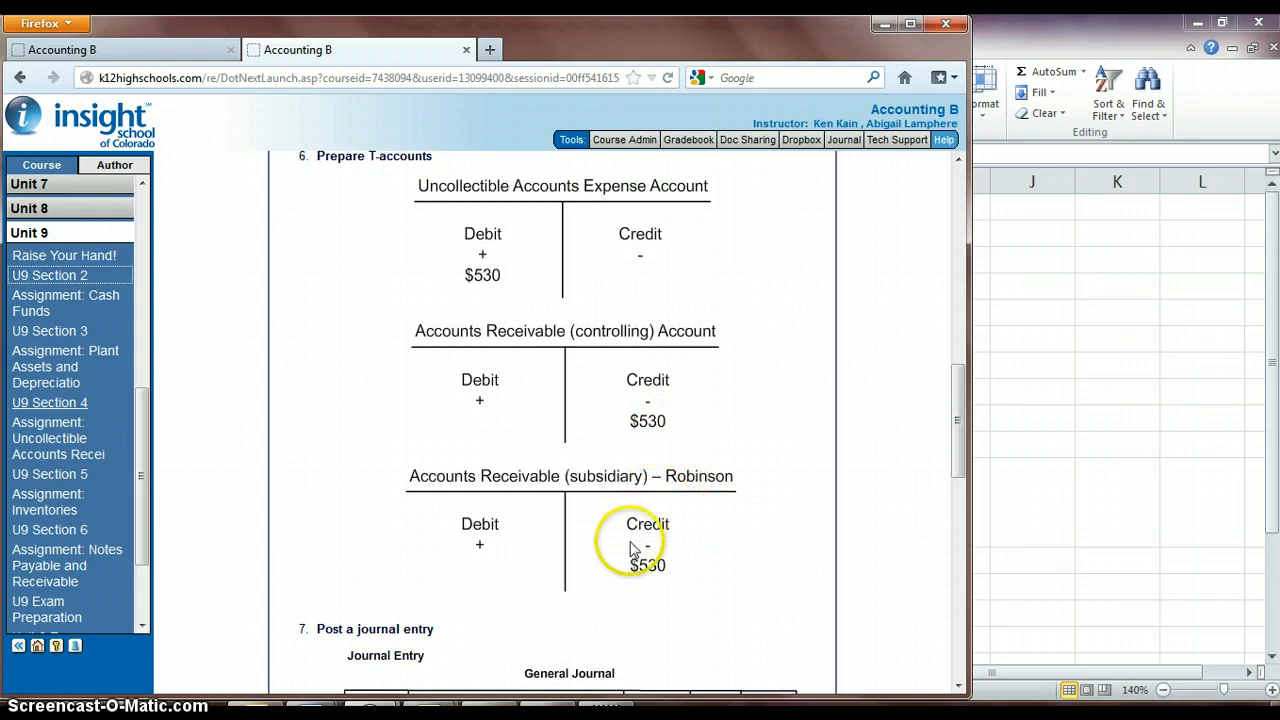
pyautogui.moveTo(687, 565)
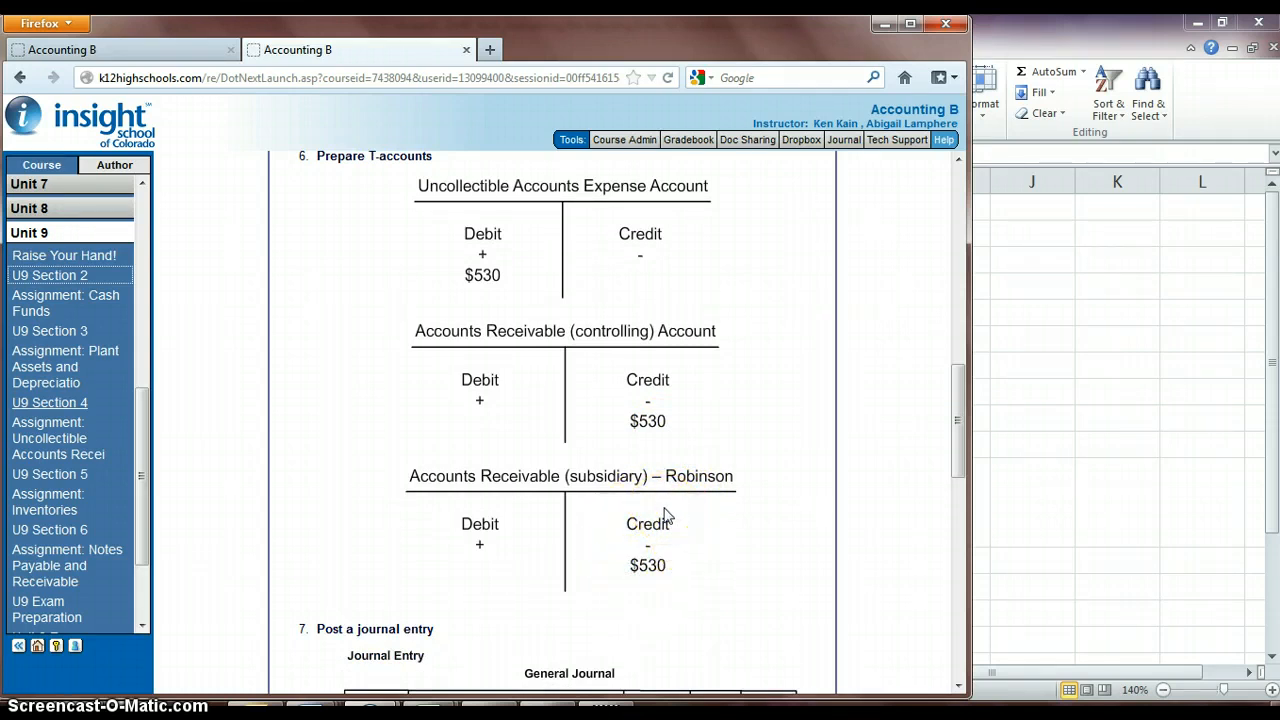
pyautogui.moveTo(688, 435)
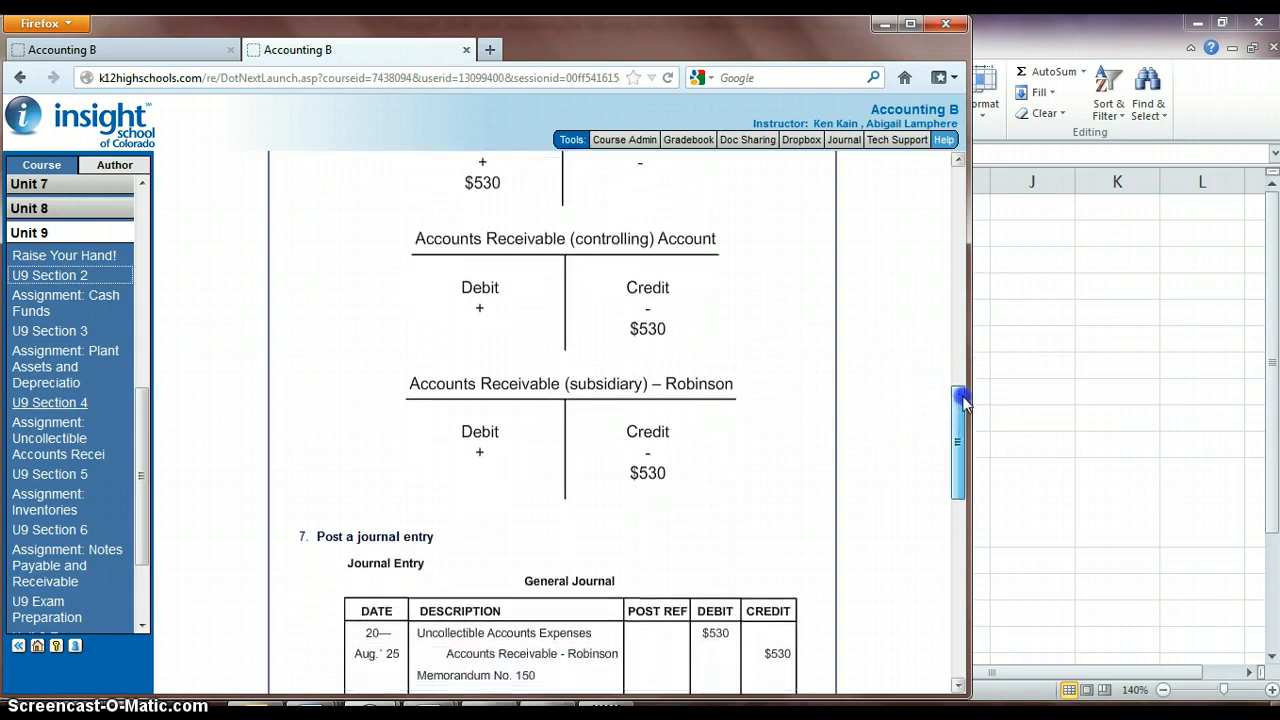
pyautogui.scroll(-3)
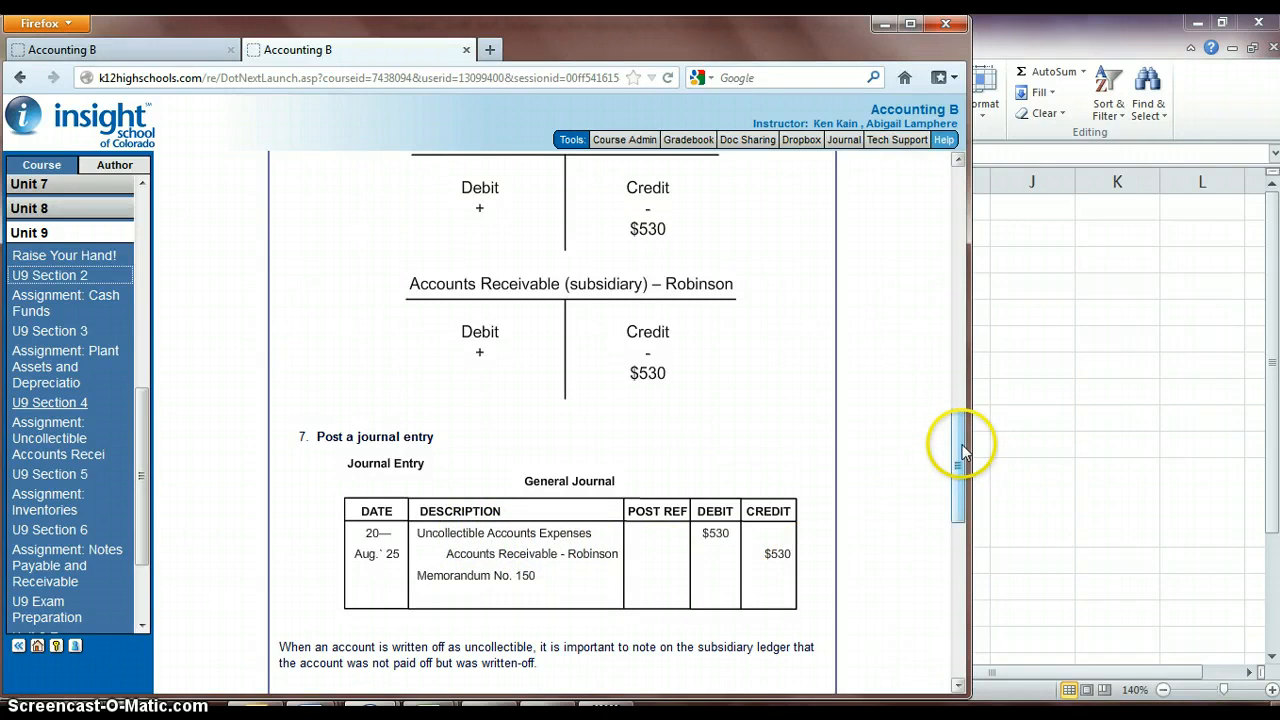
pyautogui.scroll(-3)
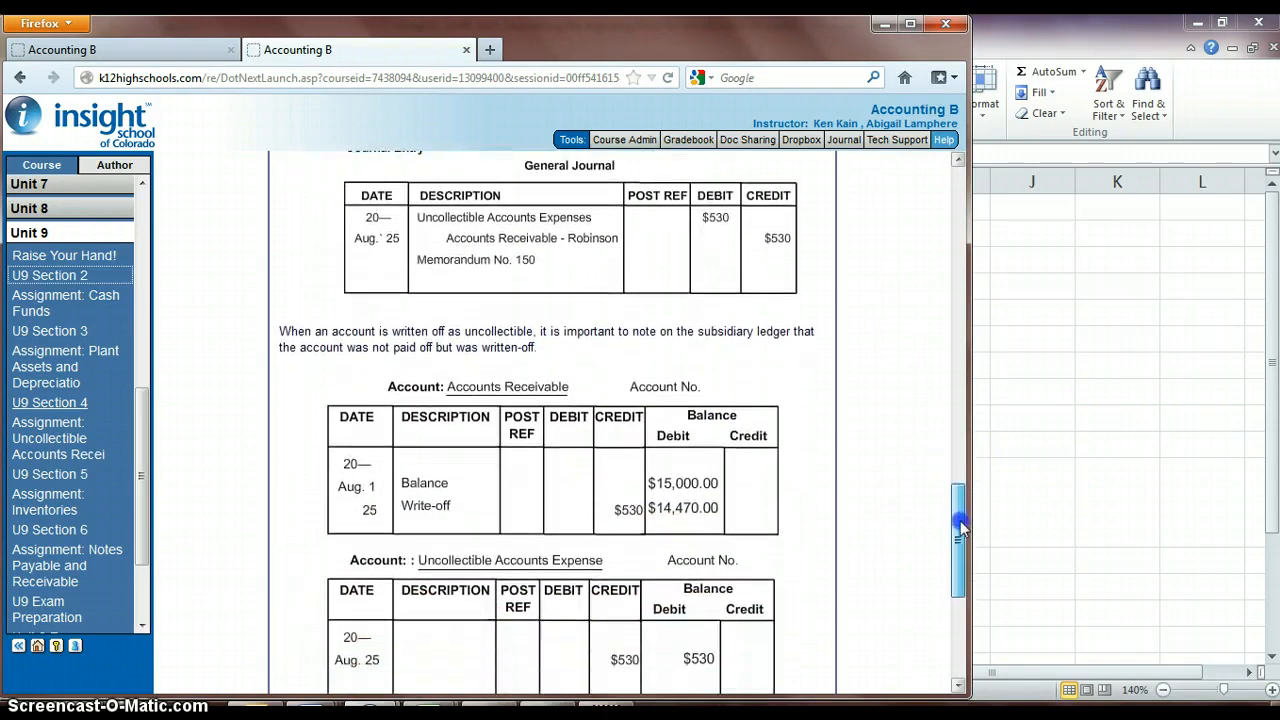
pyautogui.scroll(-3)
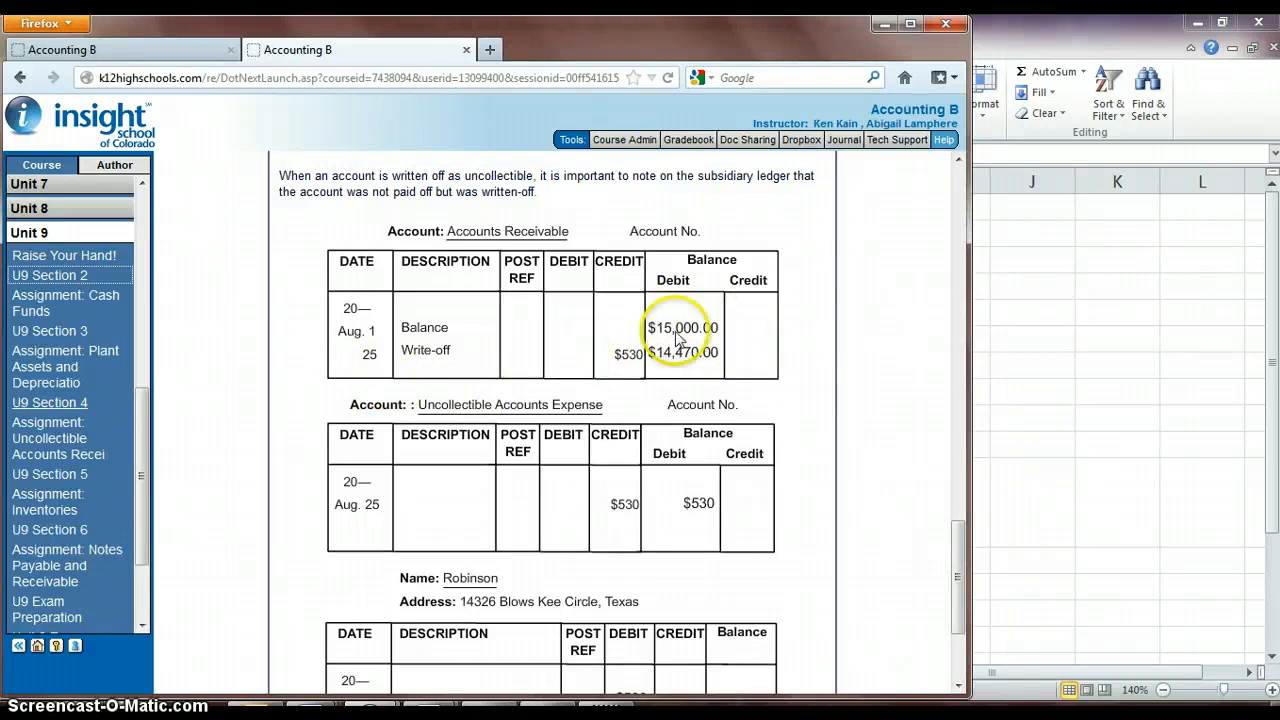
pyautogui.moveTo(463, 373)
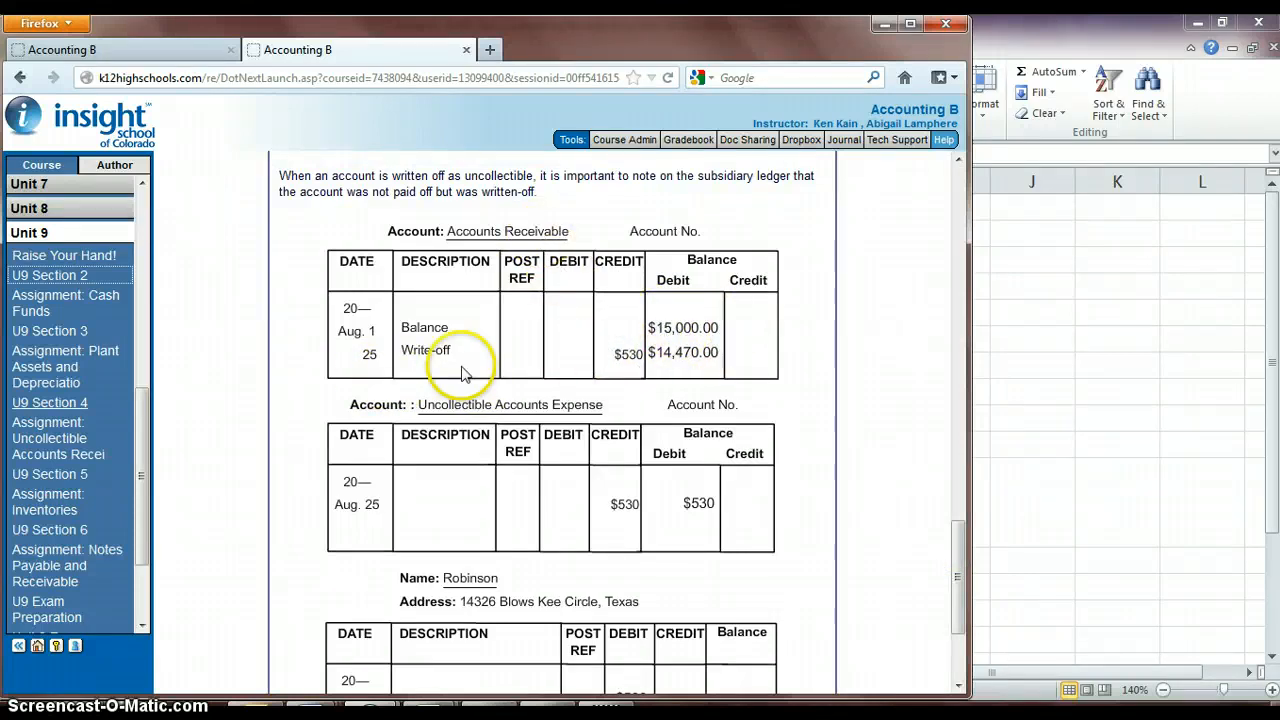
pyautogui.moveTo(828, 492)
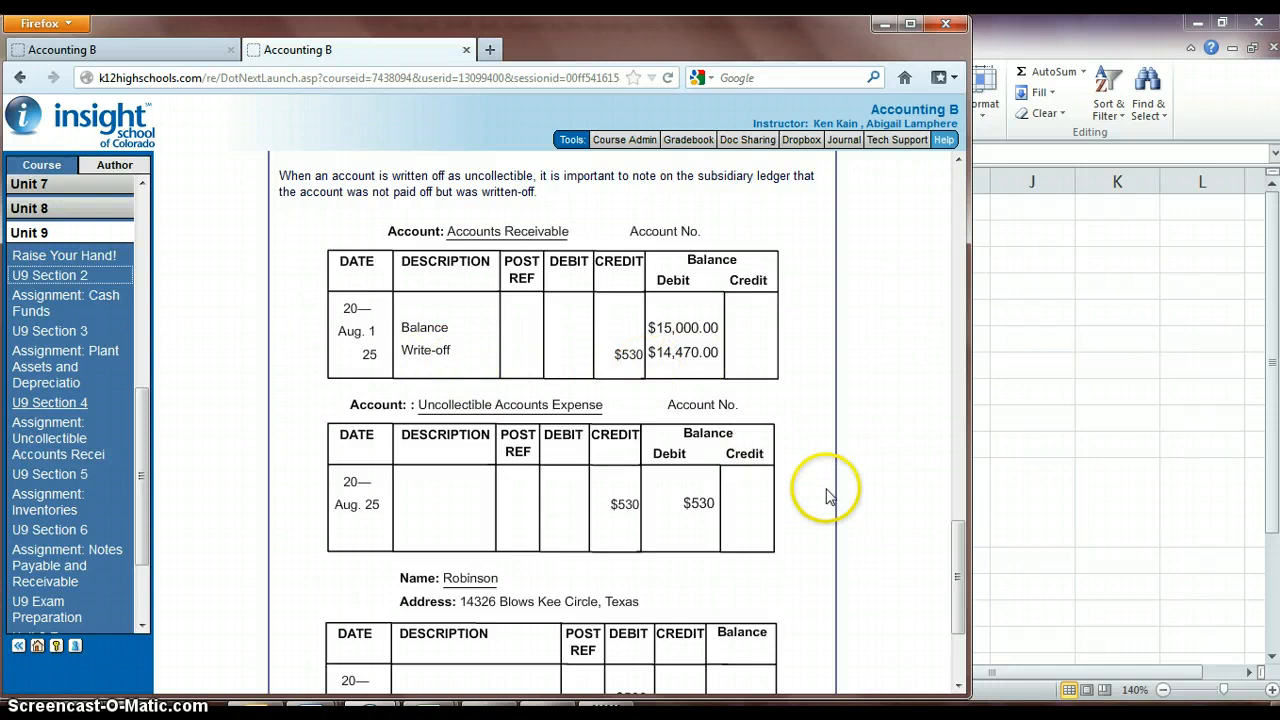
pyautogui.scroll(-3)
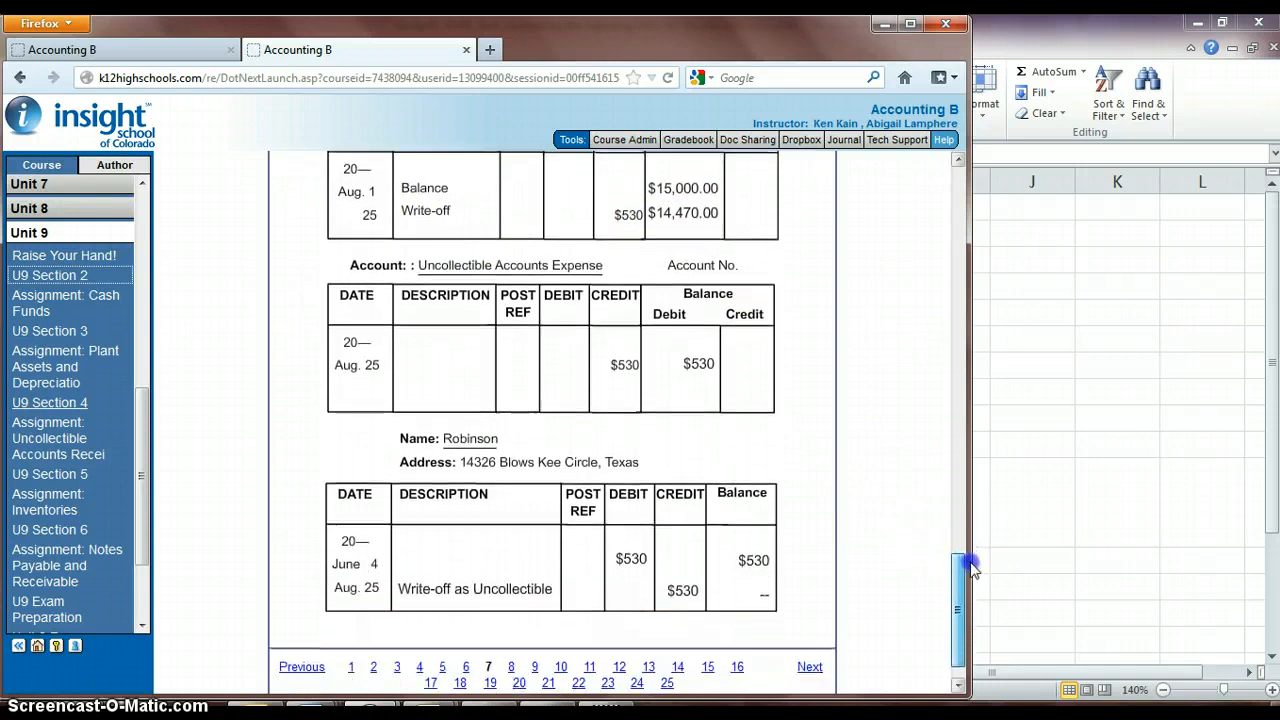
pyautogui.scroll(-3)
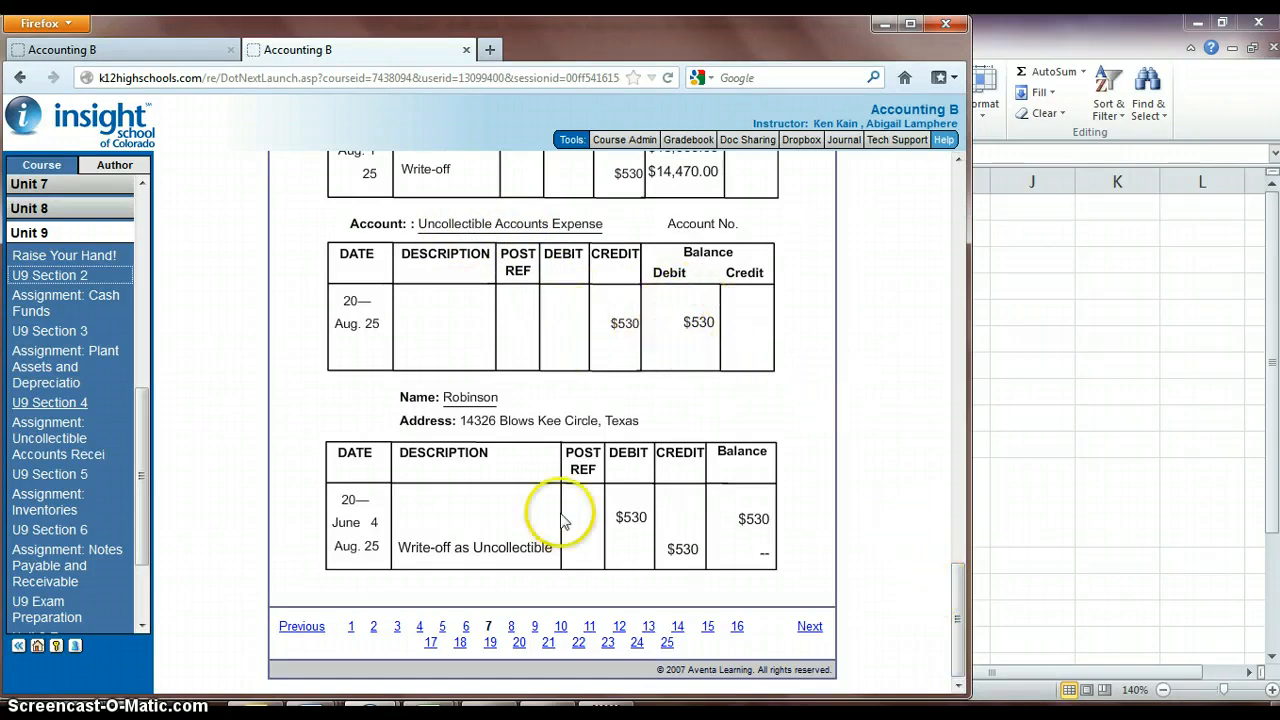
pyautogui.moveTo(435, 450)
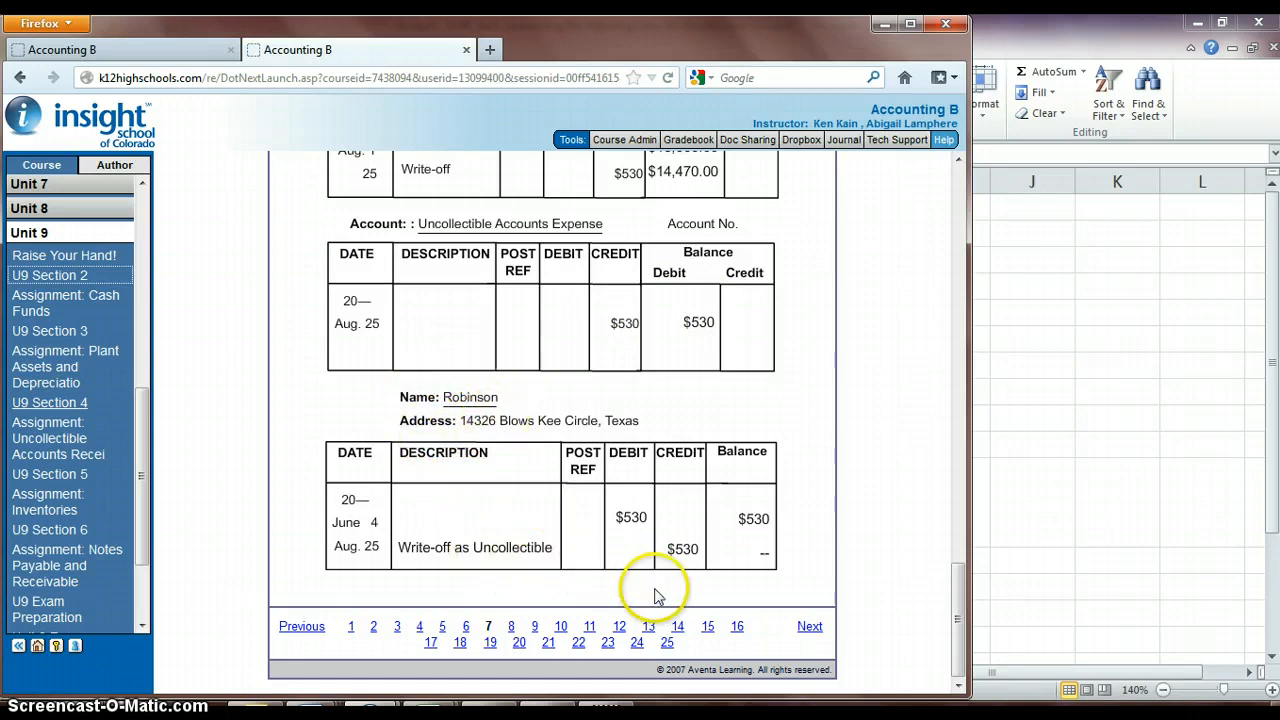
pyautogui.moveTo(723, 575)
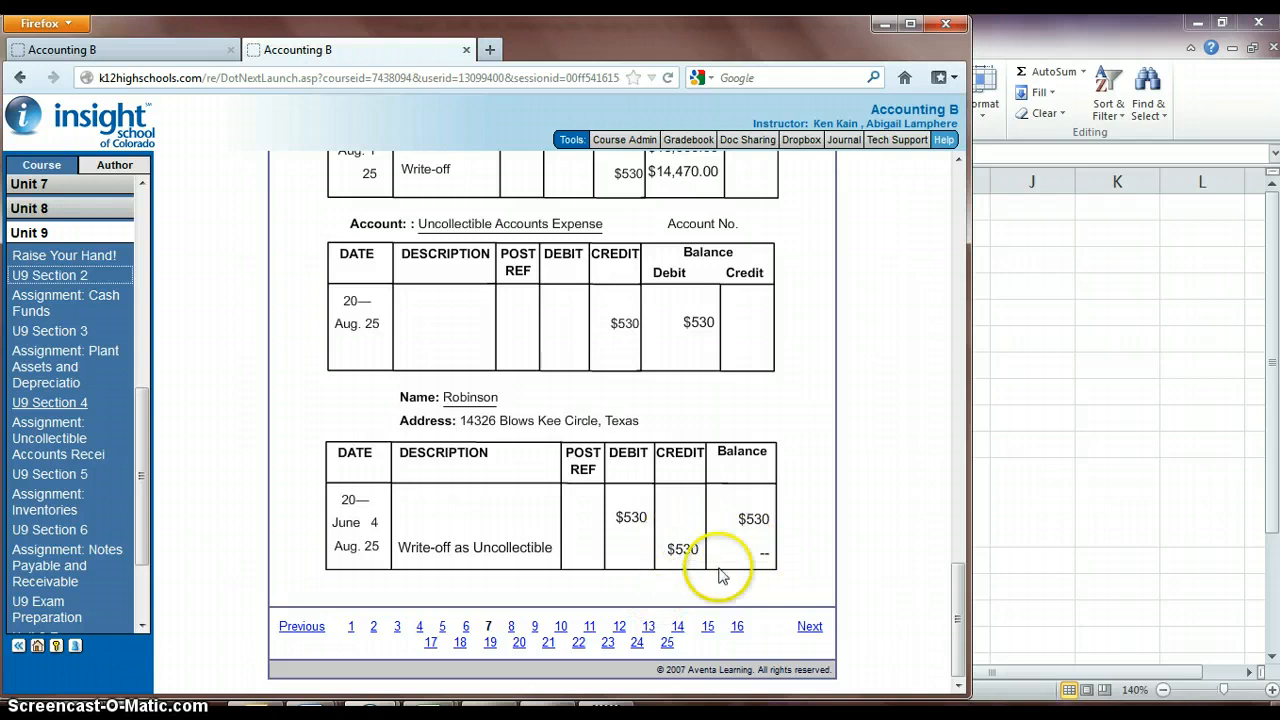
pyautogui.moveTo(955, 578)
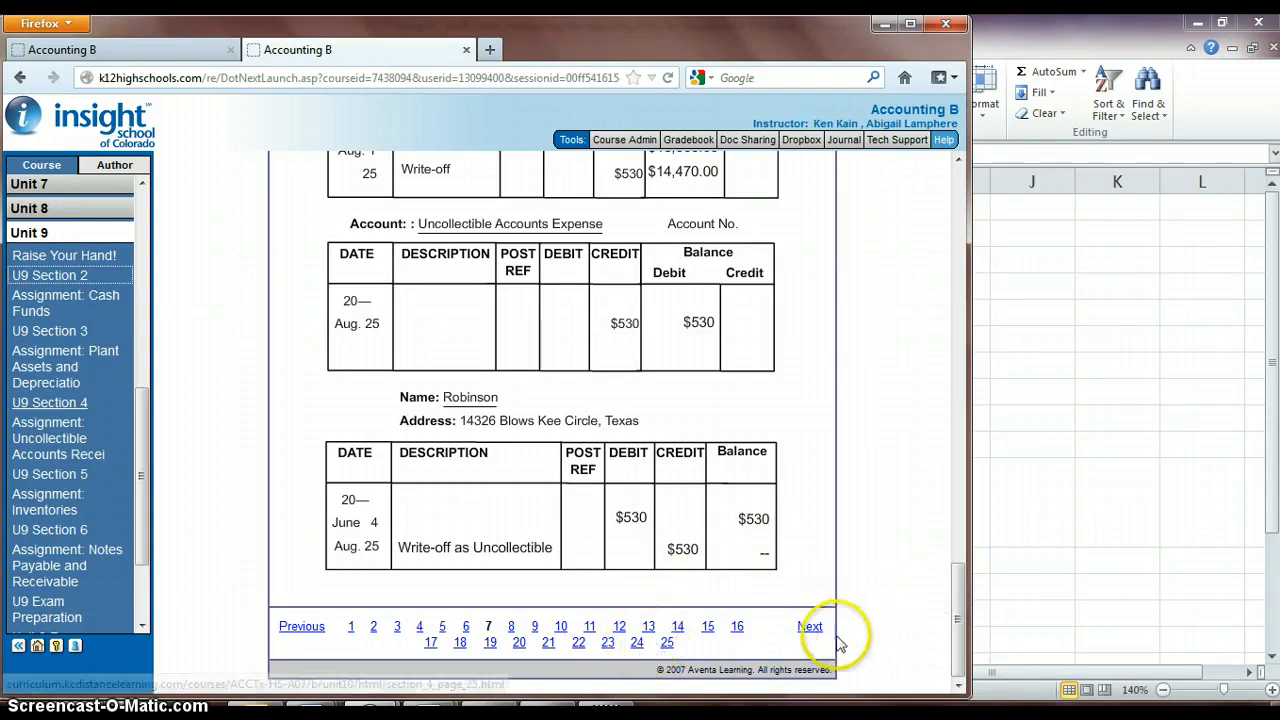
pyautogui.click(810, 626)
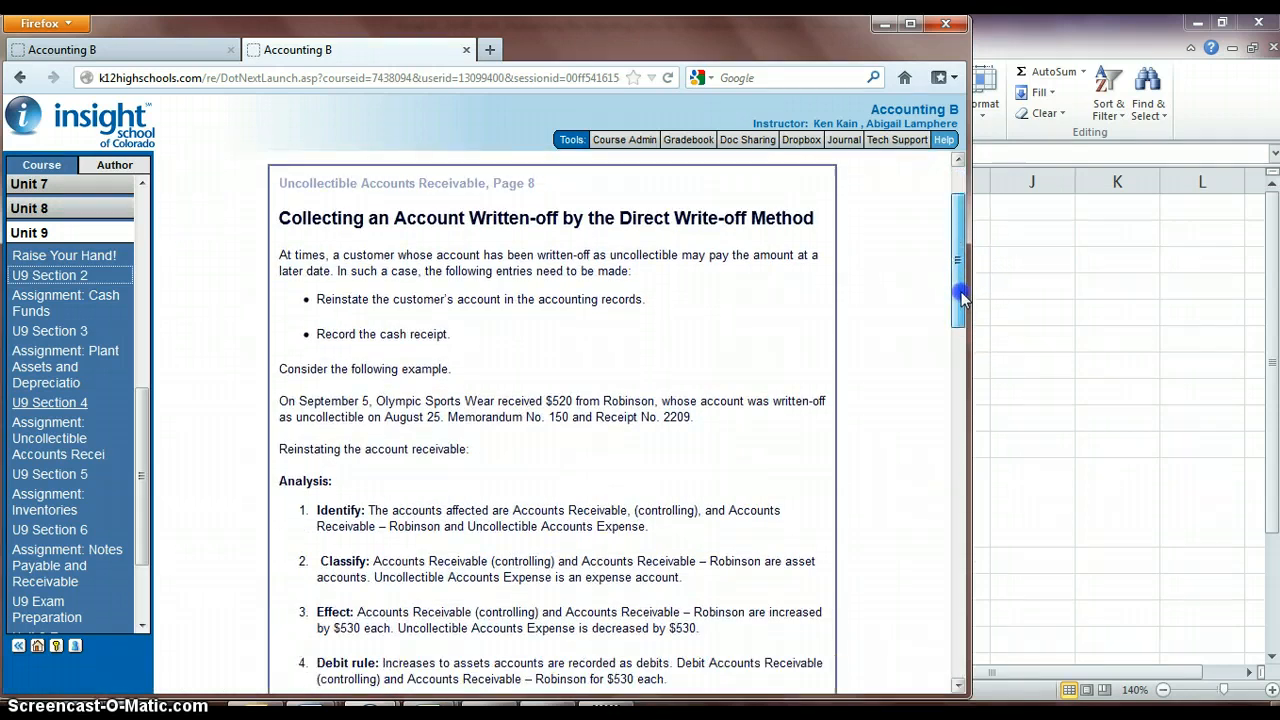
pyautogui.scroll(-3)
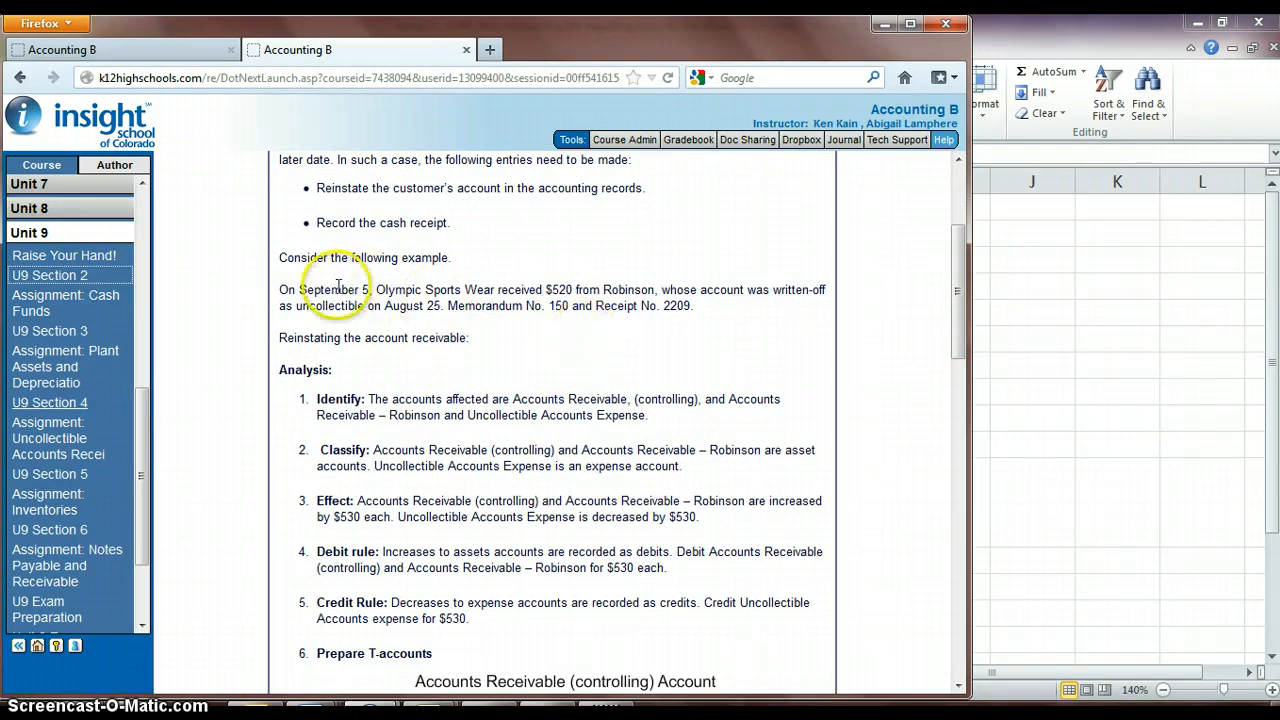
pyautogui.moveTo(279, 289); pyautogui.dragTo(433, 289)
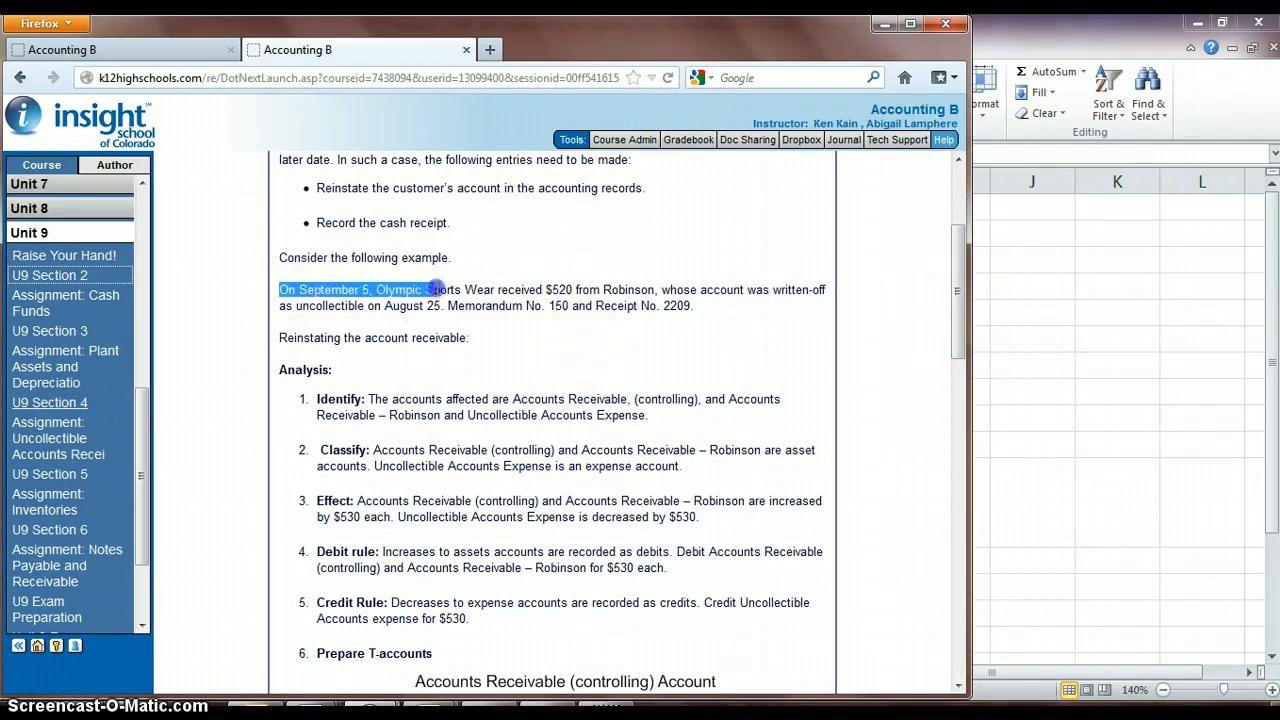
pyautogui.moveTo(430, 289); pyautogui.dragTo(620, 305)
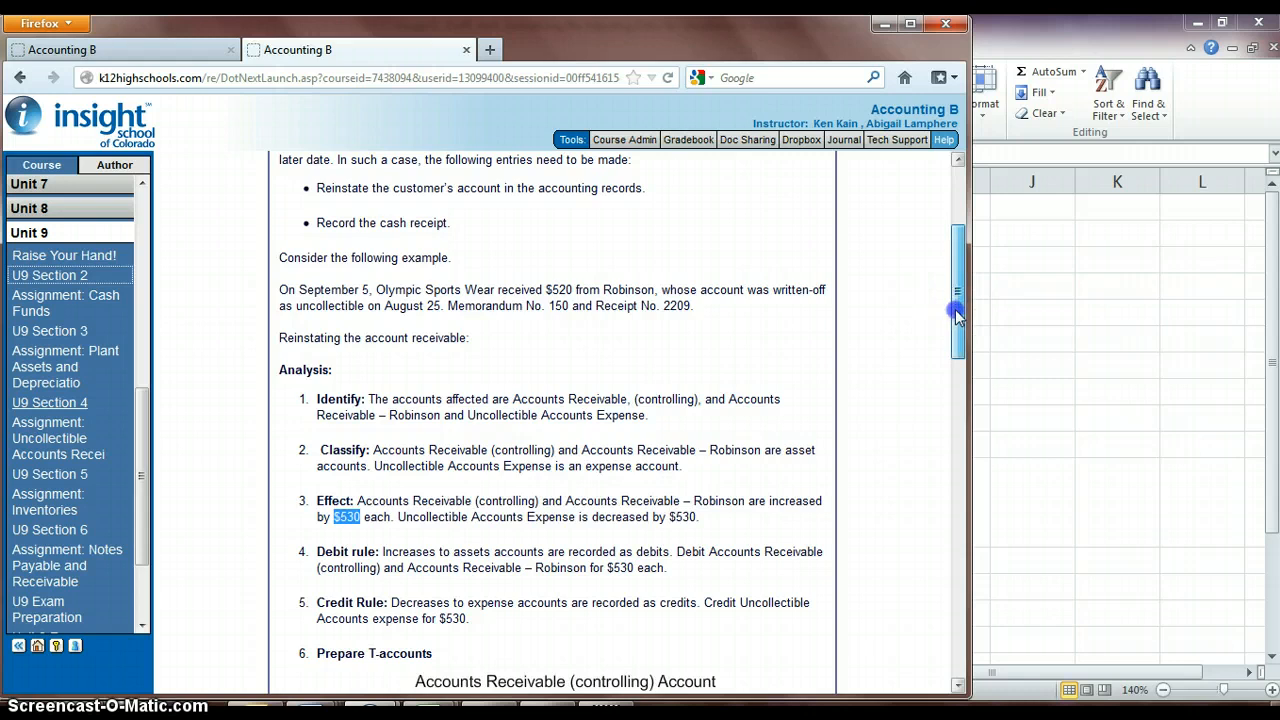
pyautogui.scroll(-3)
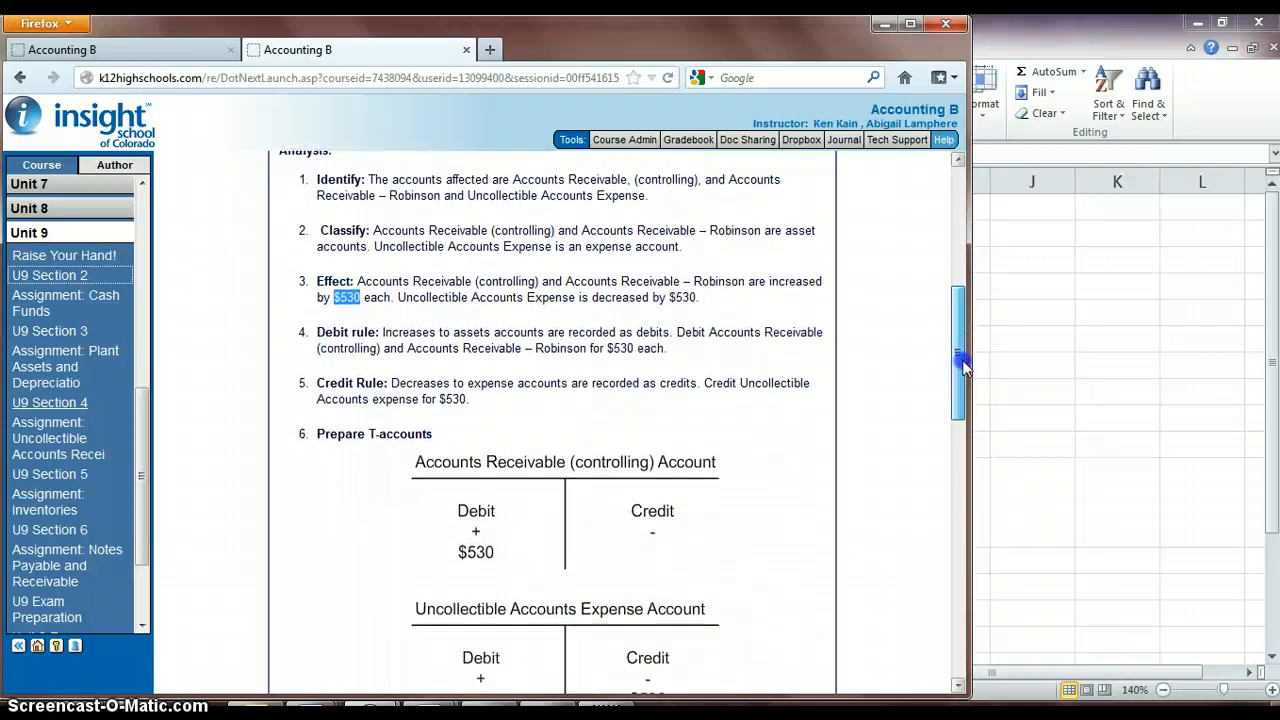
pyautogui.scroll(-3)
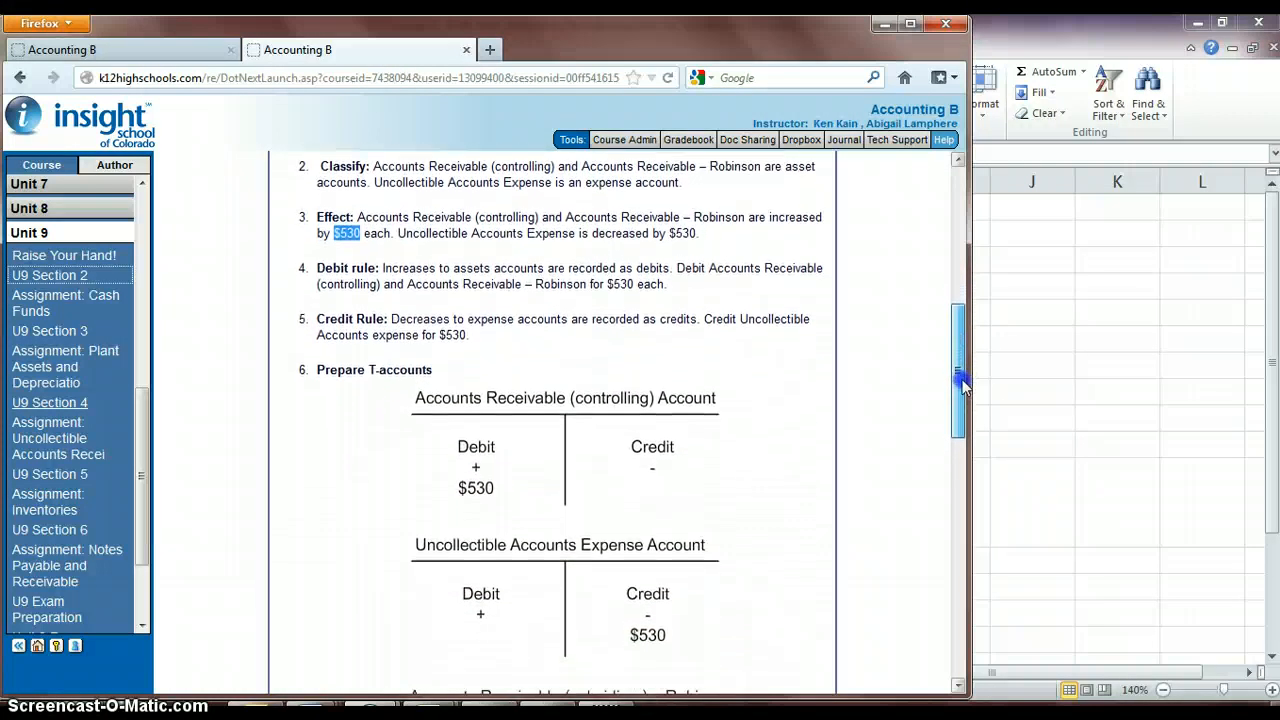
pyautogui.scroll(-3)
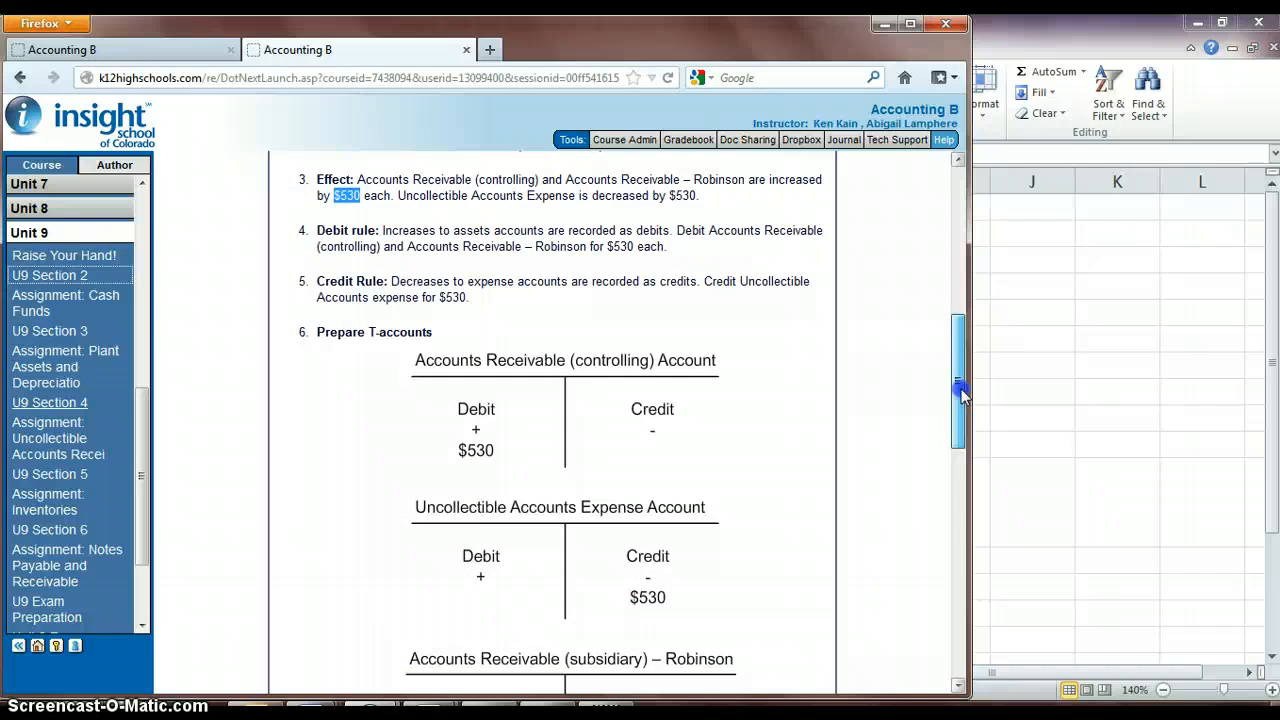
pyautogui.scroll(-3)
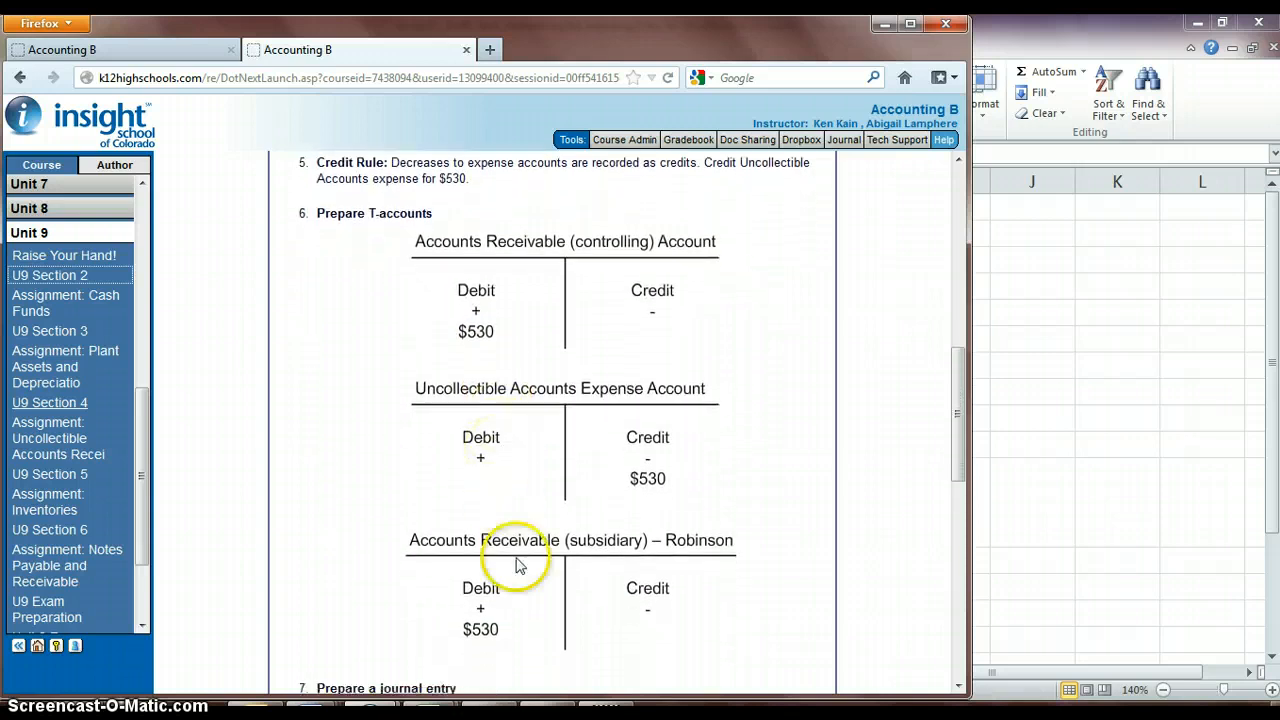
pyautogui.moveTo(510, 612)
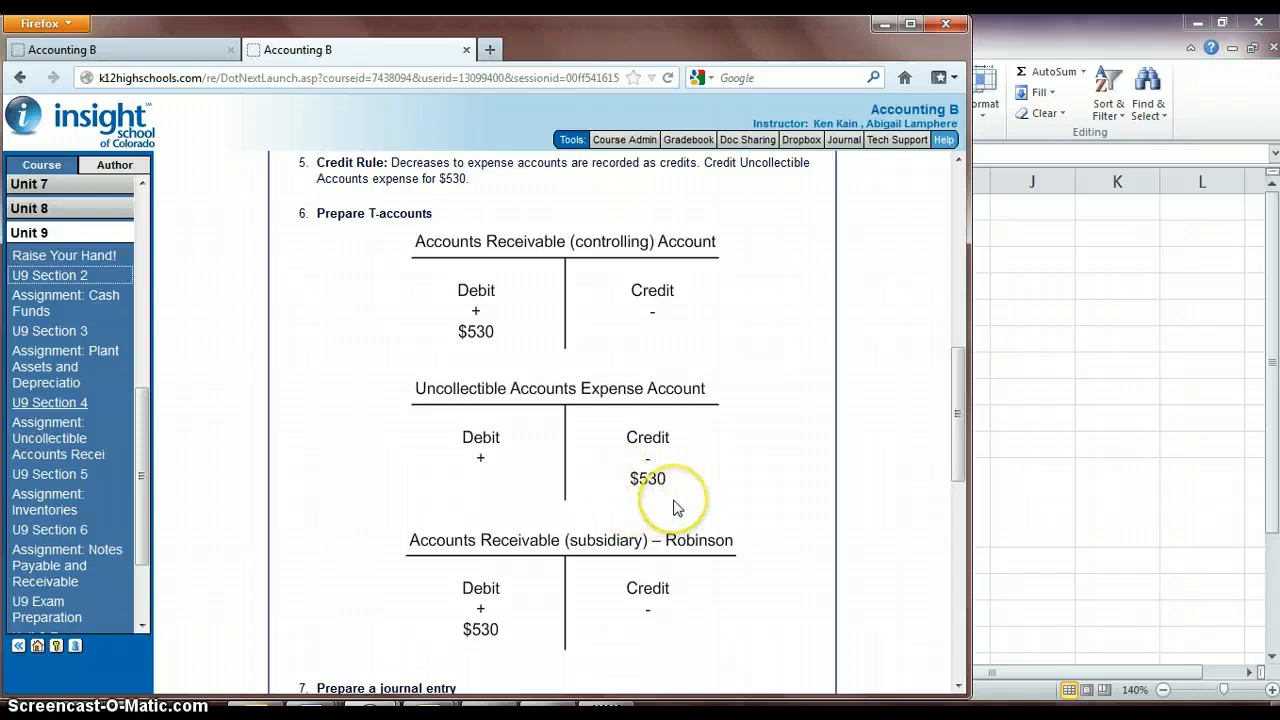
pyautogui.moveTo(683, 505)
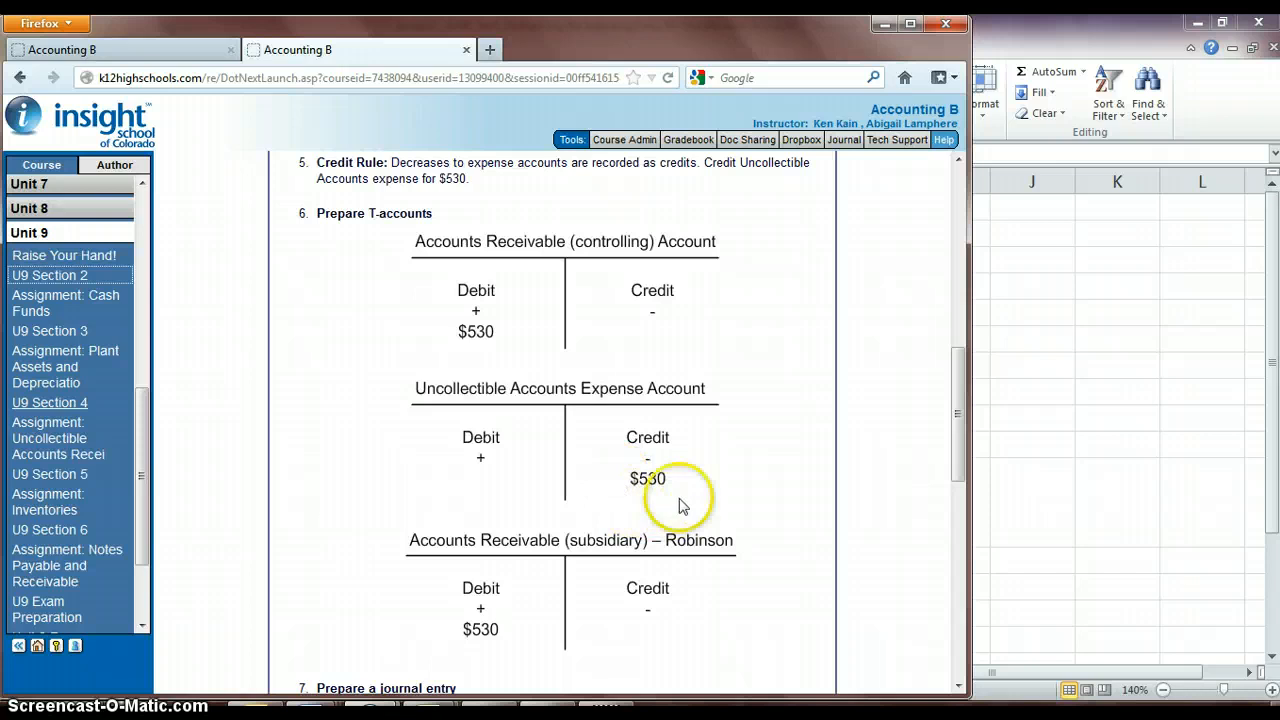
pyautogui.scroll(-3)
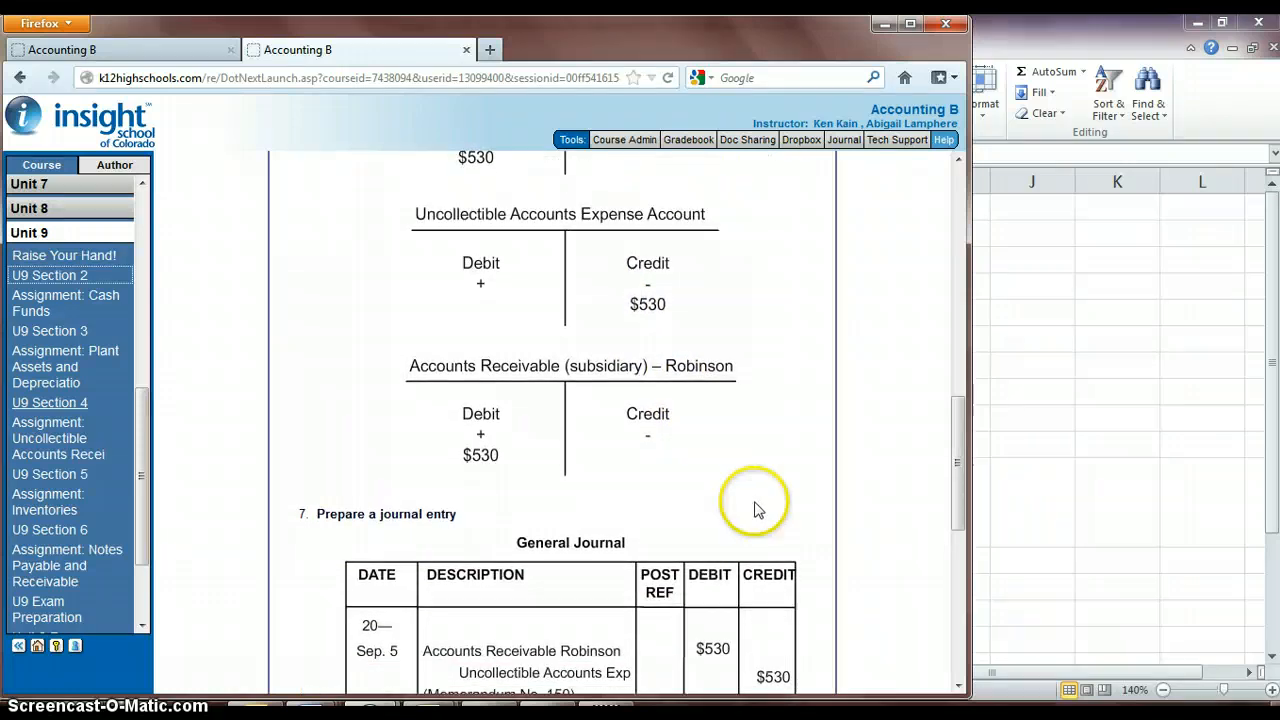
pyautogui.scroll(-3)
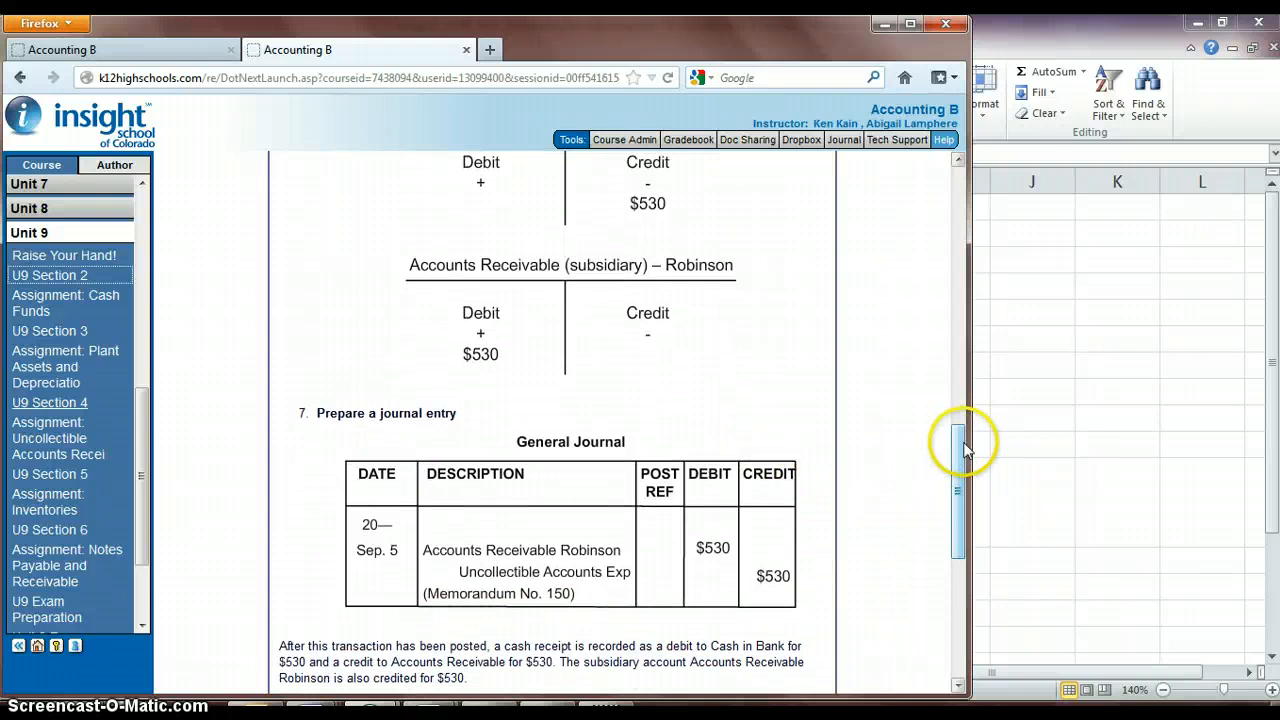
pyautogui.scroll(-3)
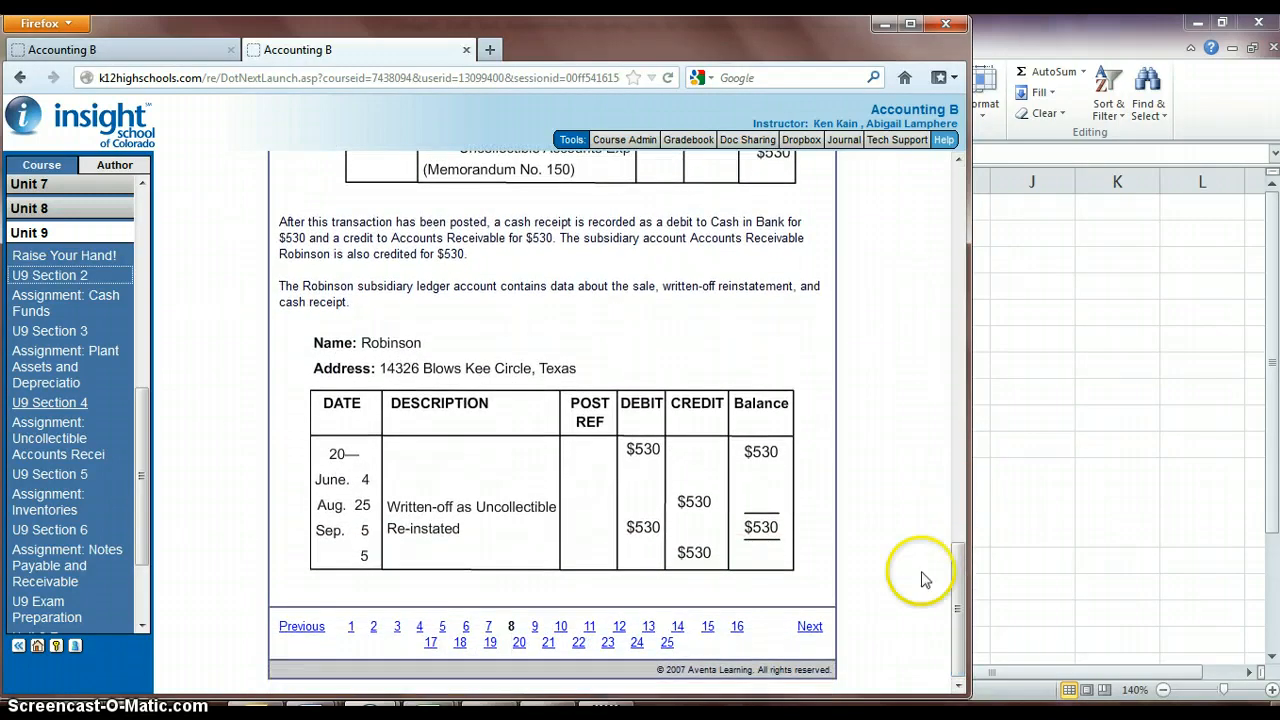
pyautogui.click(809, 626)
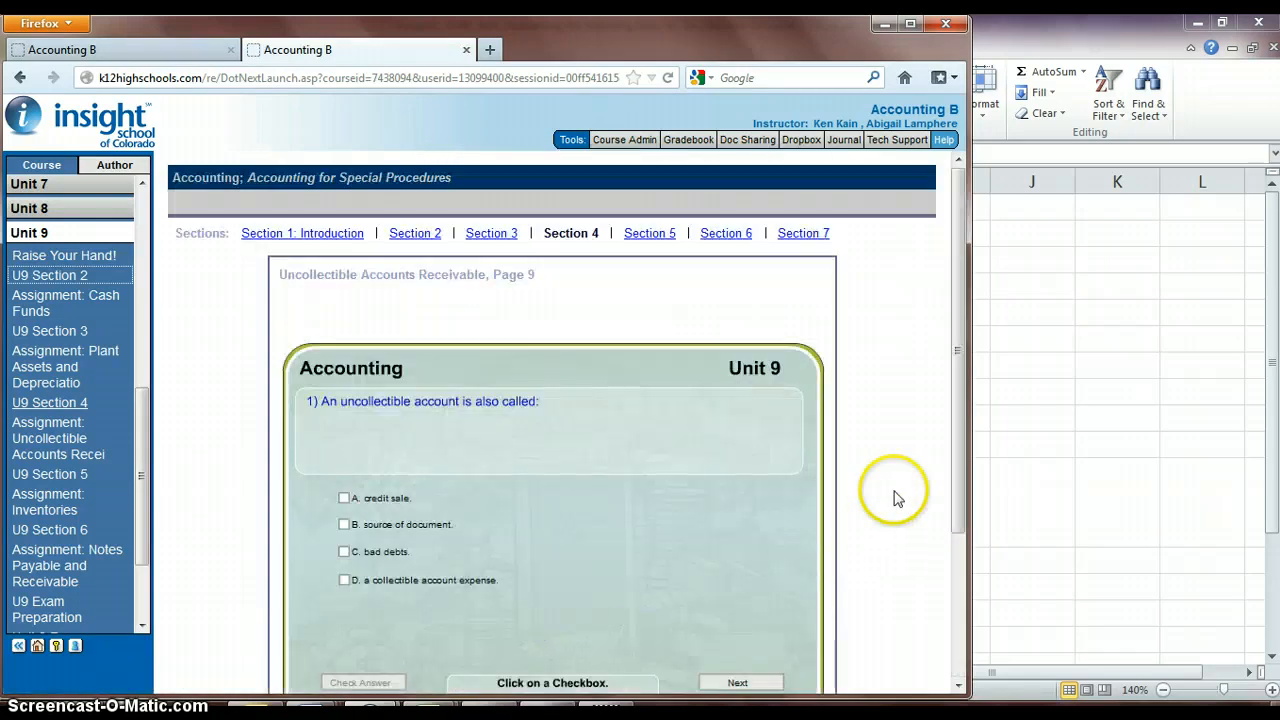
pyautogui.scroll(-3)
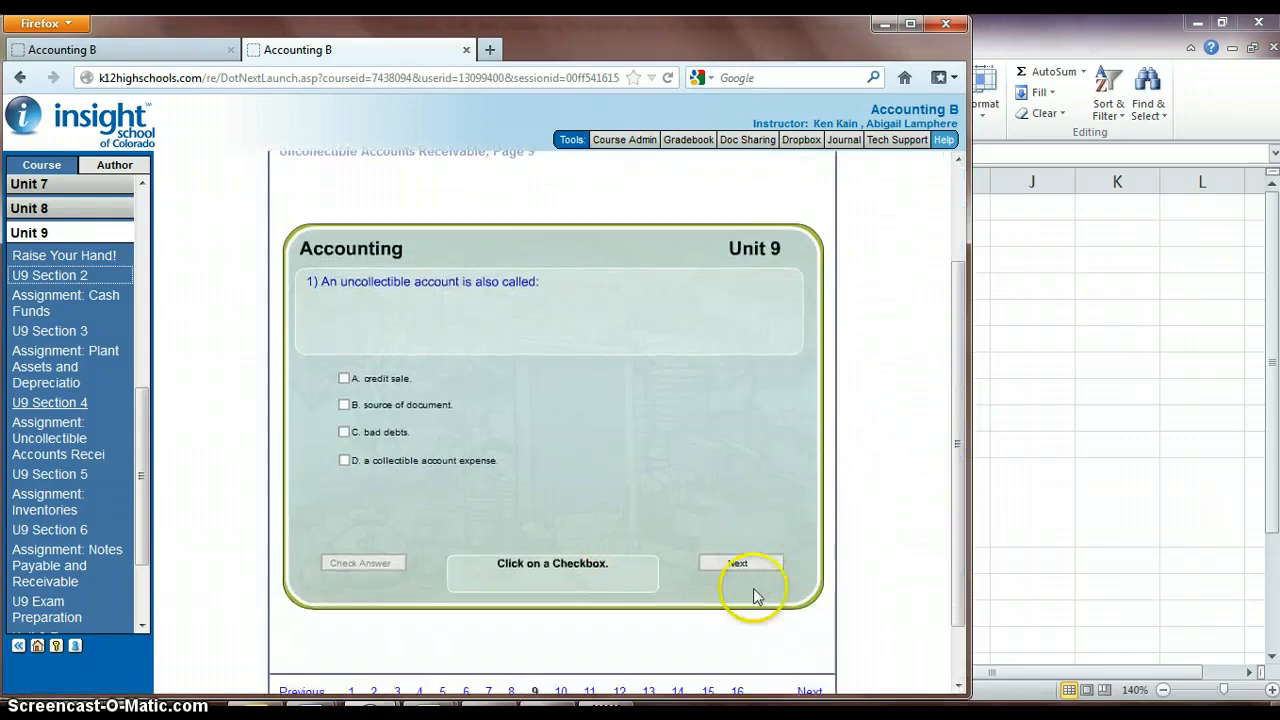
pyautogui.click(738, 563)
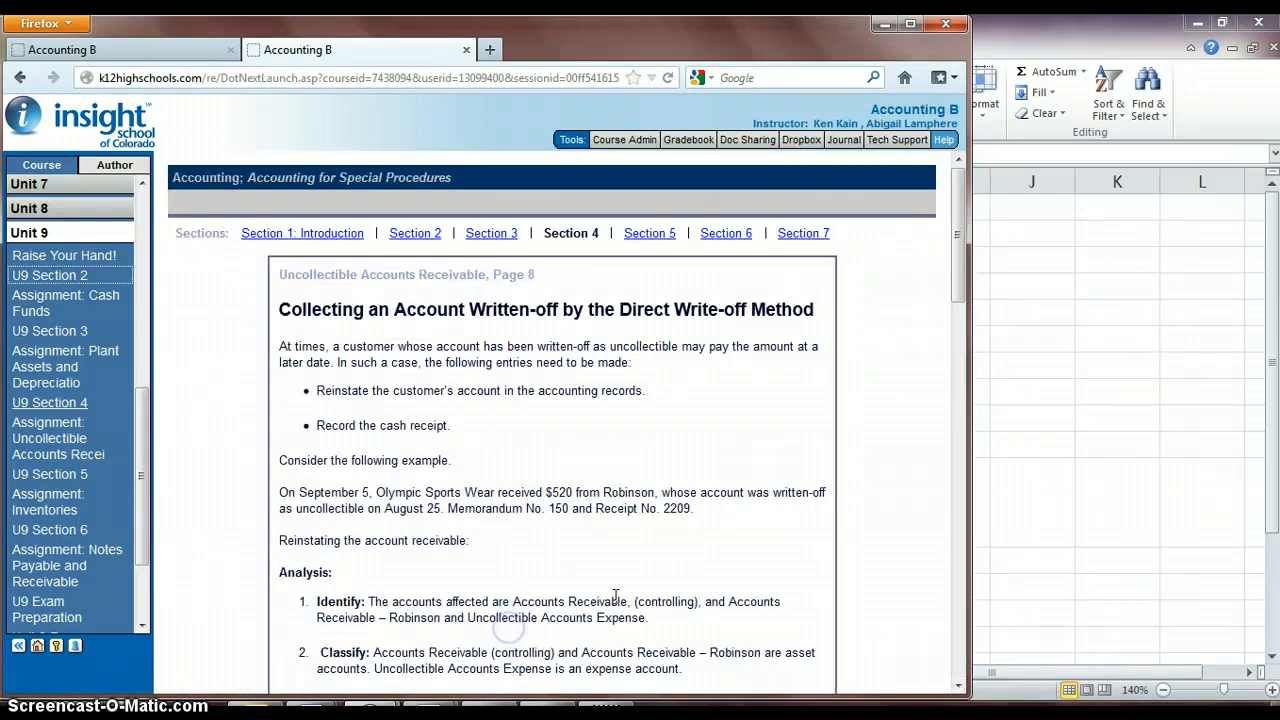
pyautogui.scroll(-3)
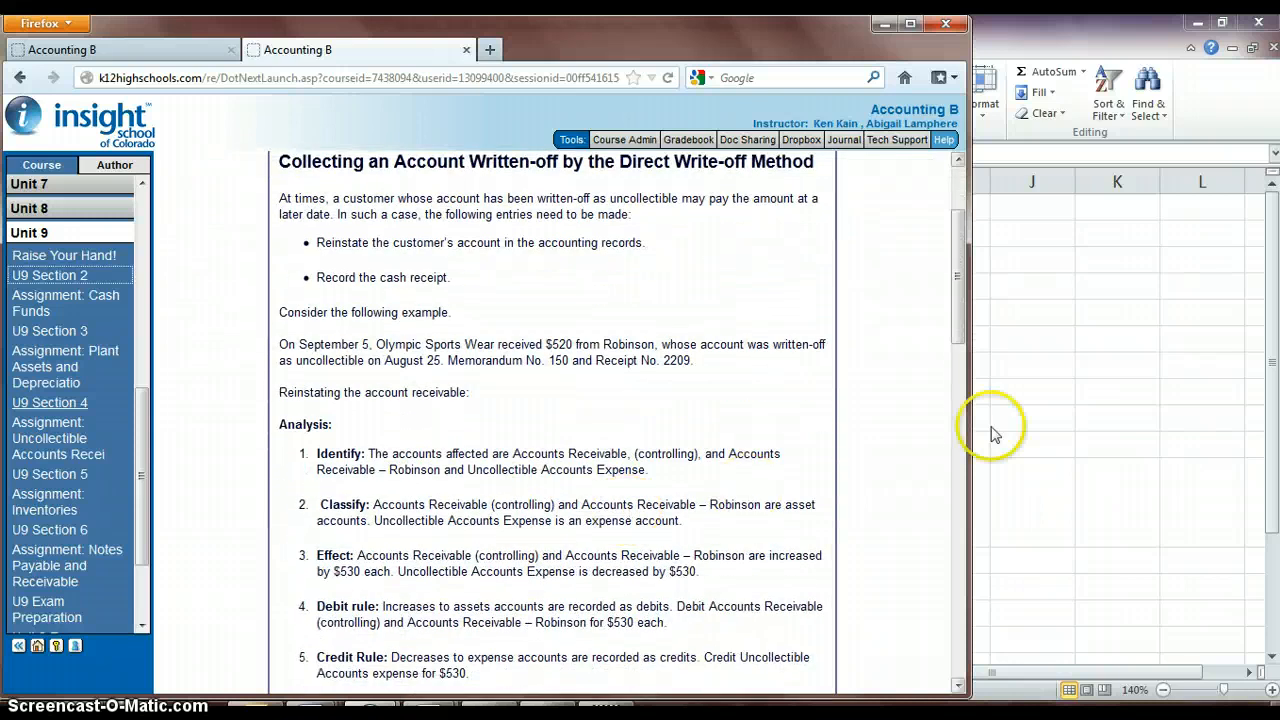
pyautogui.scroll(-3)
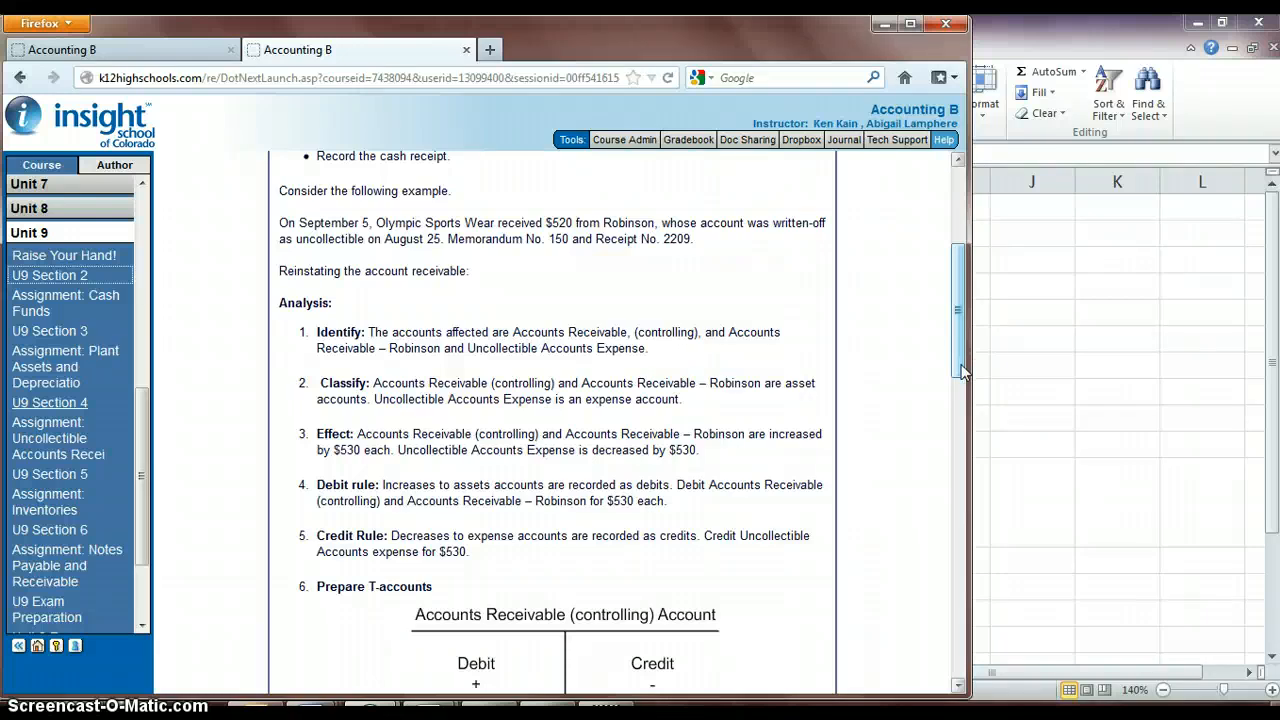
pyautogui.scroll(-3)
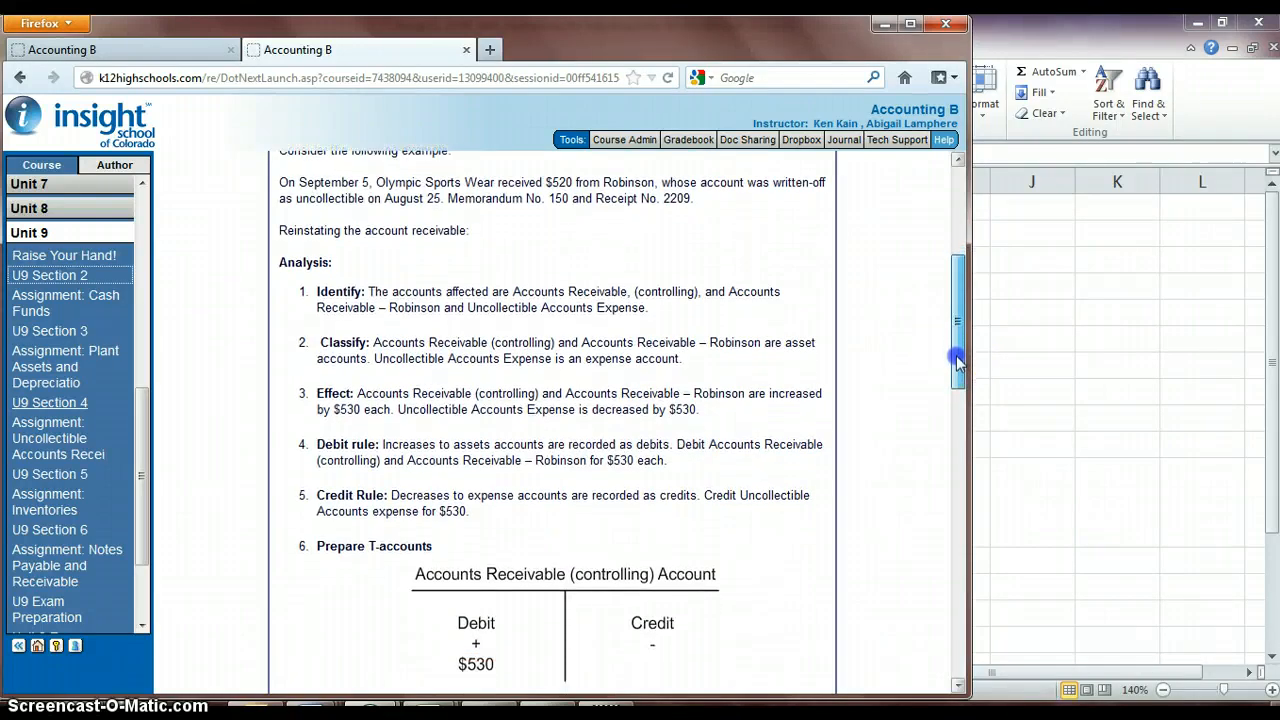
pyautogui.scroll(-3)
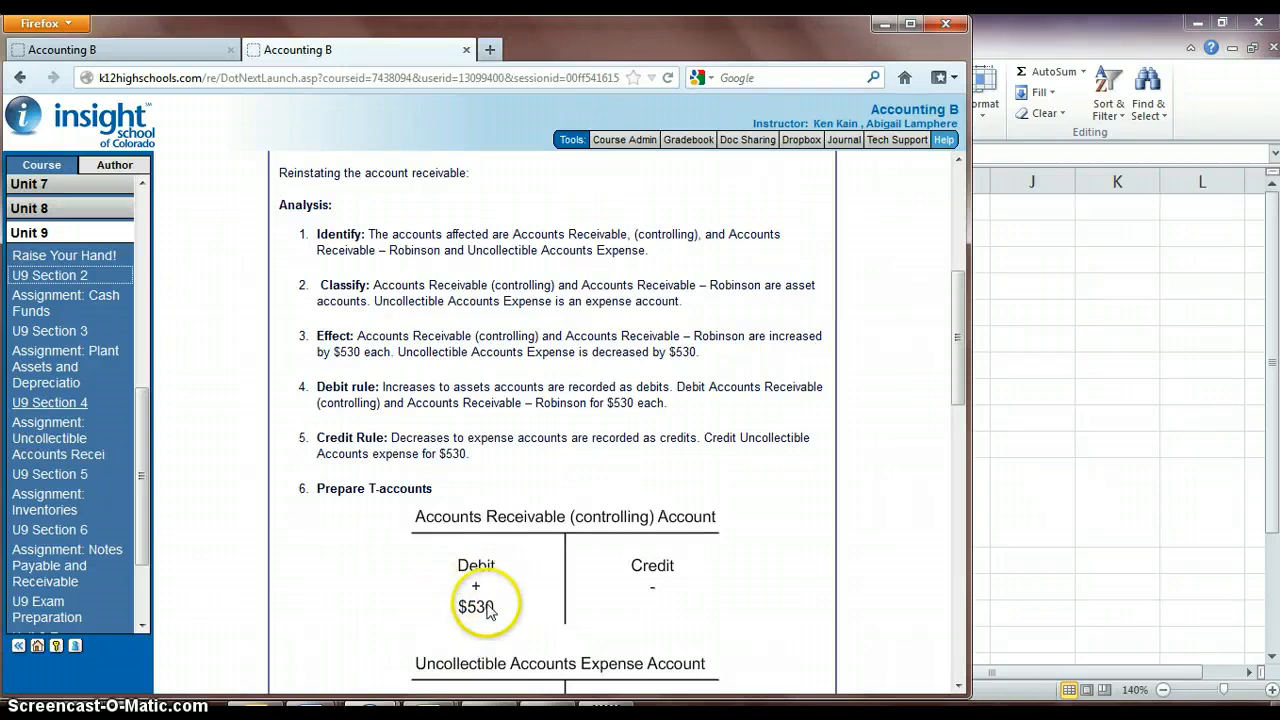
pyautogui.moveTo(715, 600)
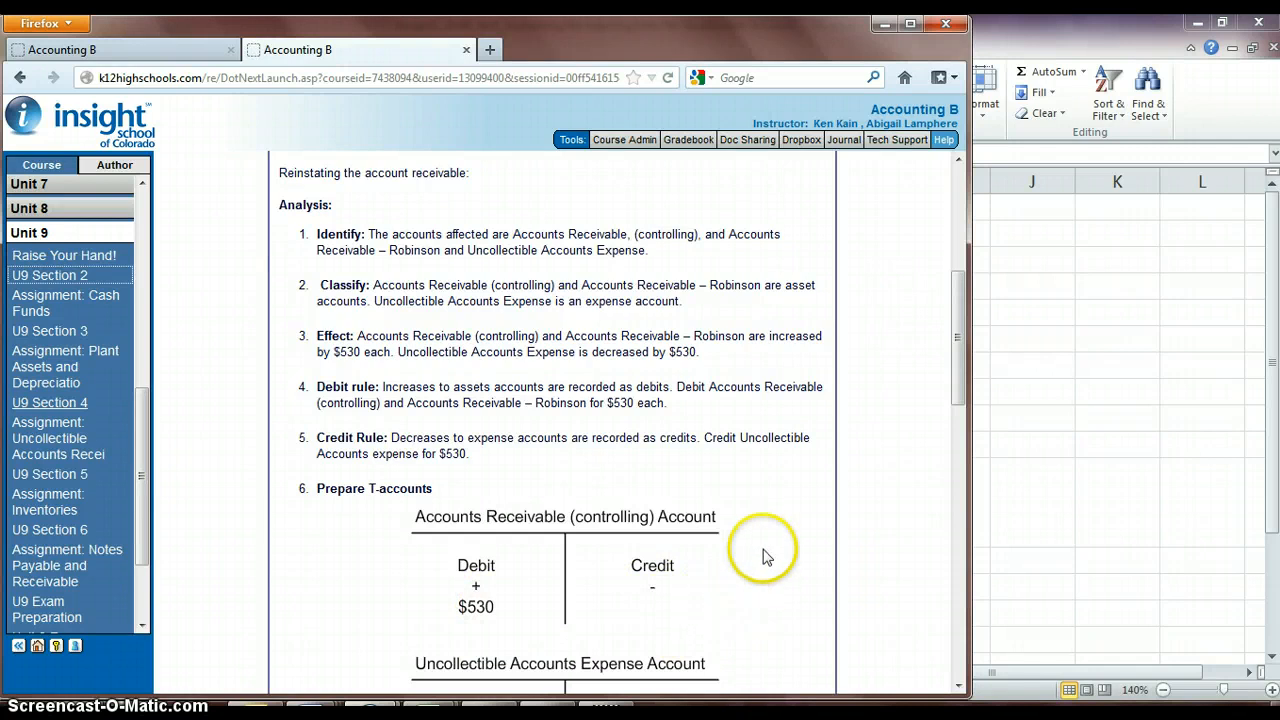
pyautogui.moveTo(1050, 415)
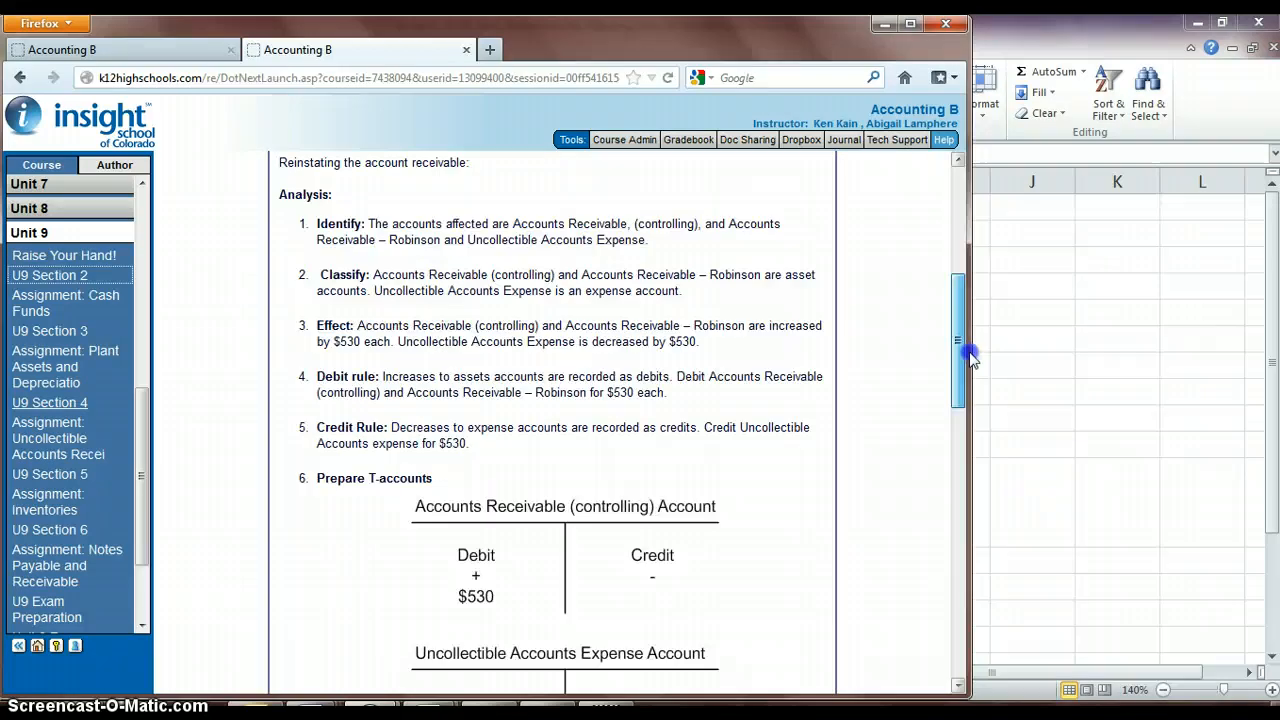
pyautogui.scroll(-3)
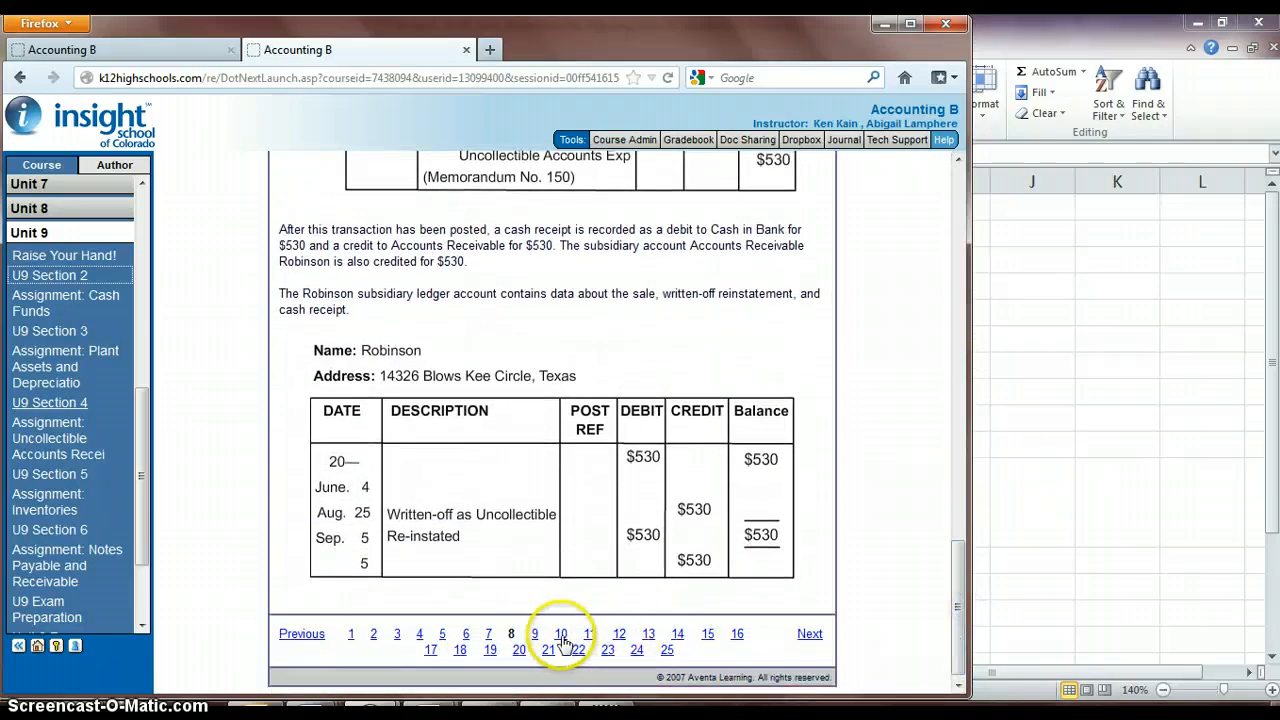
pyautogui.click(560, 634)
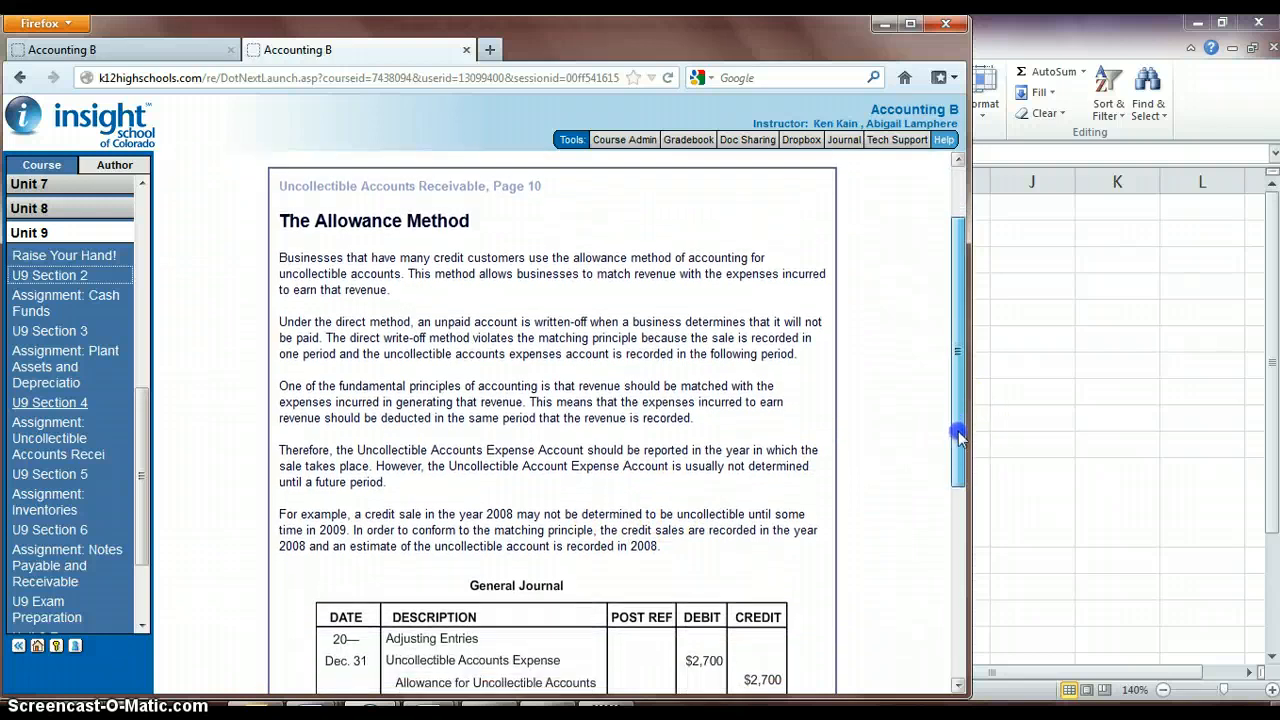
# Scroll through lesson page 10, then go to page 11, 'Using the Allowance Method'.
pyautogui.scroll(-3)
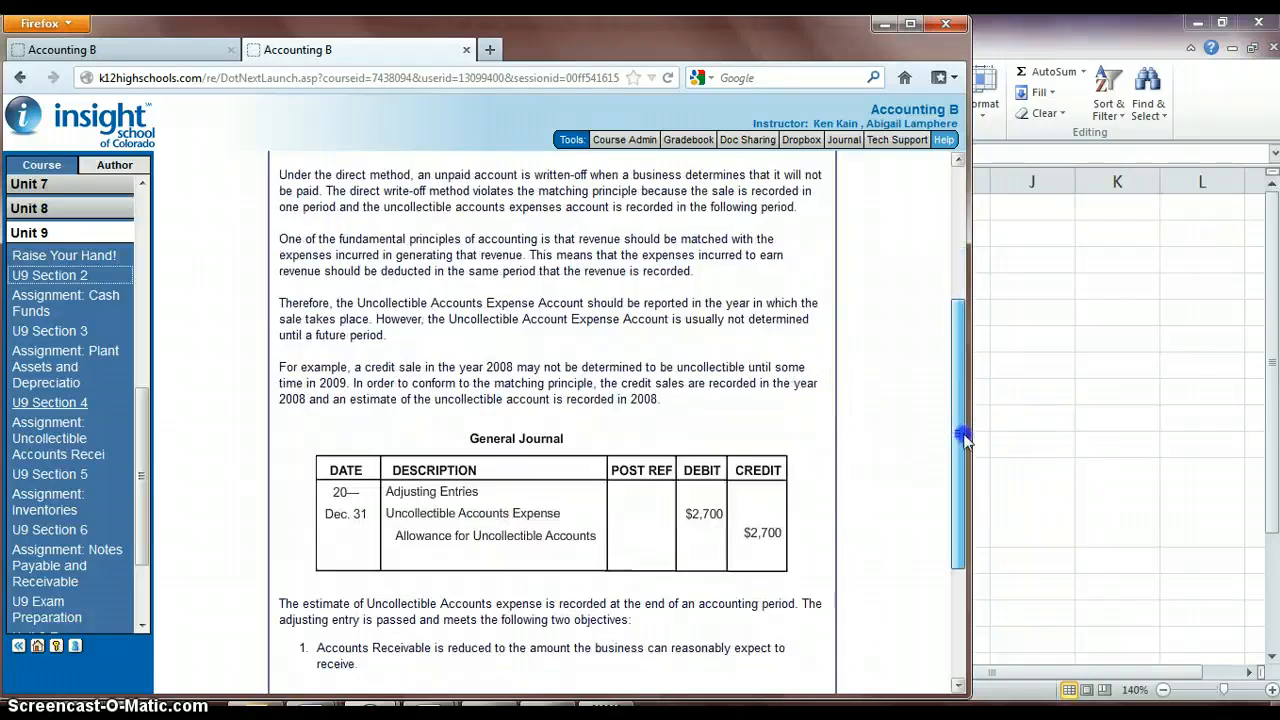
pyautogui.scroll(-3)
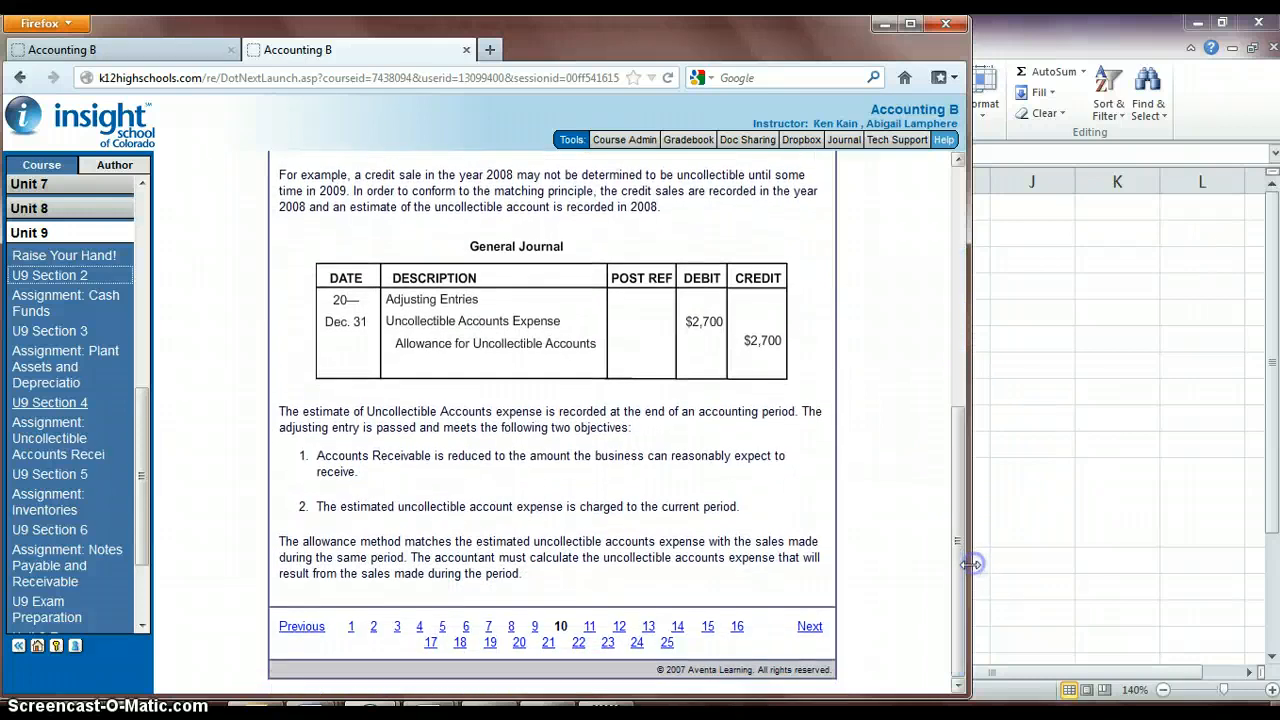
pyautogui.moveTo(843, 601)
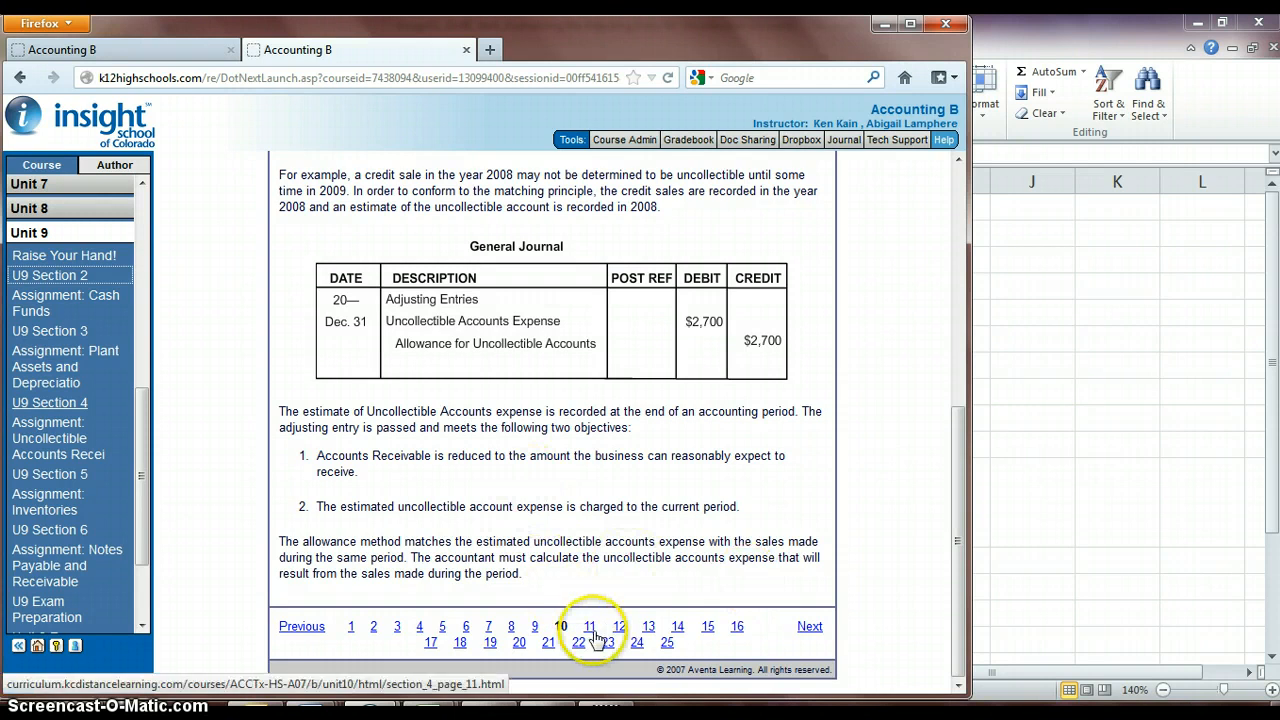
pyautogui.click(589, 626)
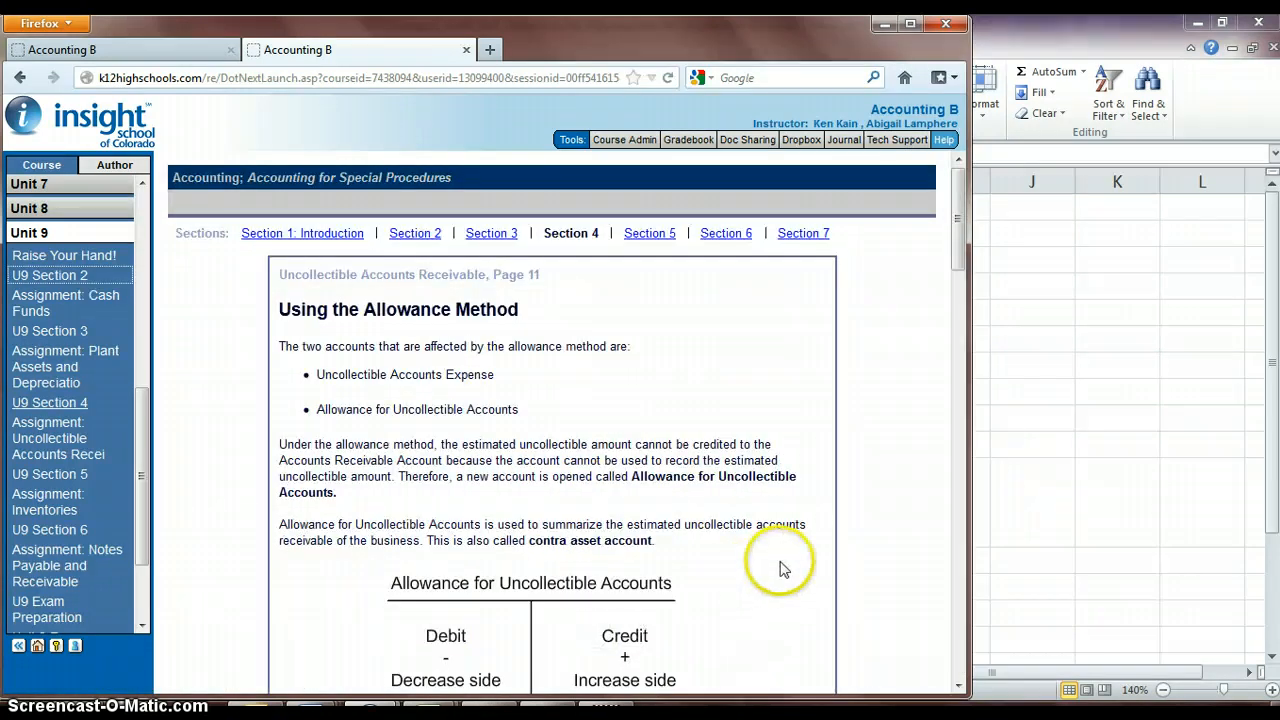
# Highlight the phrase 'Accounts Receivable Account' on lesson page 11.
pyautogui.scroll(-3)
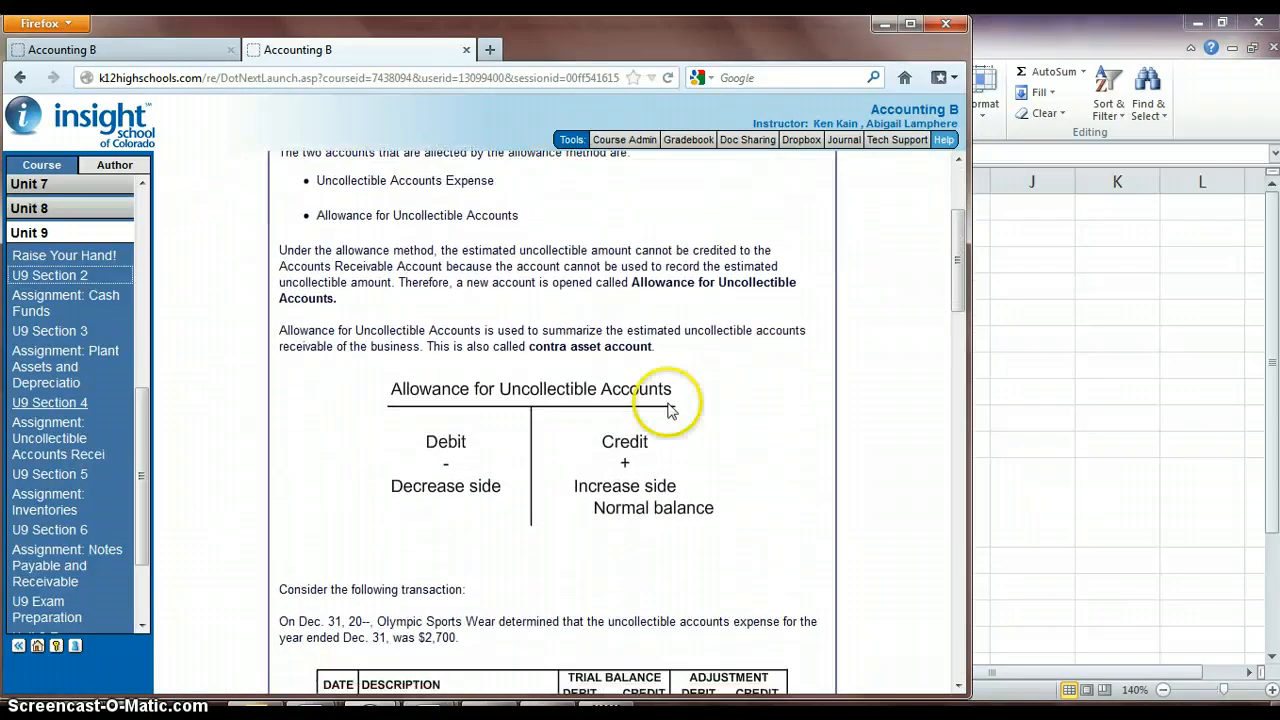
pyautogui.moveTo(475, 385)
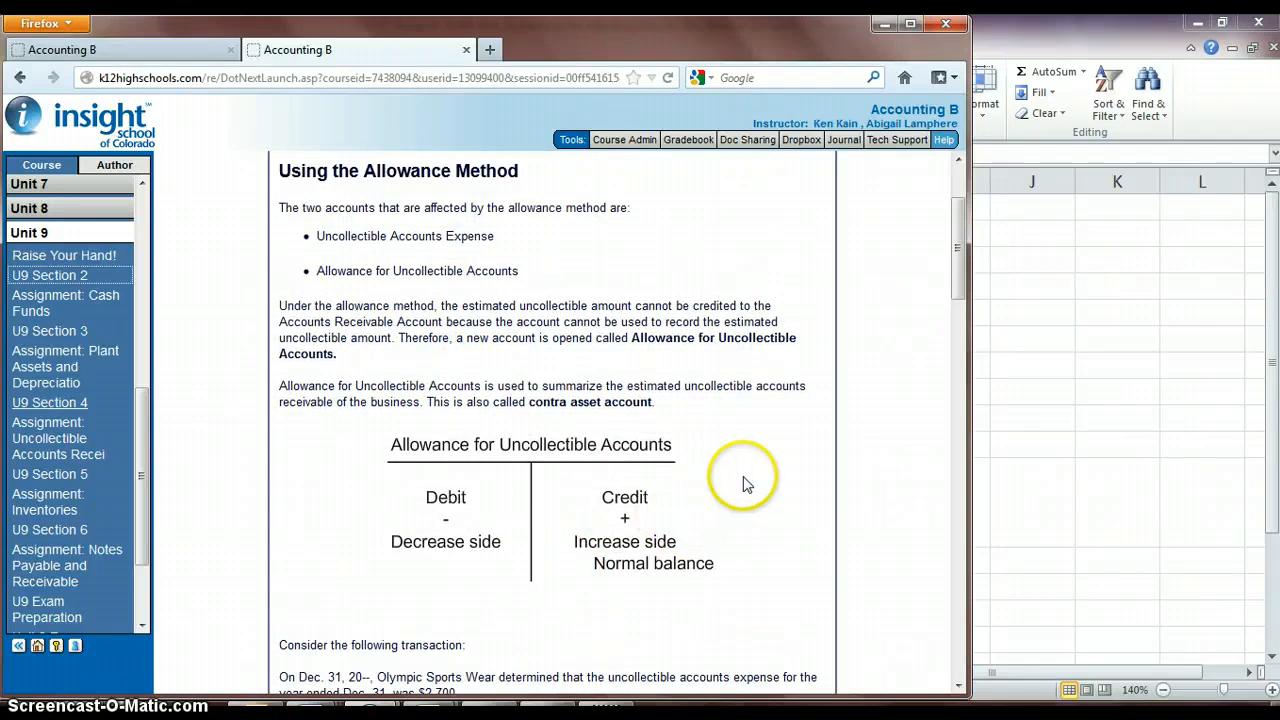
pyautogui.moveTo(260, 343)
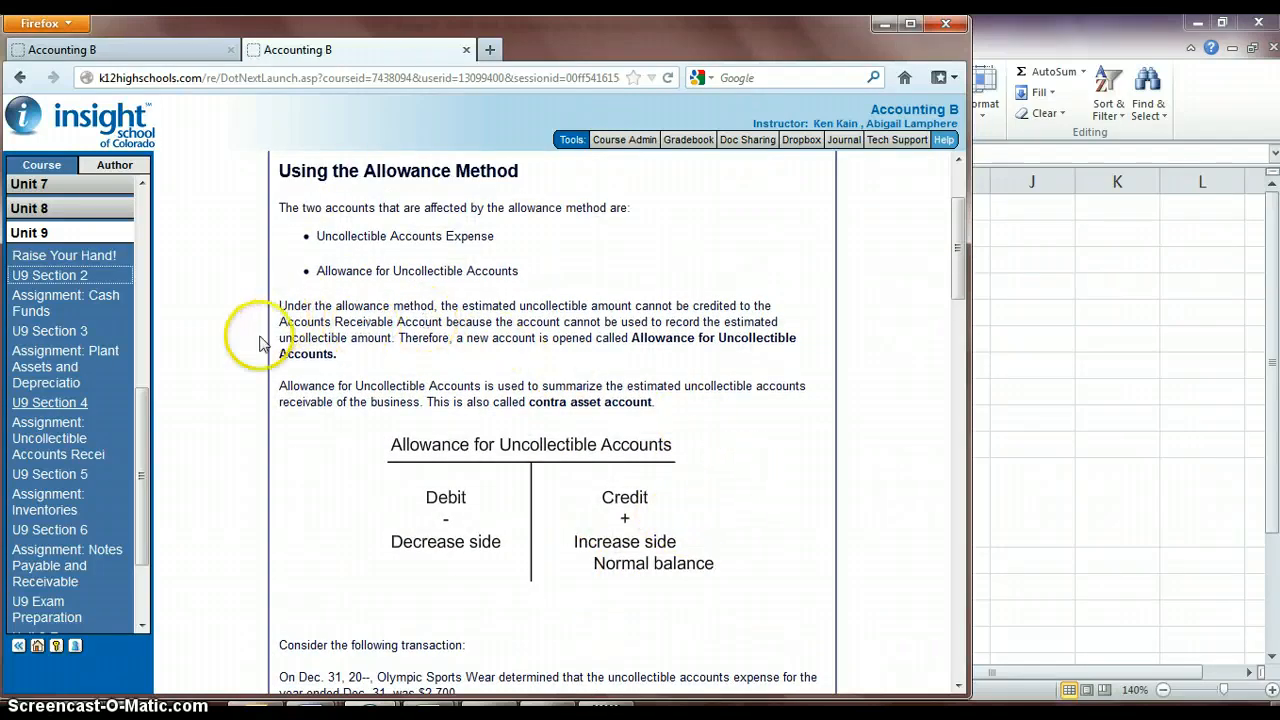
pyautogui.moveTo(279, 321); pyautogui.dragTo(440, 321)
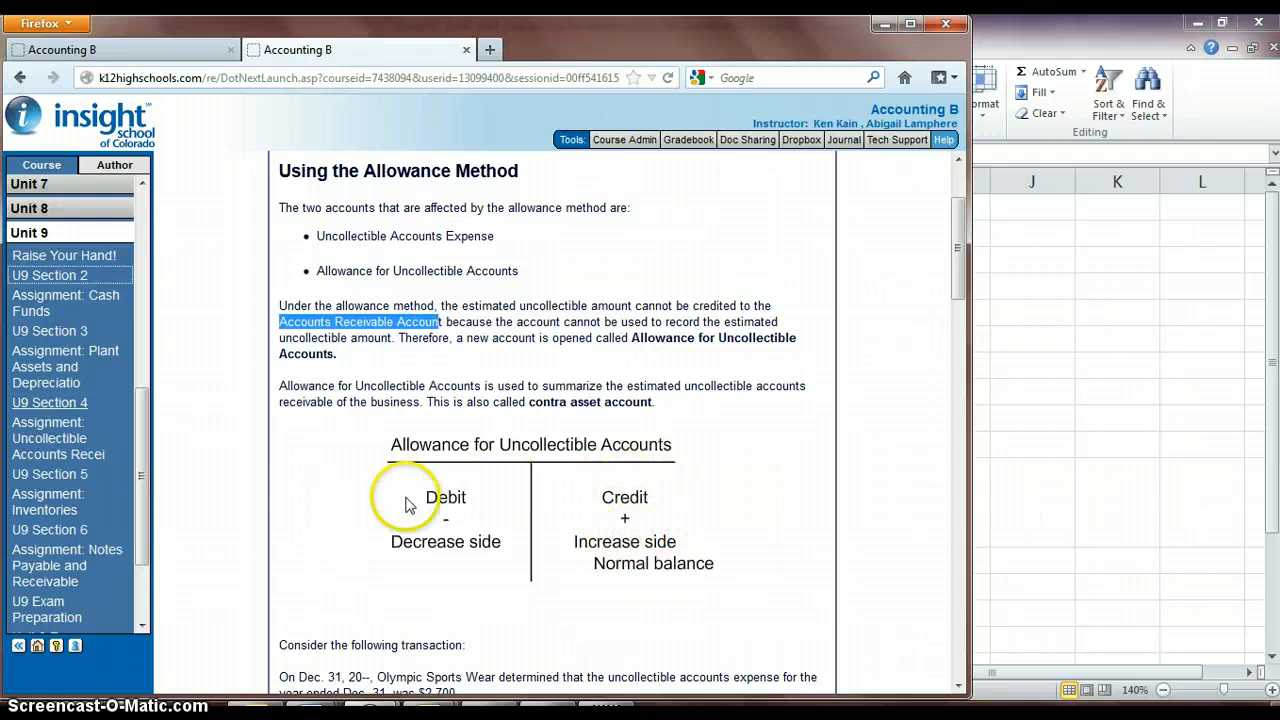
pyautogui.moveTo(472, 497)
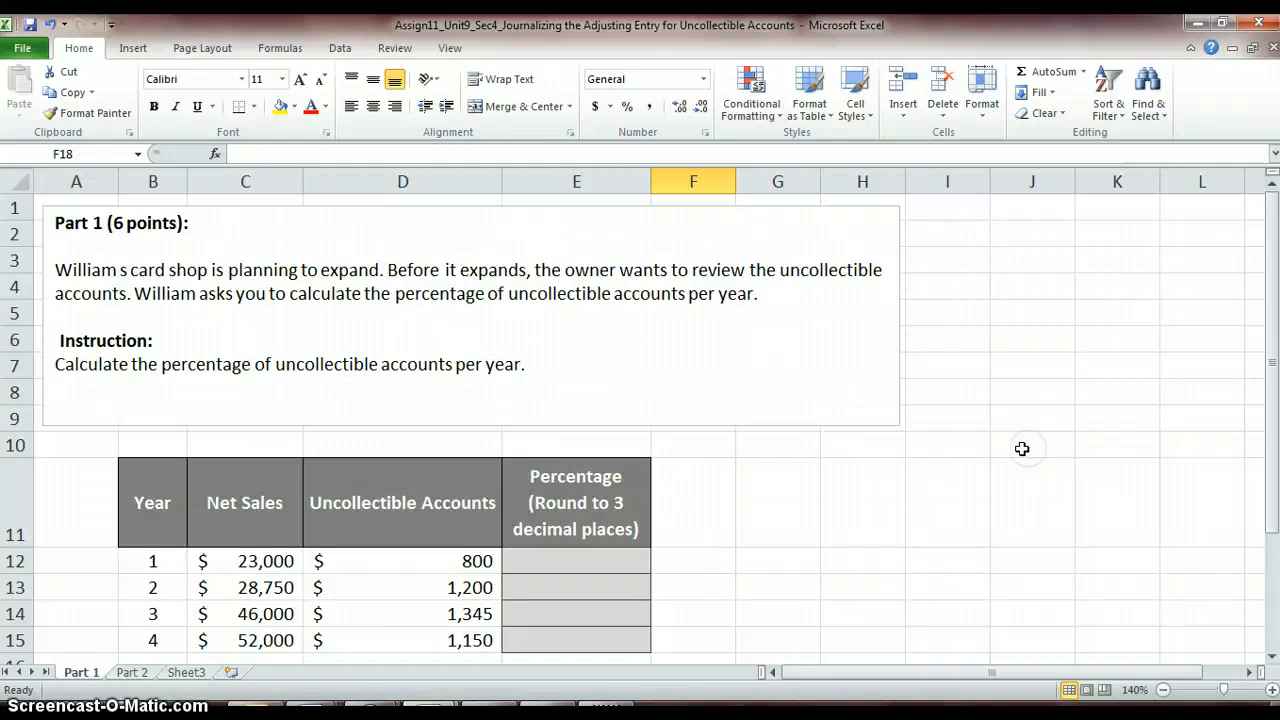
pyautogui.moveTo(721, 510)
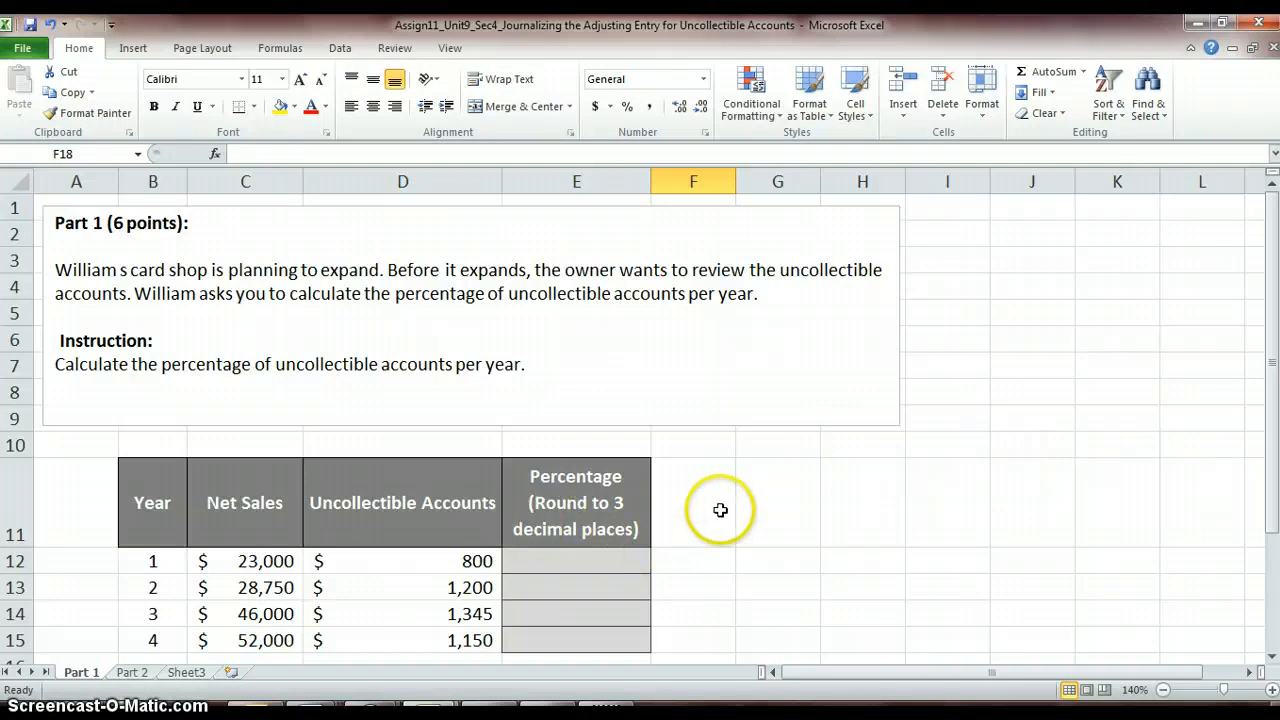
pyautogui.scroll(-3)
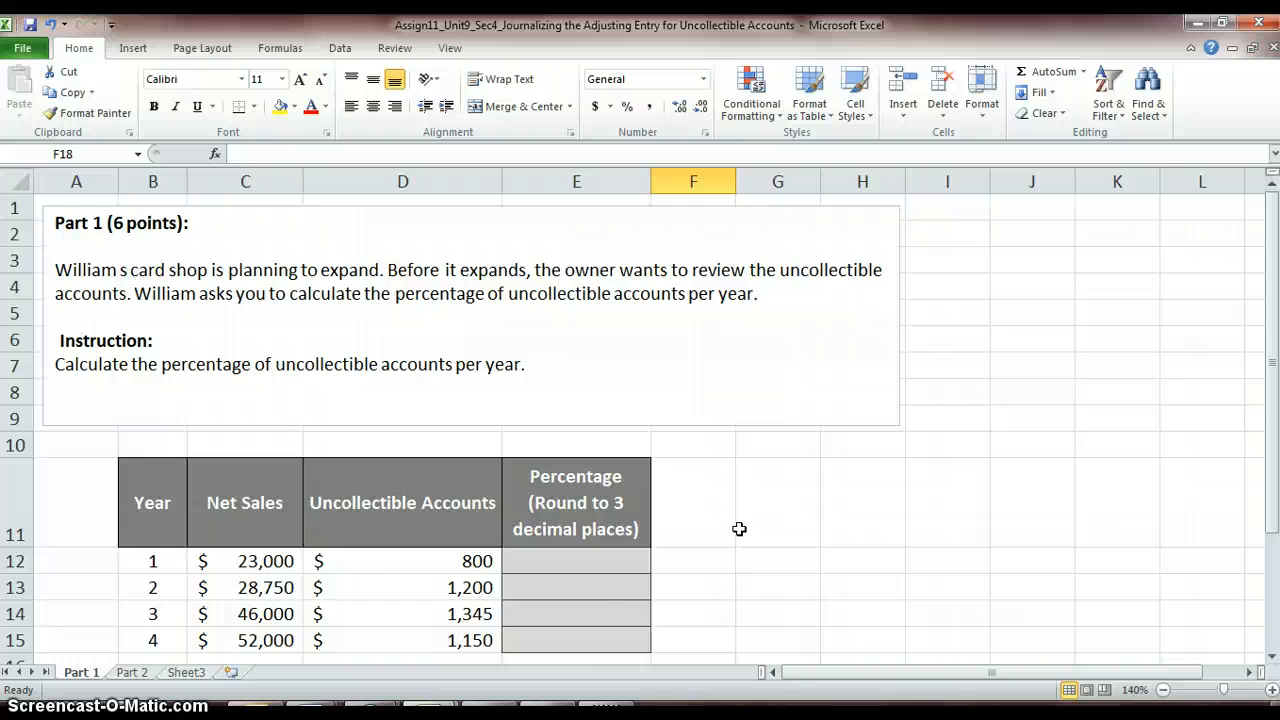
pyautogui.scroll(-3)
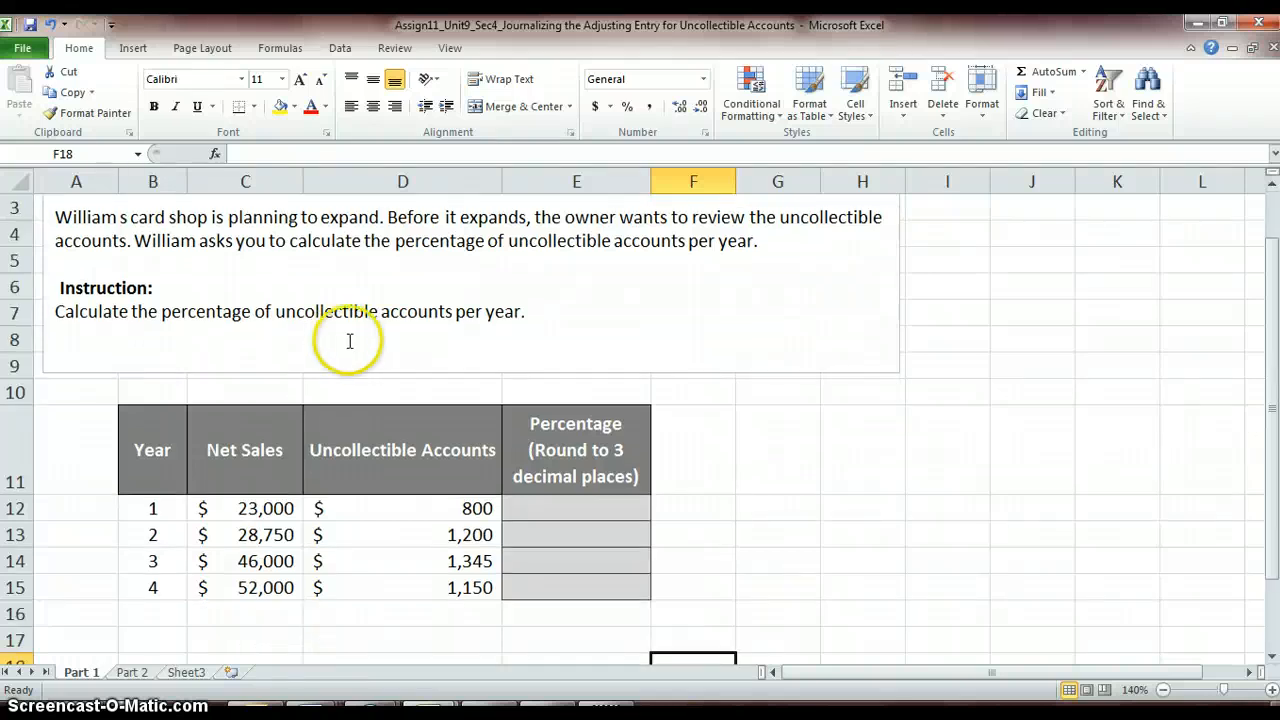
pyautogui.moveTo(578, 592)
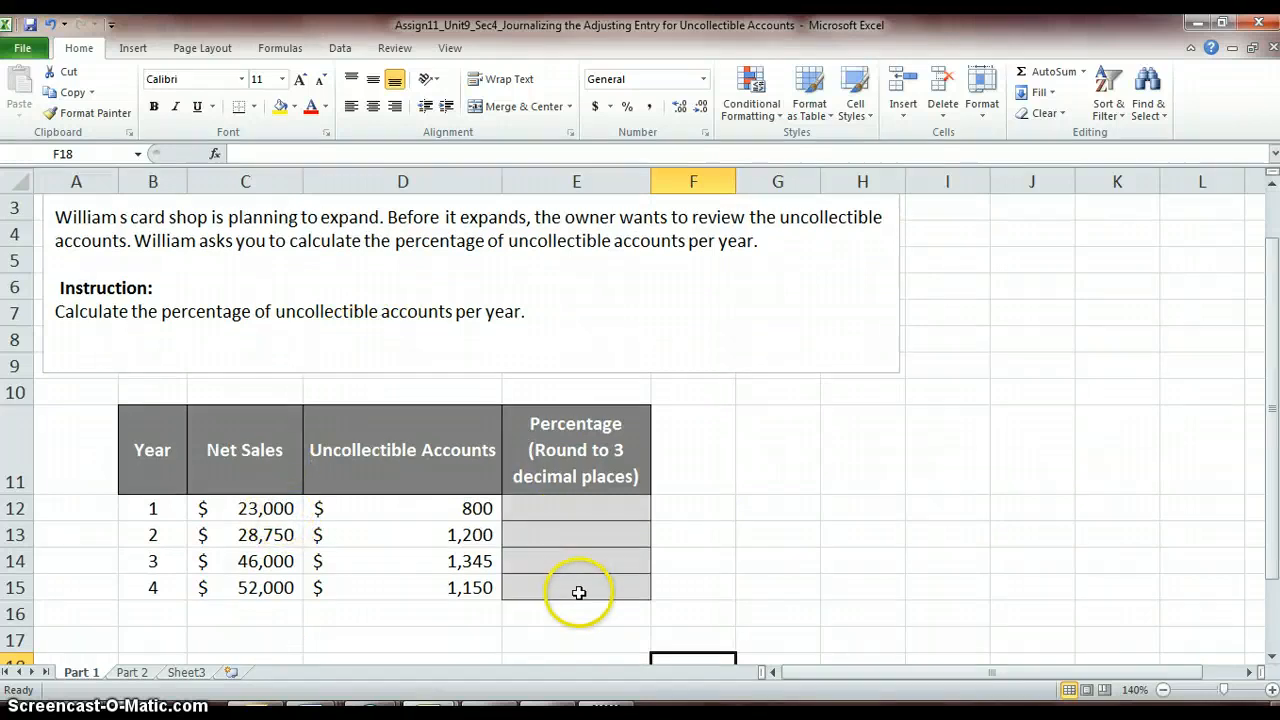
pyautogui.moveTo(546, 526)
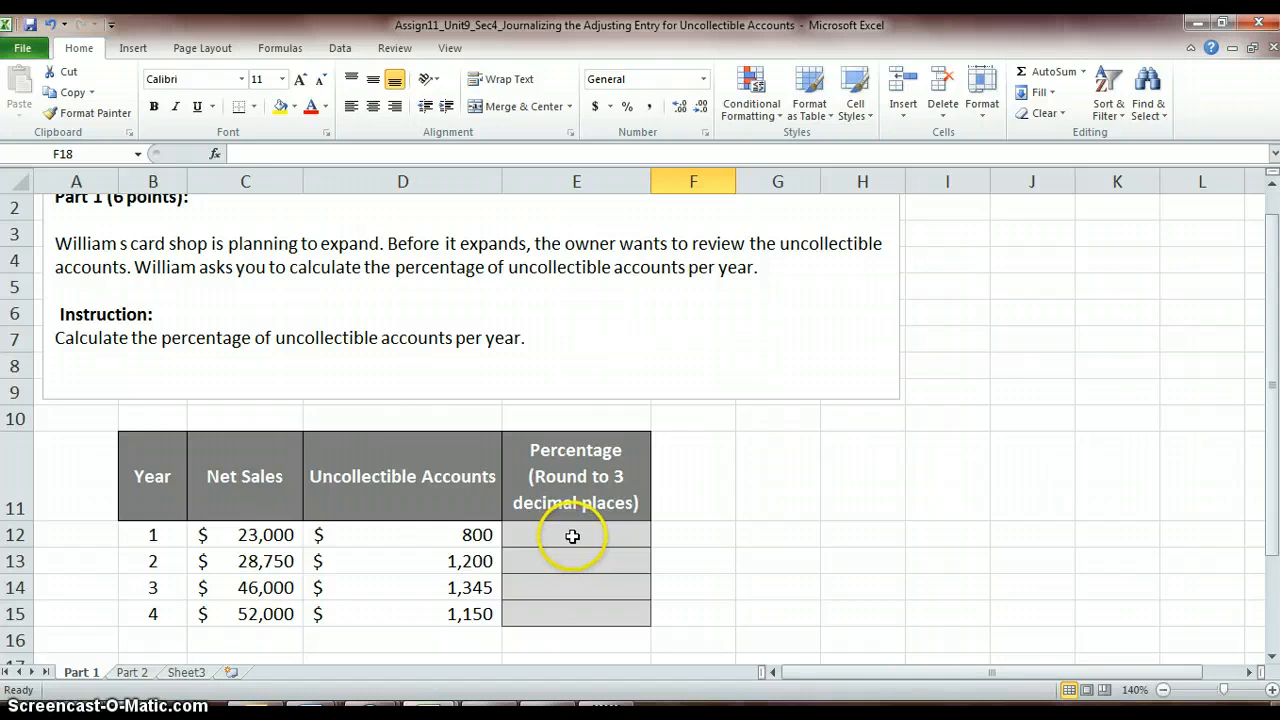
pyautogui.moveTo(417, 533)
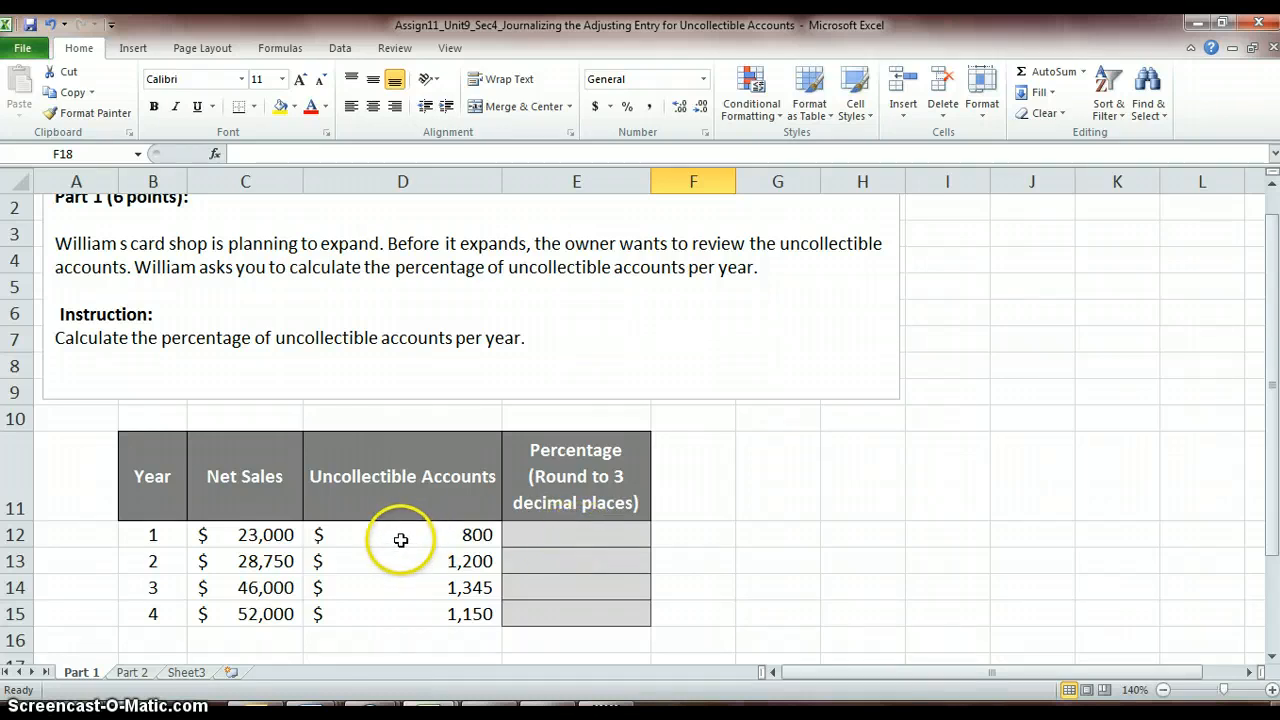
pyautogui.moveTo(267, 535)
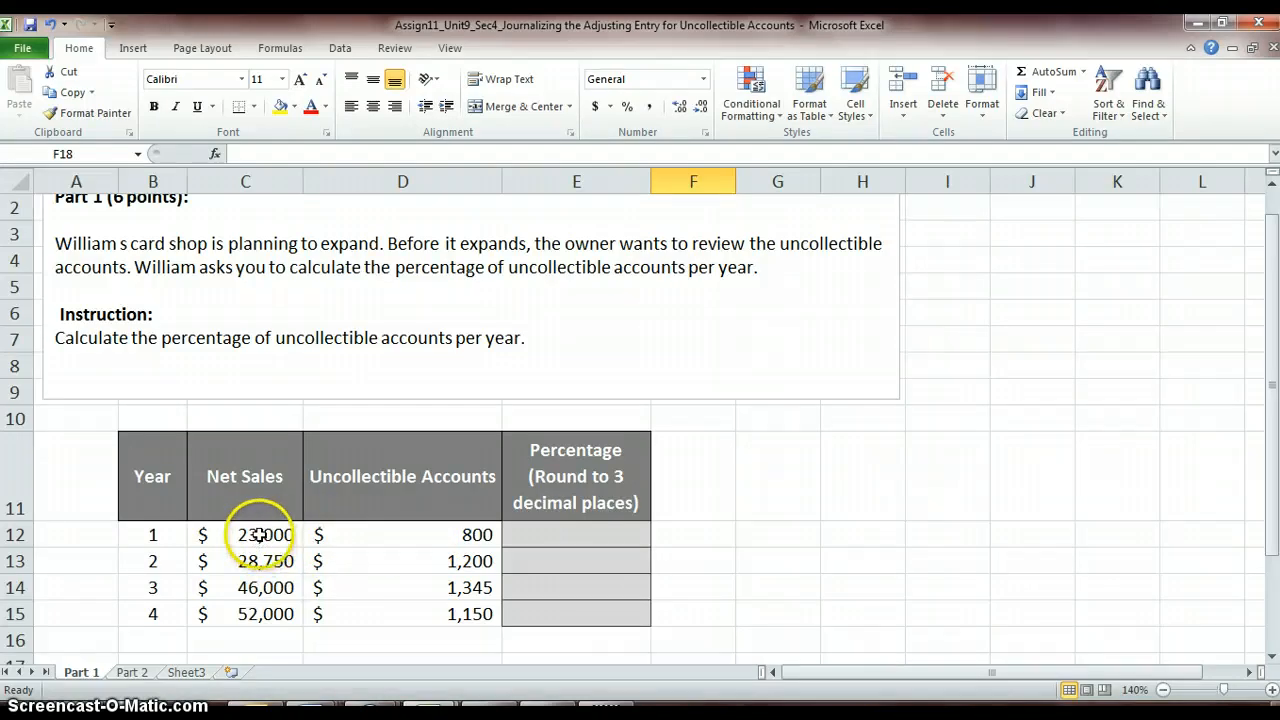
# Enter =D12/C12 in E12 so year 1 shows a 3.478% uncollectible percentage.
pyautogui.click(575, 534)
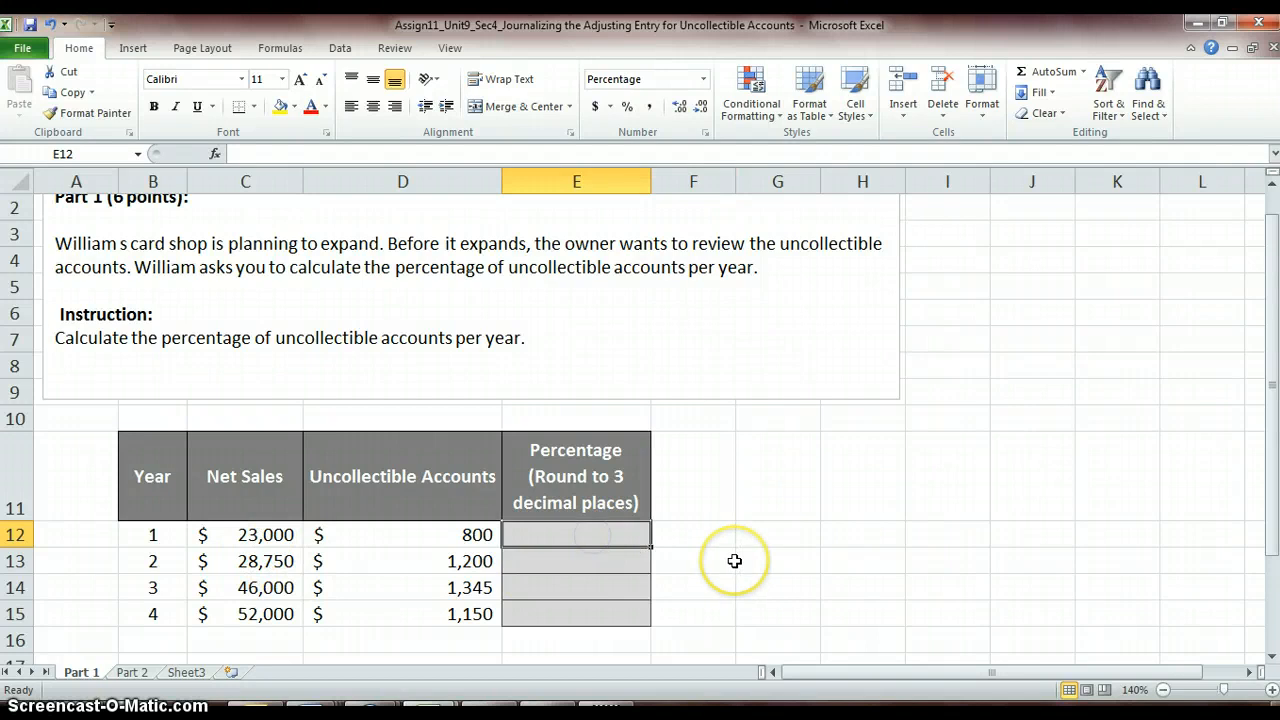
pyautogui.moveTo(735, 561)
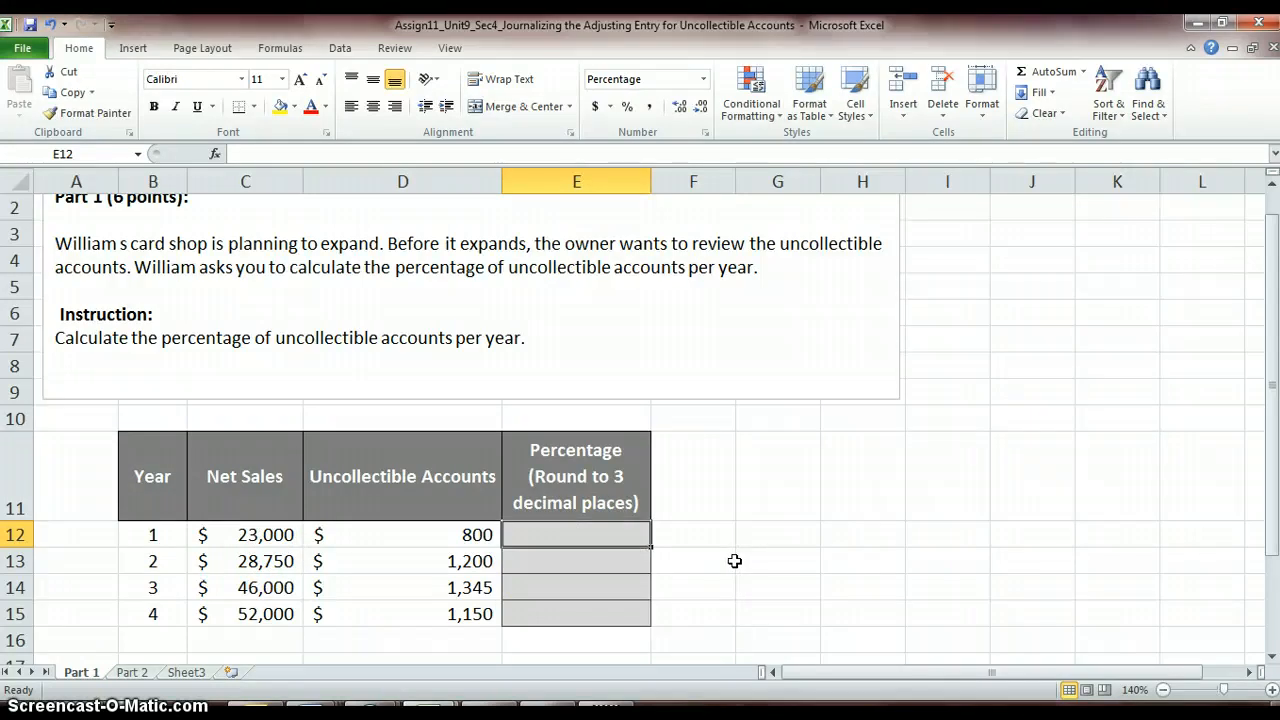
pyautogui.write('=')
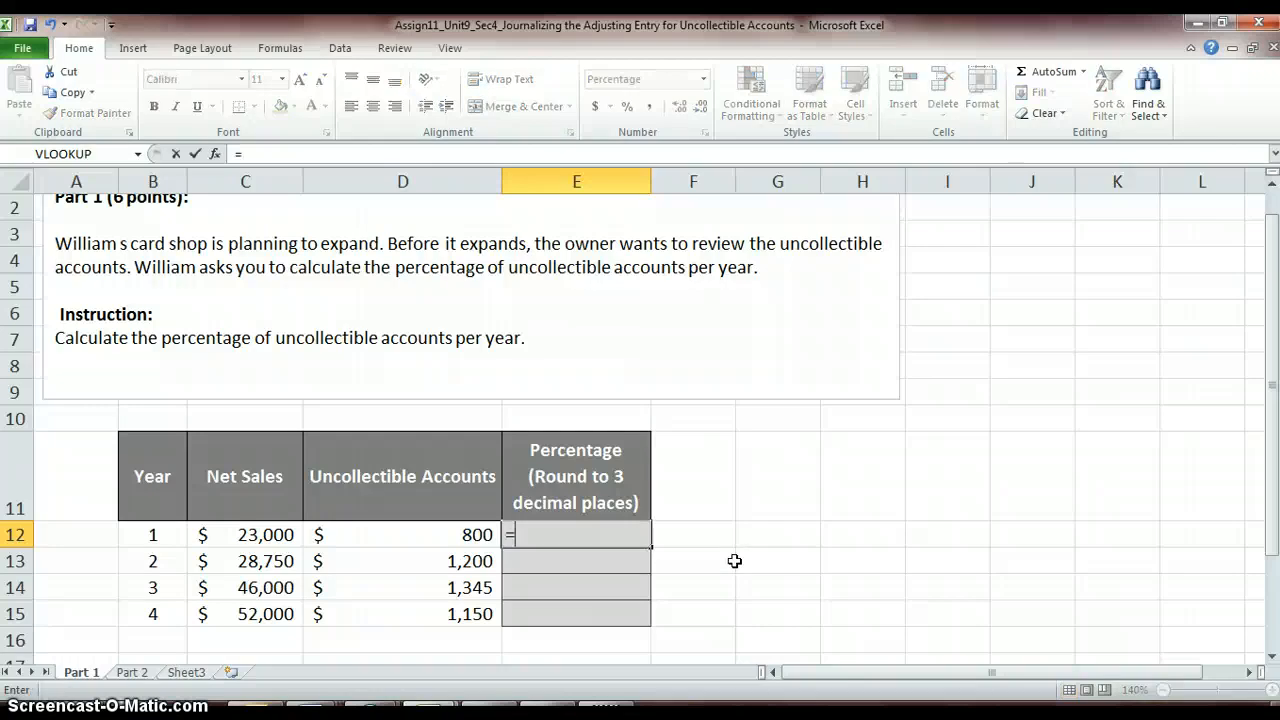
pyautogui.moveTo(396, 535)
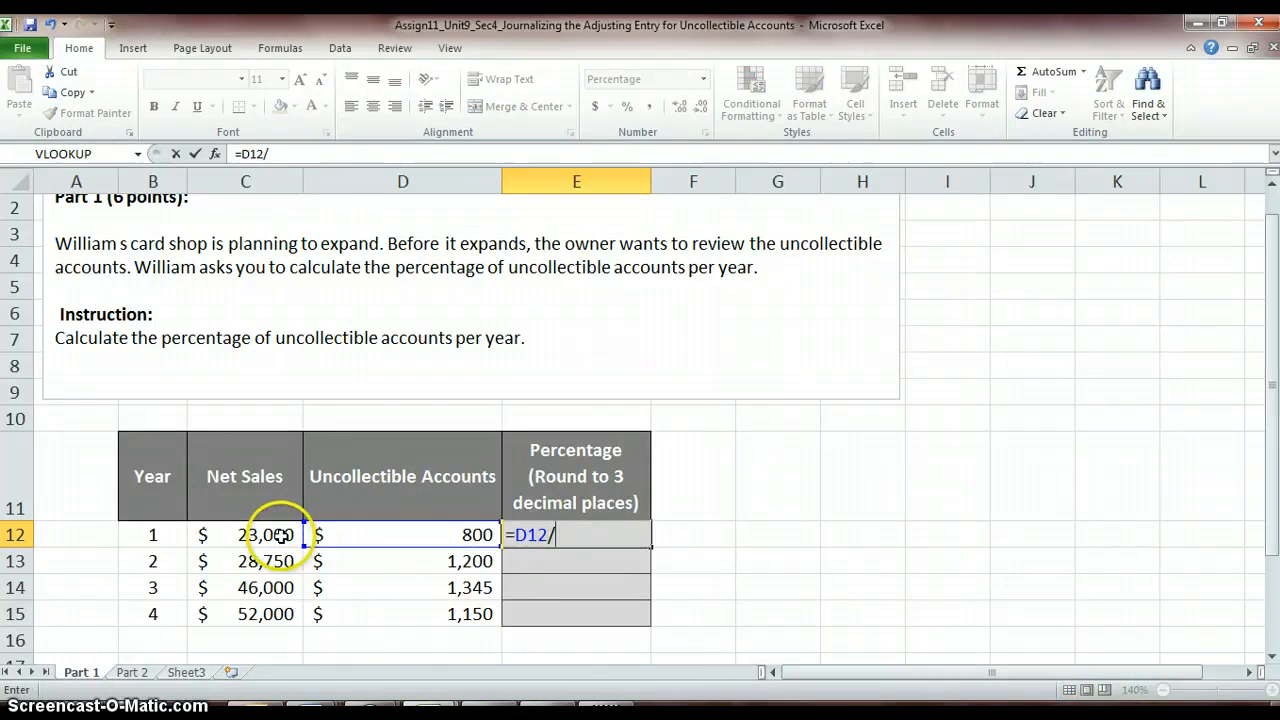
pyautogui.click(245, 534)
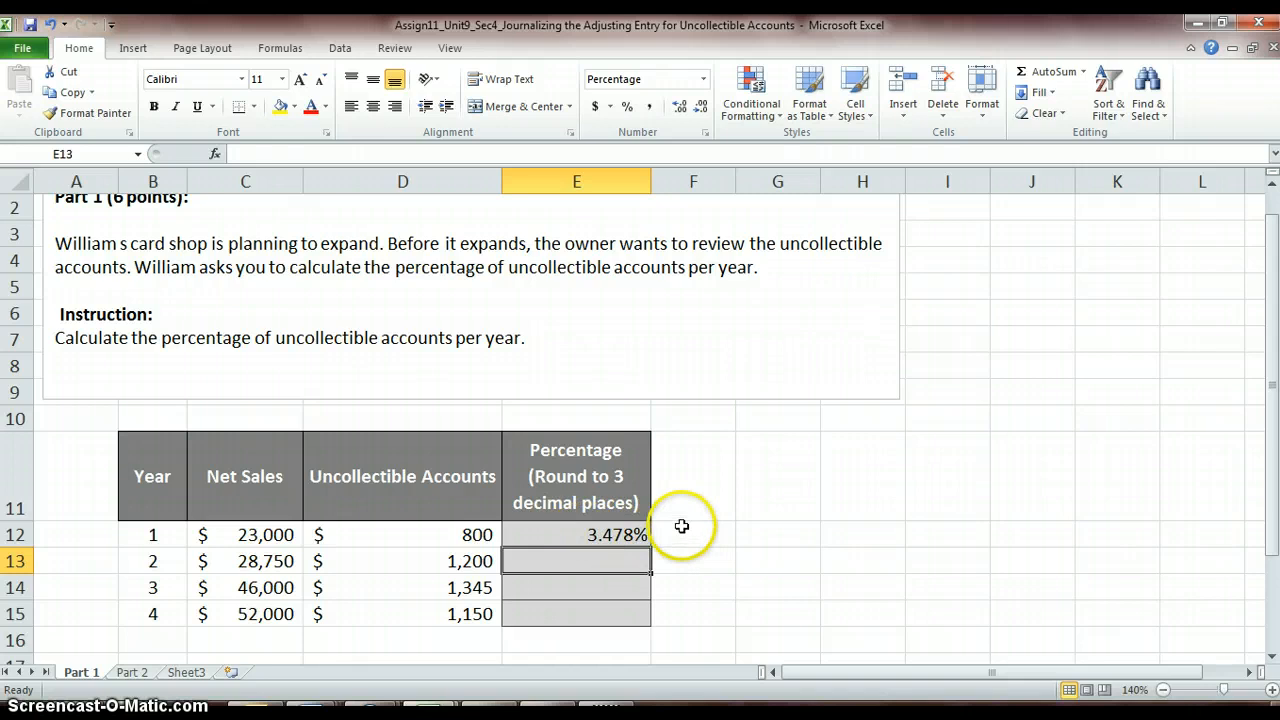
pyautogui.moveTo(567, 540)
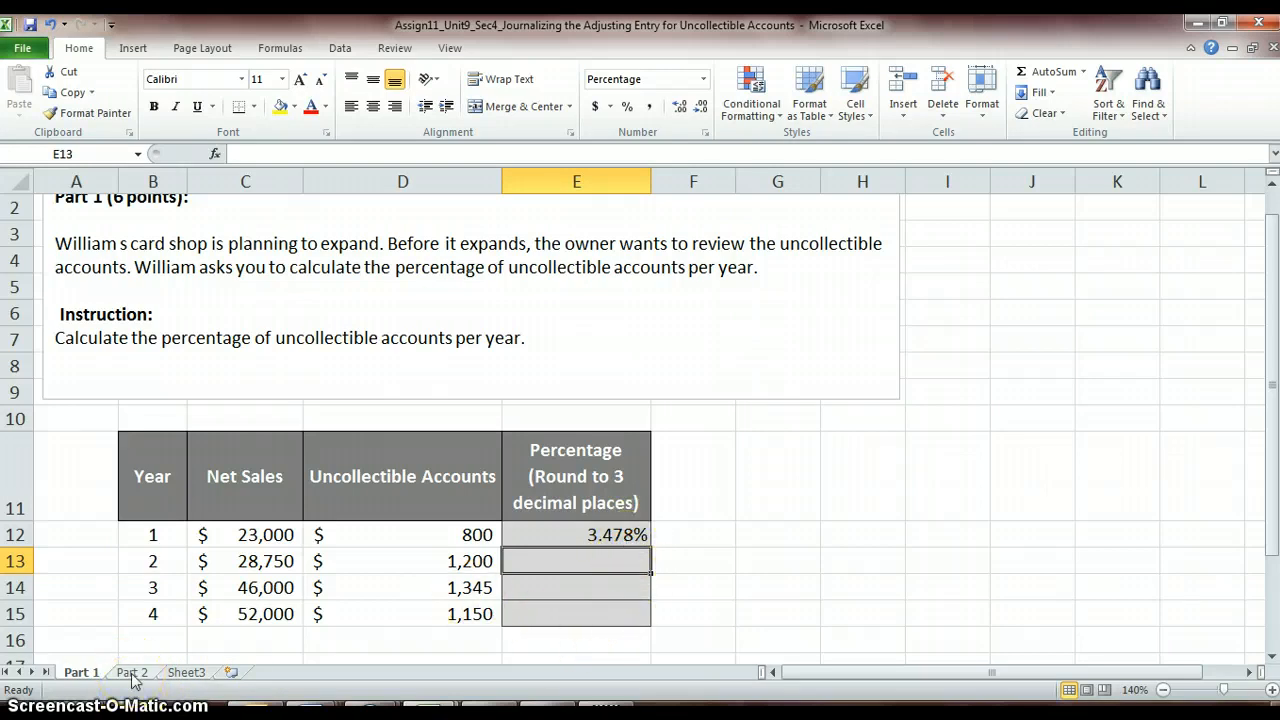
# Go to the Part 2 sheet with the five-company sales table.
pyautogui.click(131, 671)
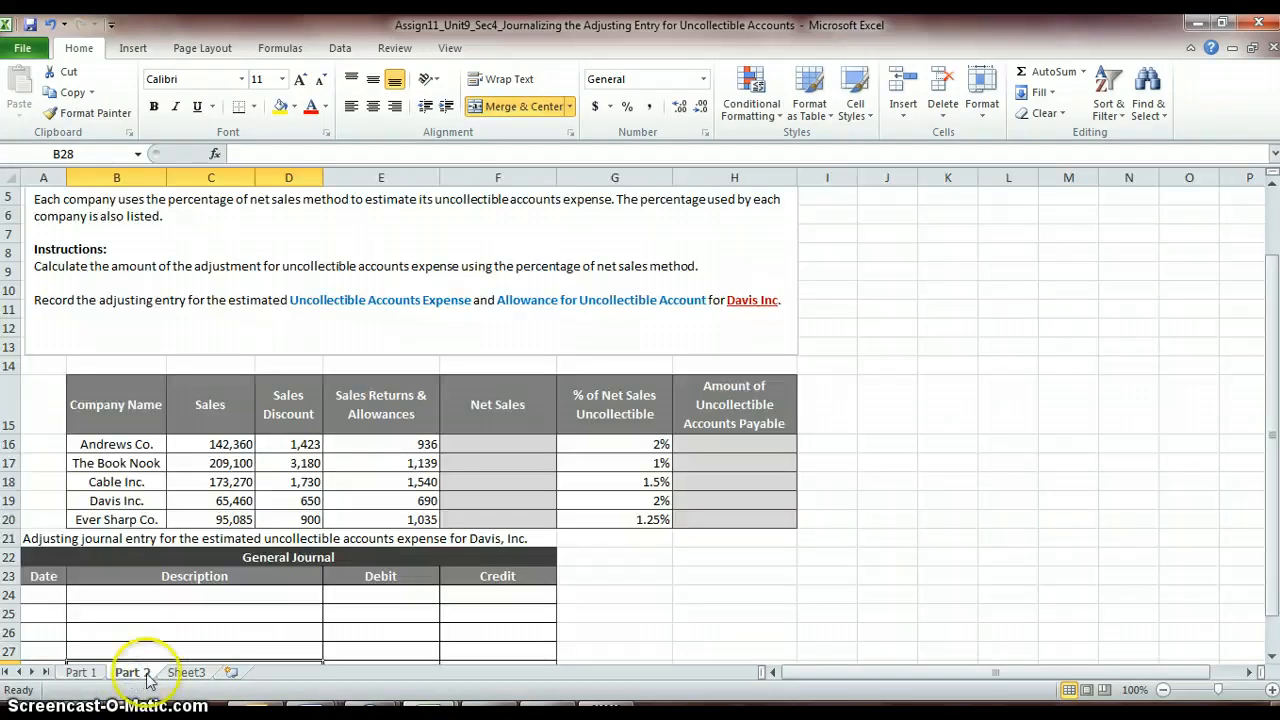
pyautogui.click(131, 672)
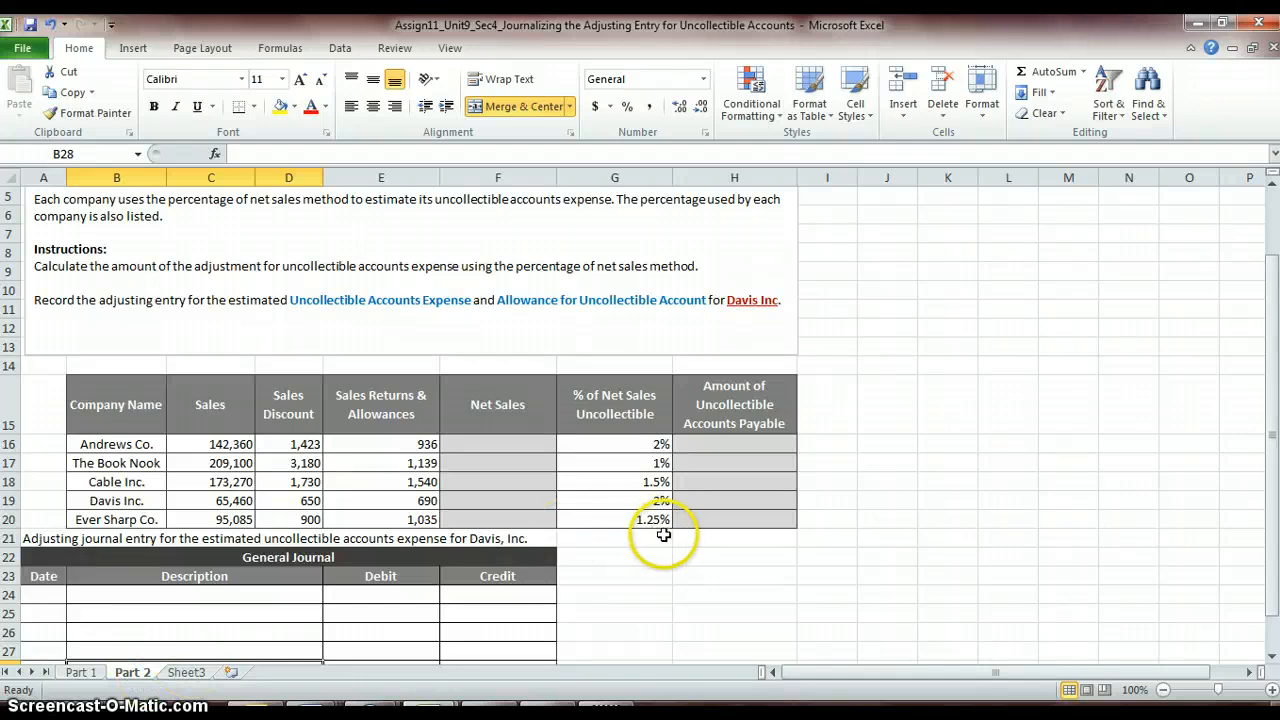
pyautogui.moveTo(532, 544)
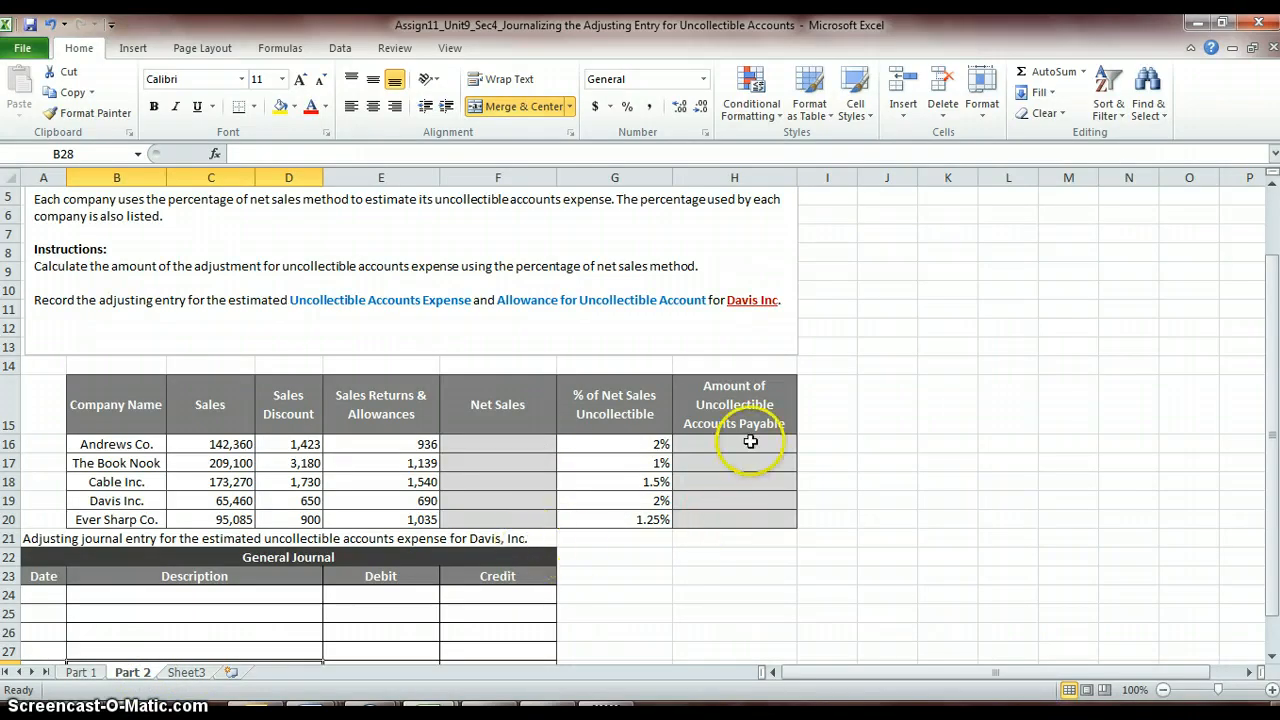
pyautogui.moveTo(623, 443)
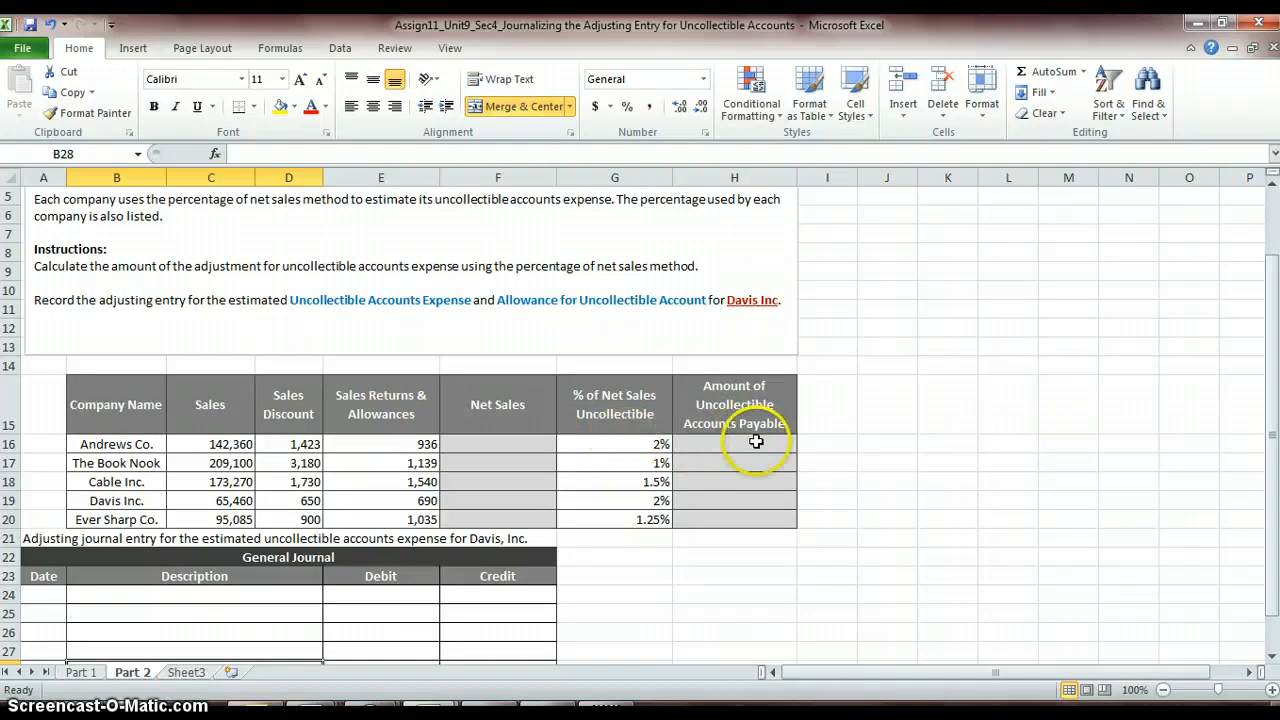
pyautogui.moveTo(752, 445)
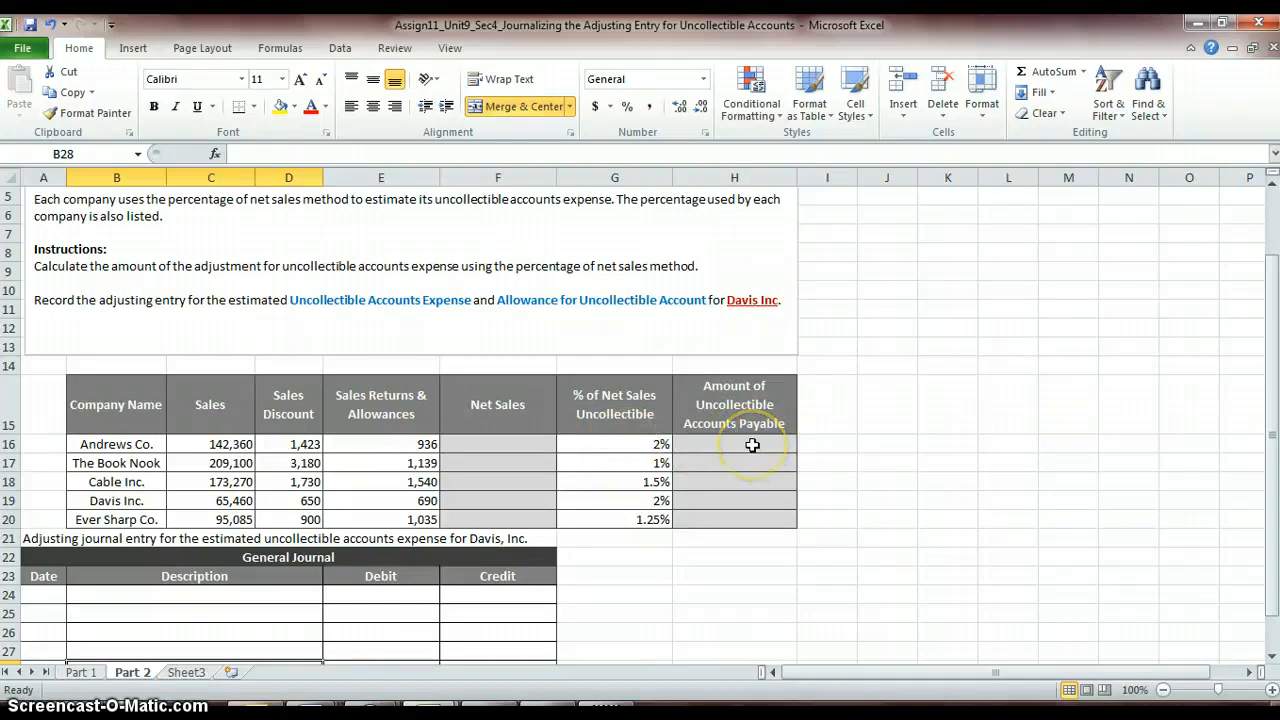
pyautogui.moveTo(215, 619)
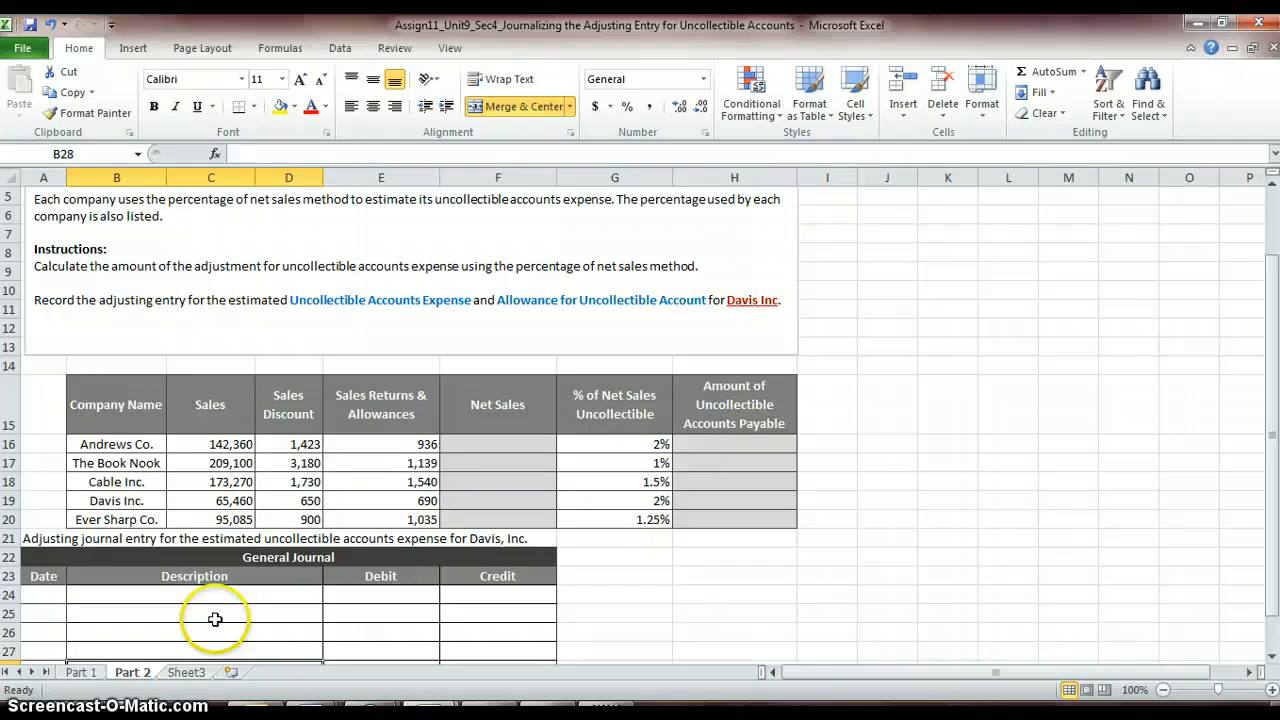
pyautogui.moveTo(130, 483)
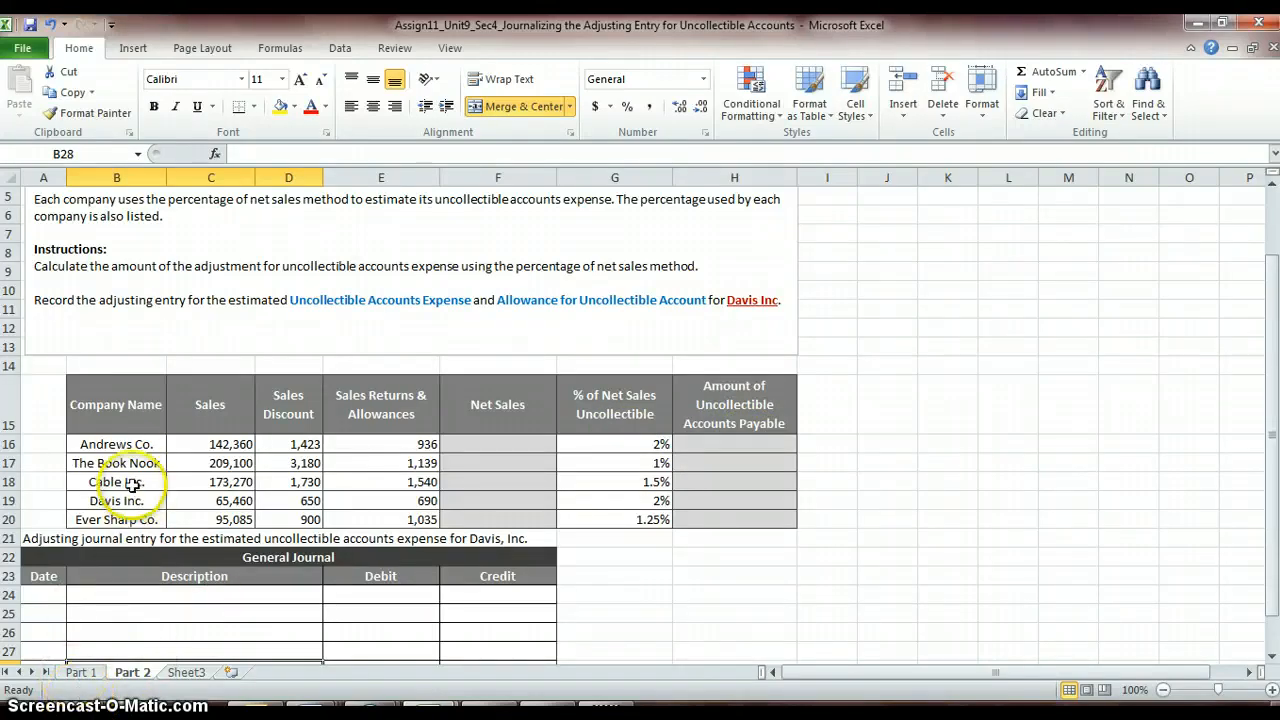
pyautogui.moveTo(706, 622)
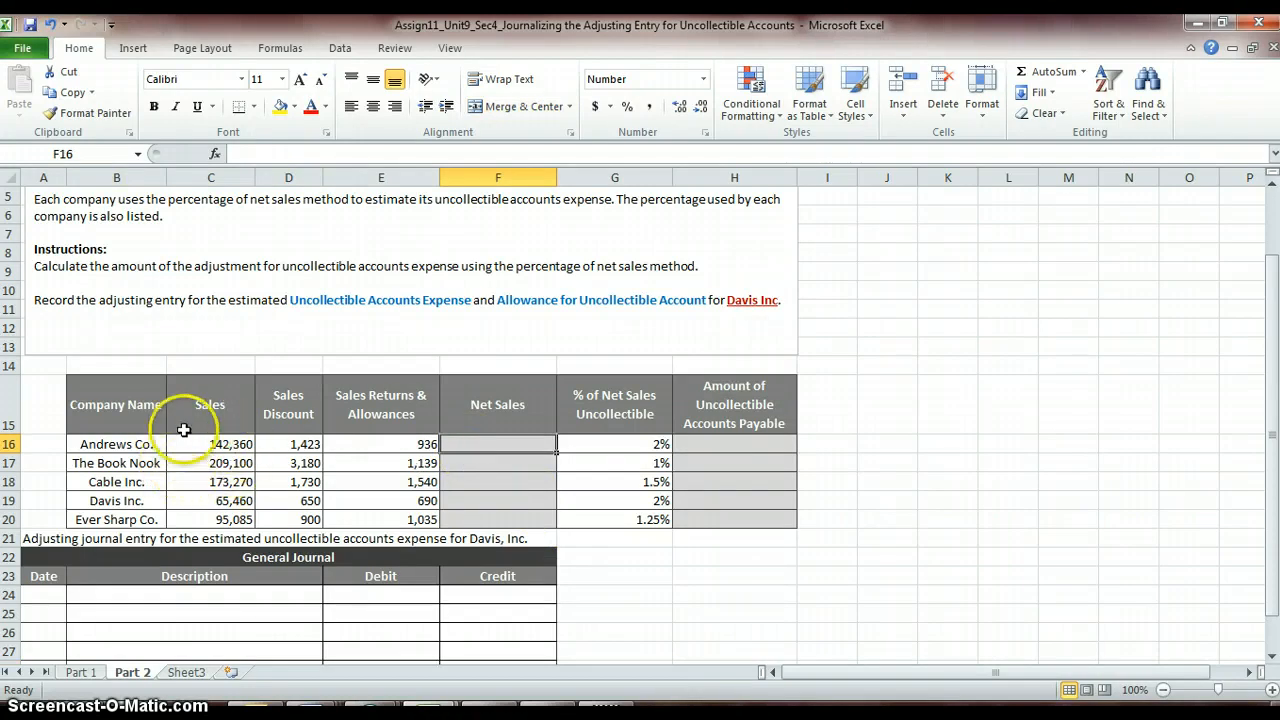
pyautogui.moveTo(288, 448)
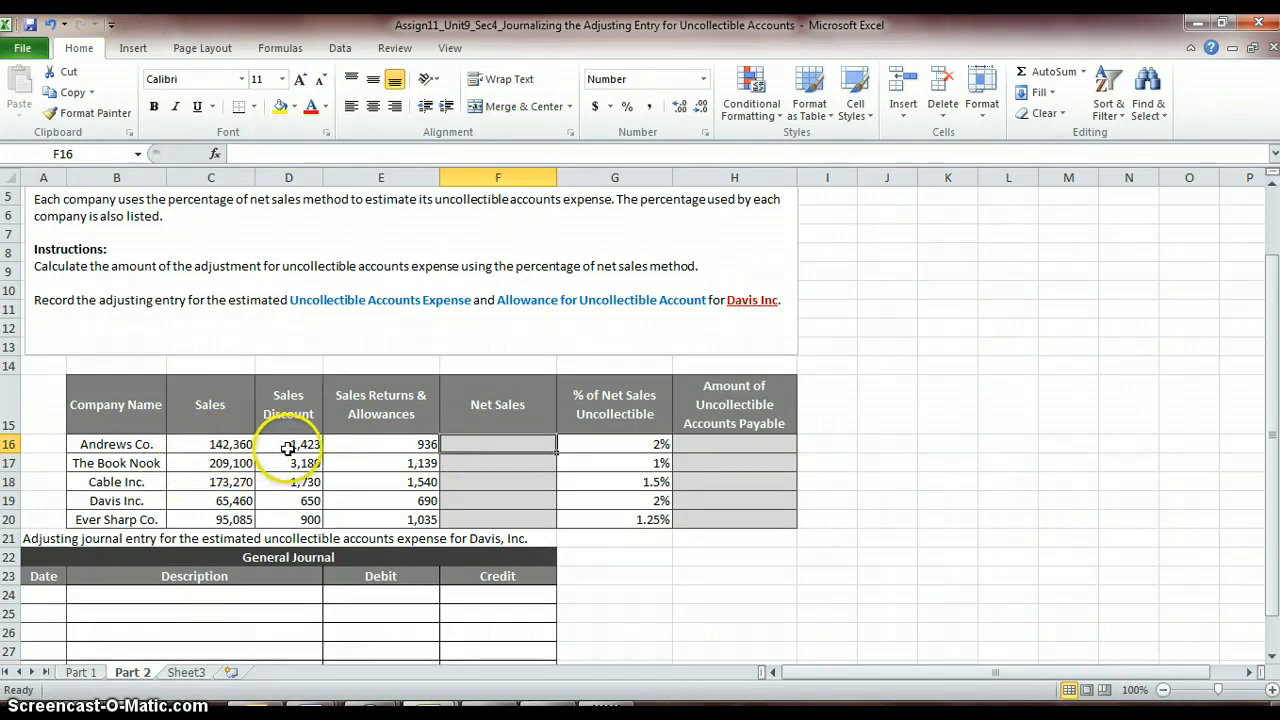
pyautogui.moveTo(155, 432)
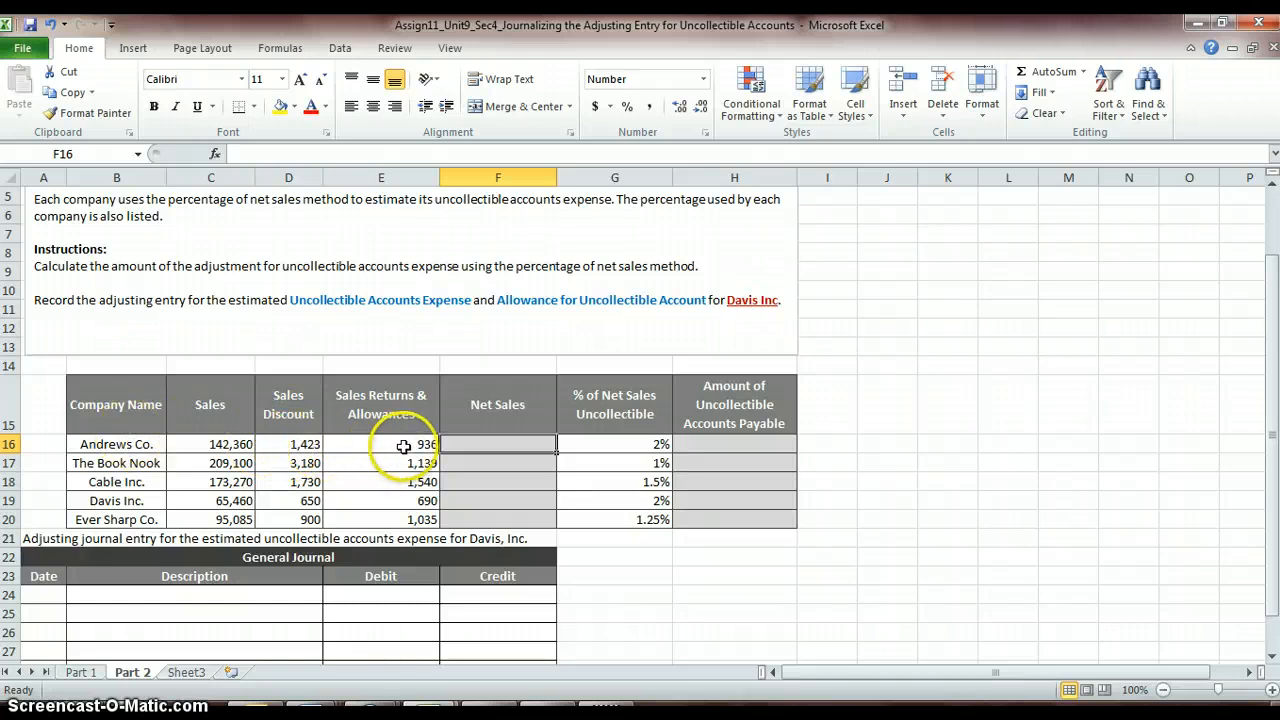
pyautogui.moveTo(487, 447)
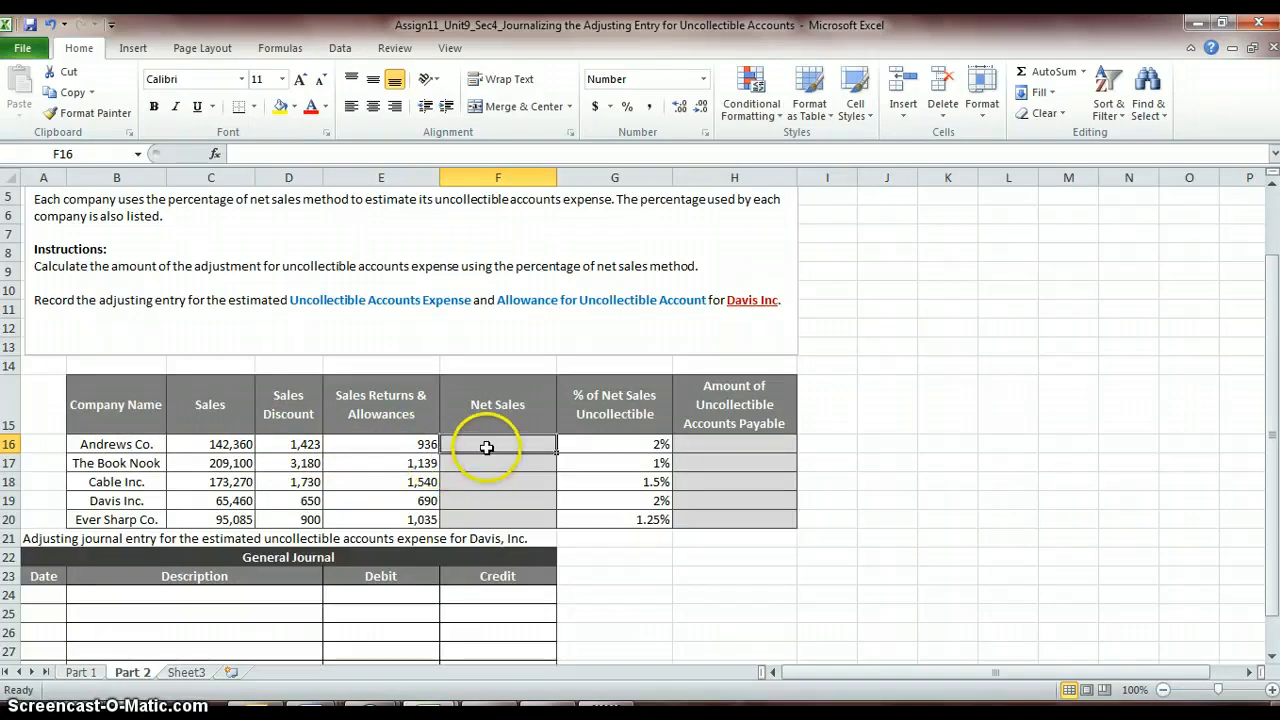
# Enter =C16-(D16+E16) in F16 and fill it down through F20.
pyautogui.write('=C16')
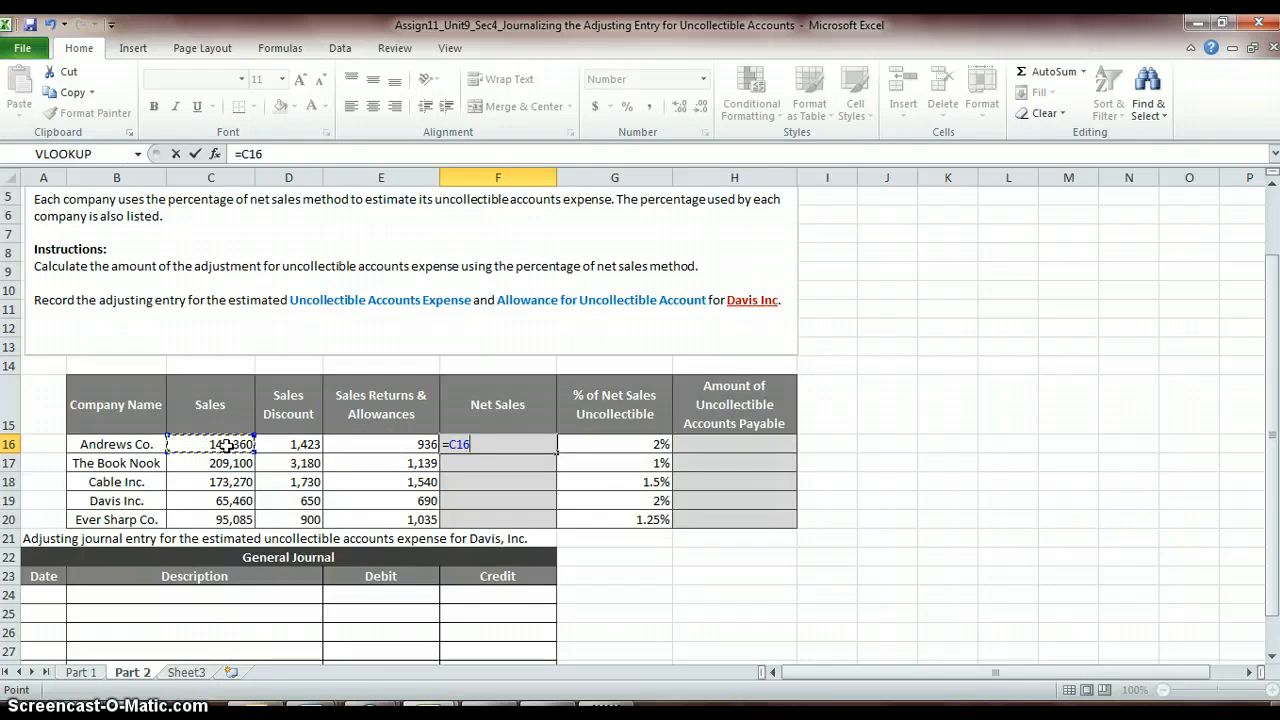
pyautogui.write('-(')
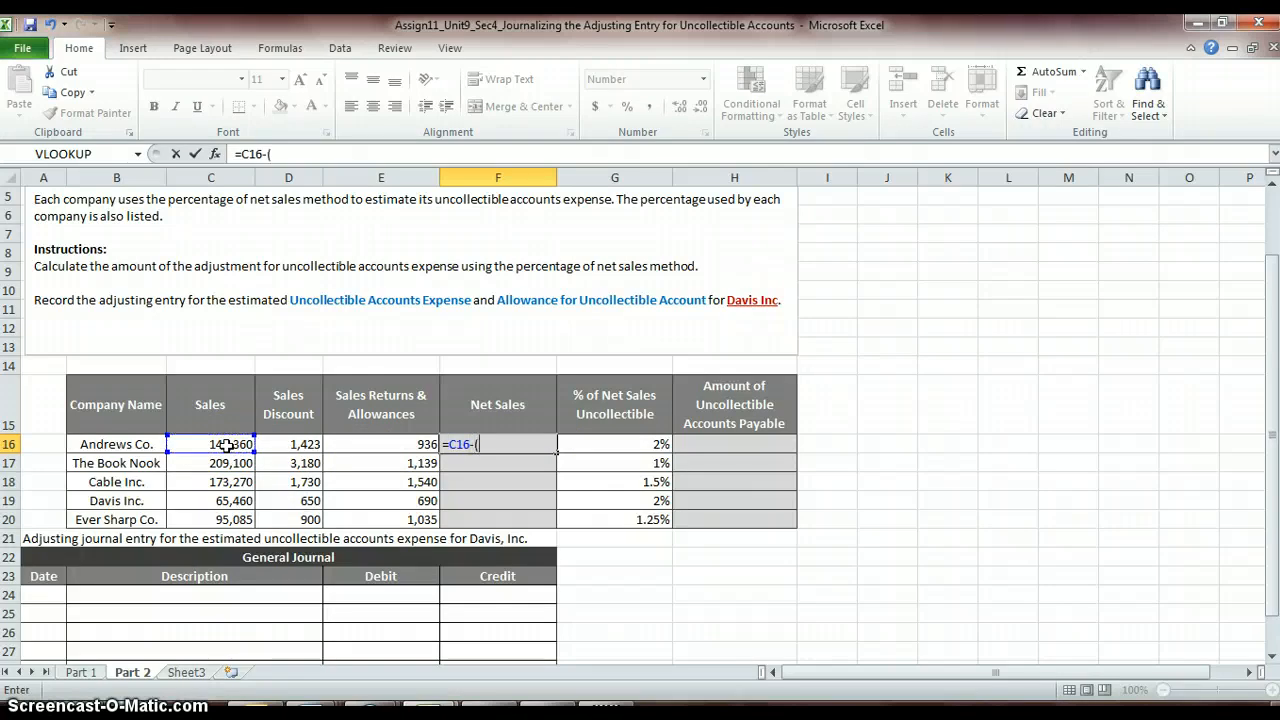
pyautogui.click(288, 444)
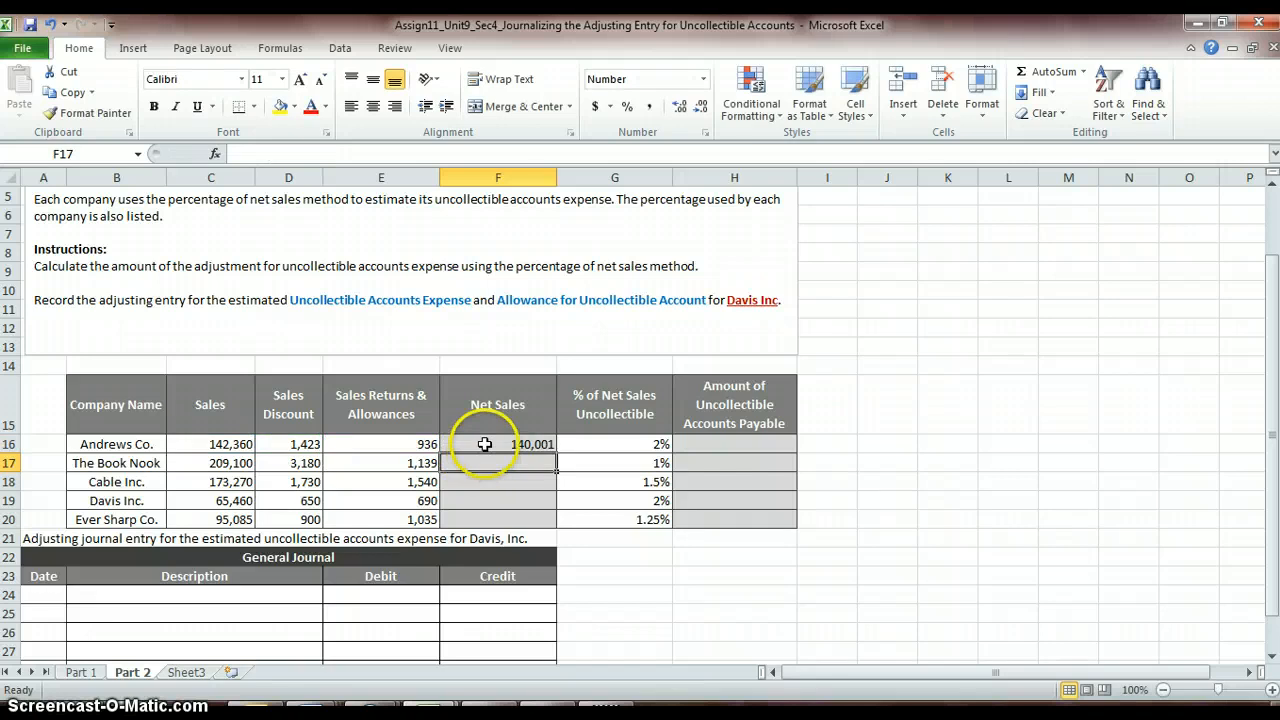
pyautogui.moveTo(503, 444)
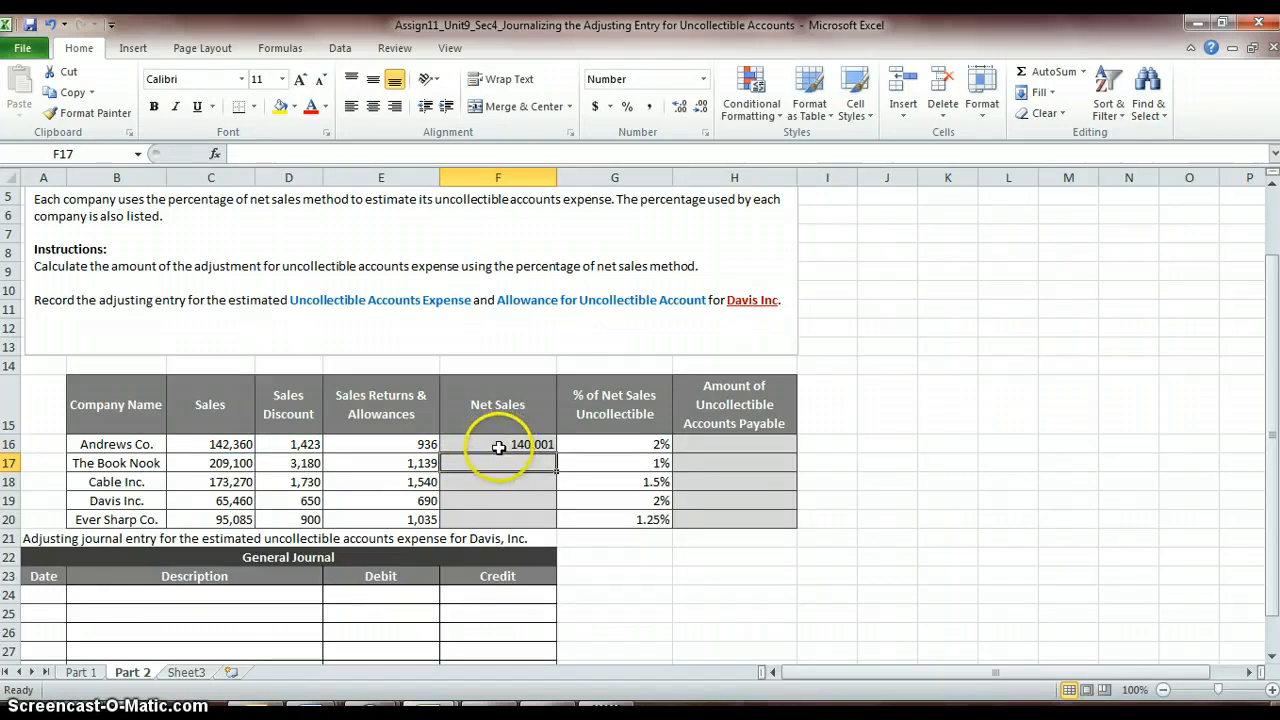
pyautogui.click(497, 444)
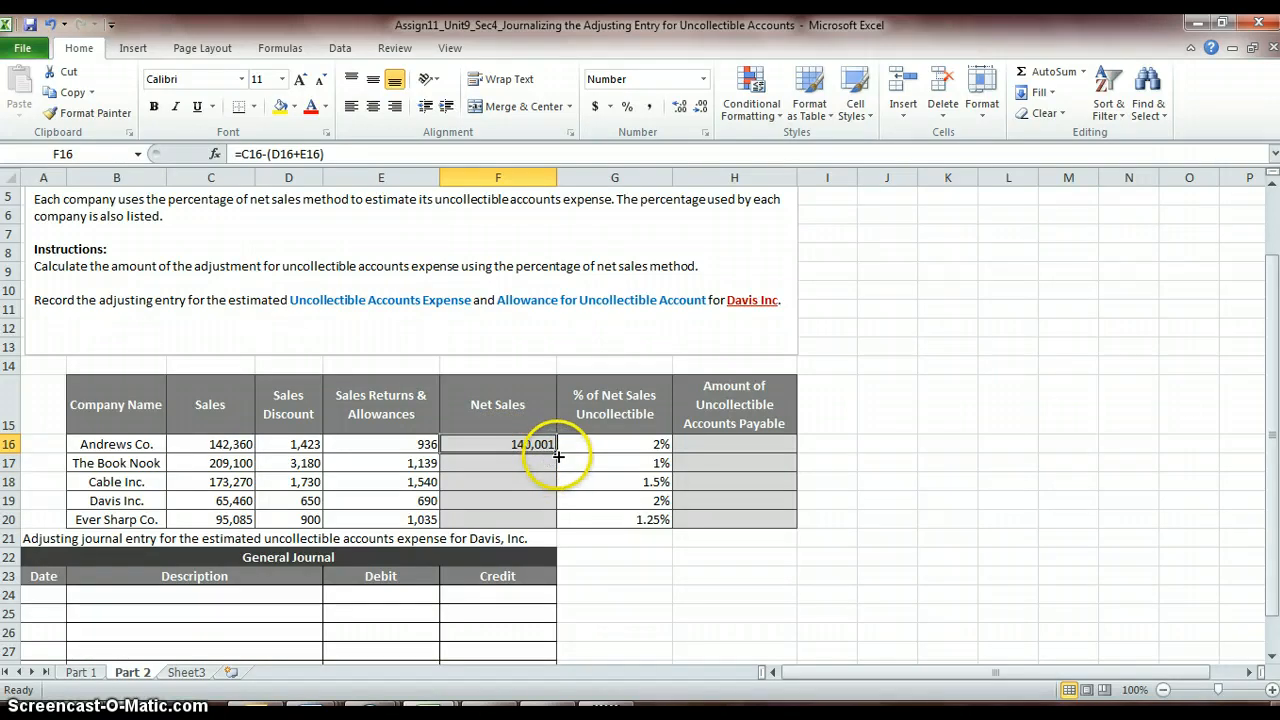
pyautogui.moveTo(497, 444); pyautogui.dragTo(497, 481)
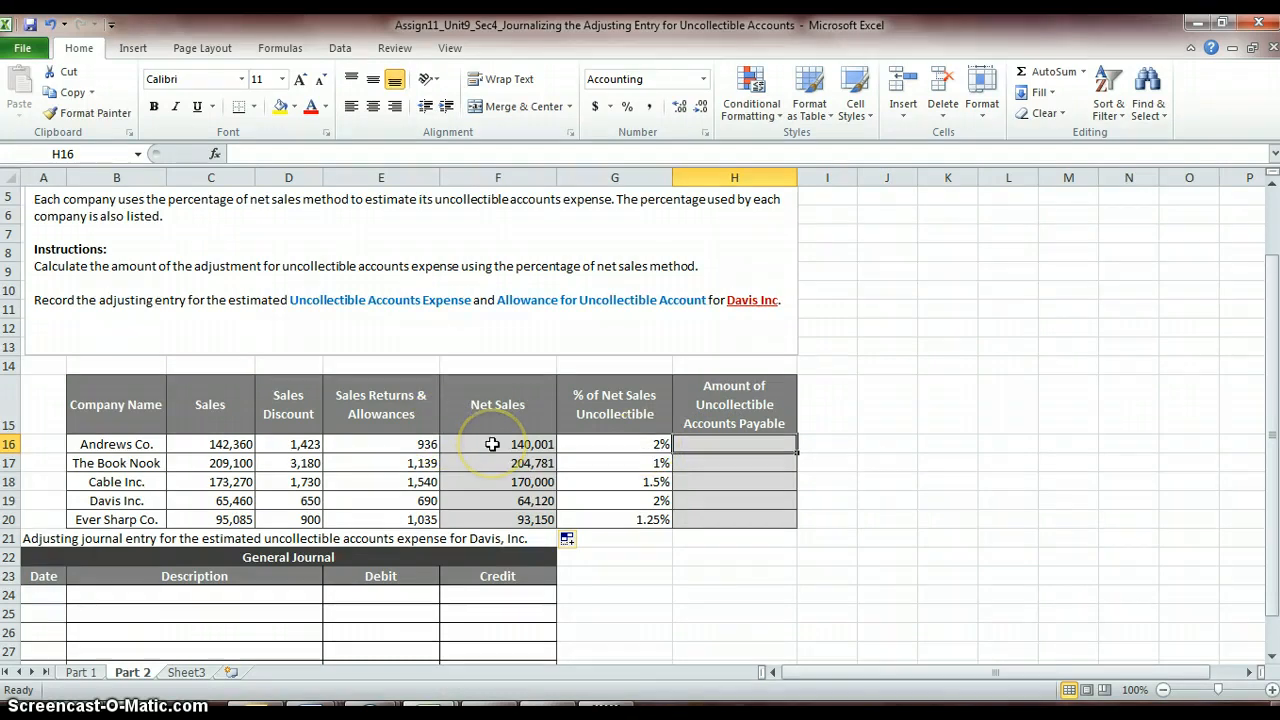
pyautogui.moveTo(637, 444)
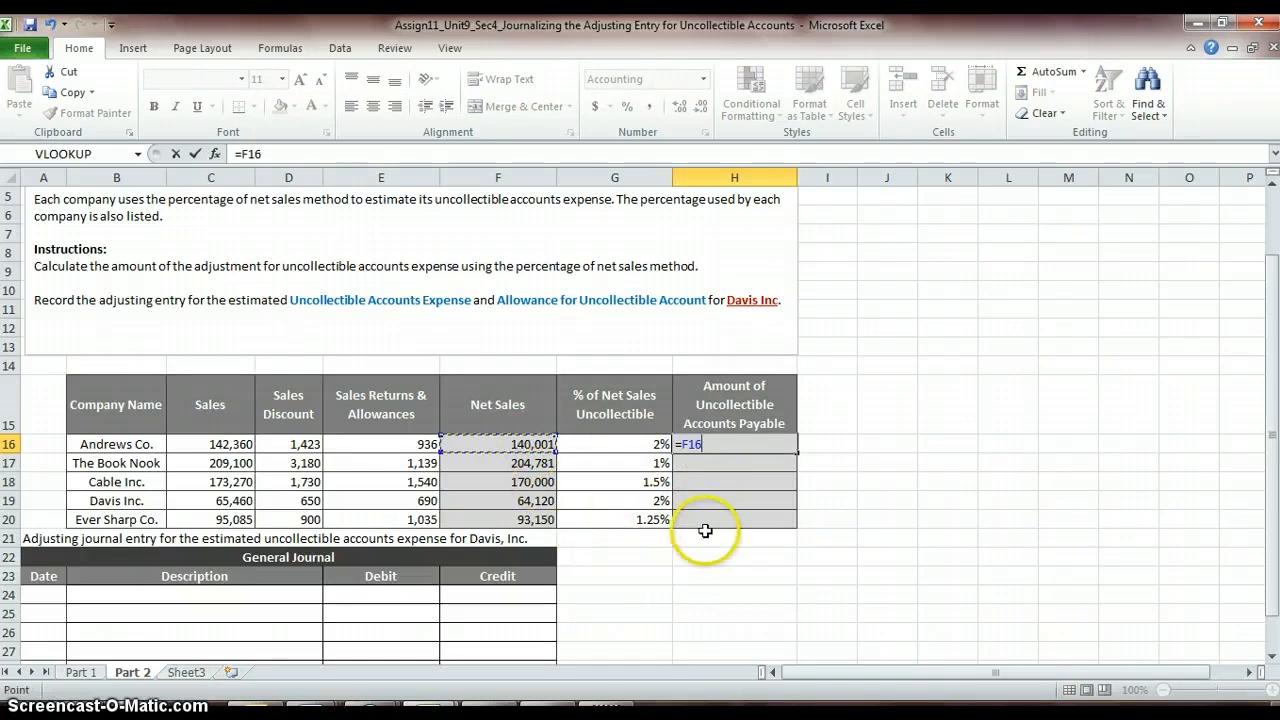
# Enter =F16*G16 in H16 and fill down to H20, giving Davis Inc. $1,282.40.
pyautogui.click(614, 443)
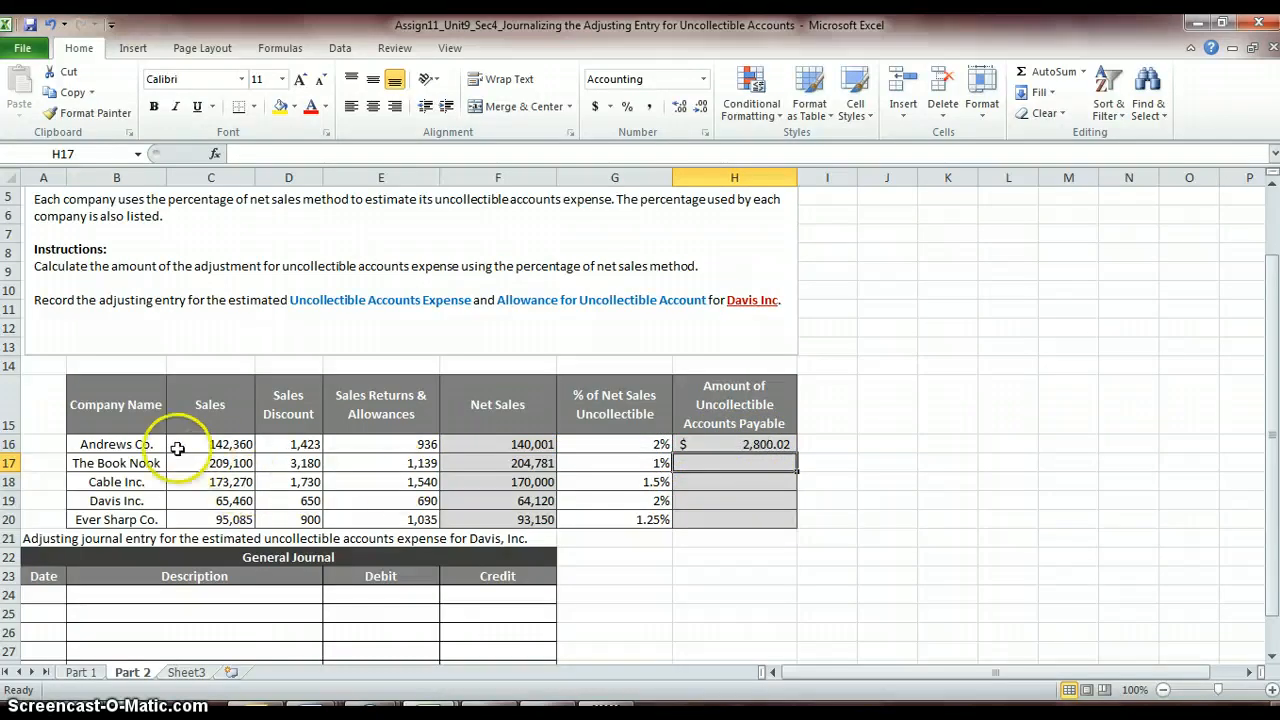
pyautogui.moveTo(834, 482)
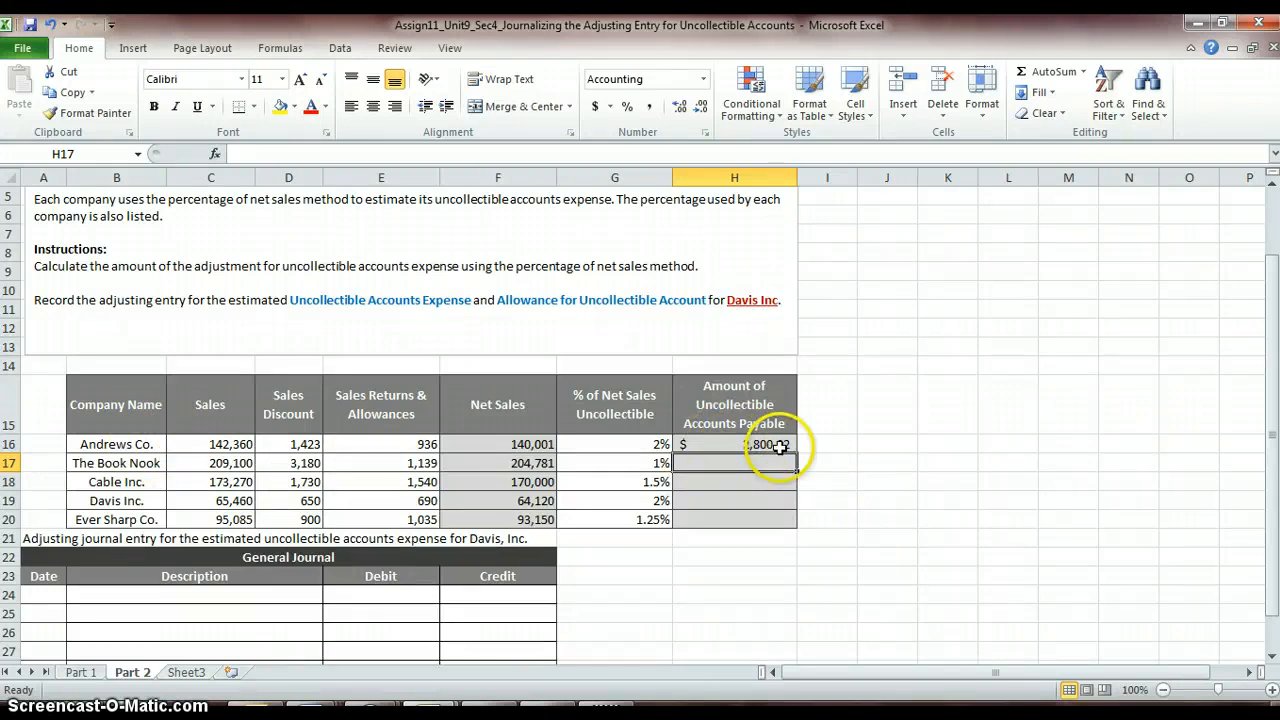
pyautogui.click(734, 444)
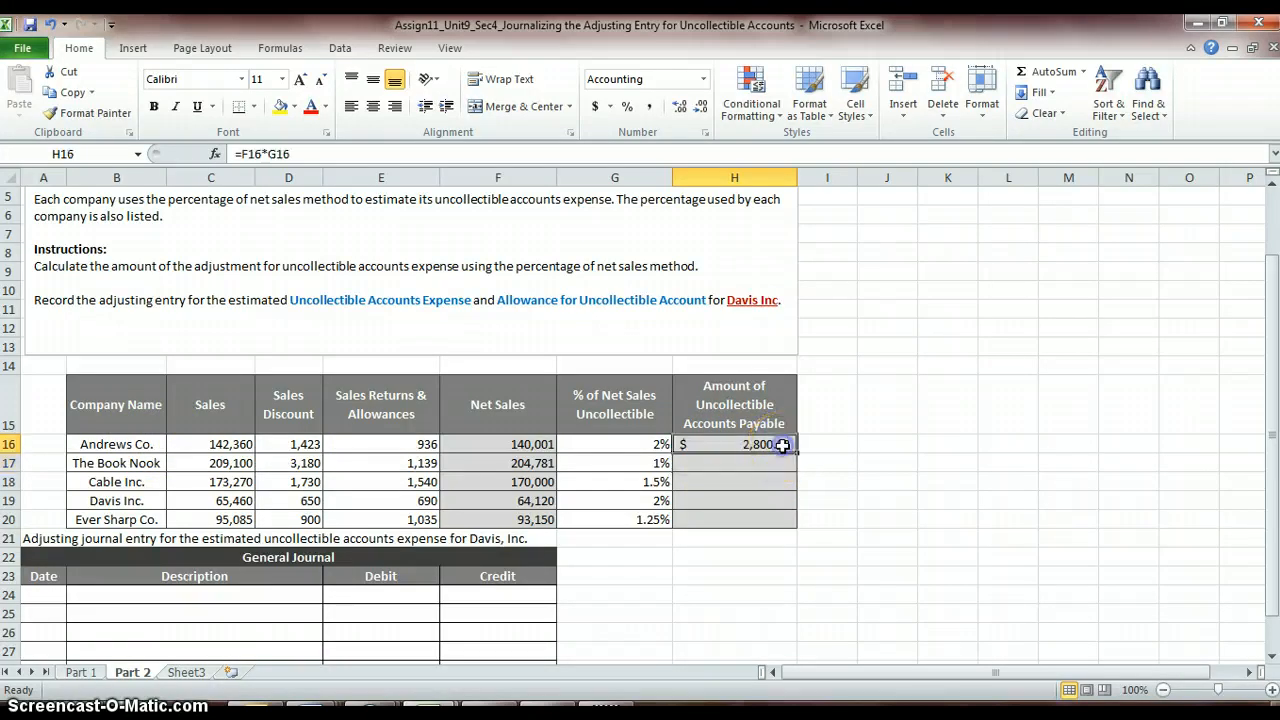
pyautogui.moveTo(783, 444); pyautogui.dragTo(795, 463)
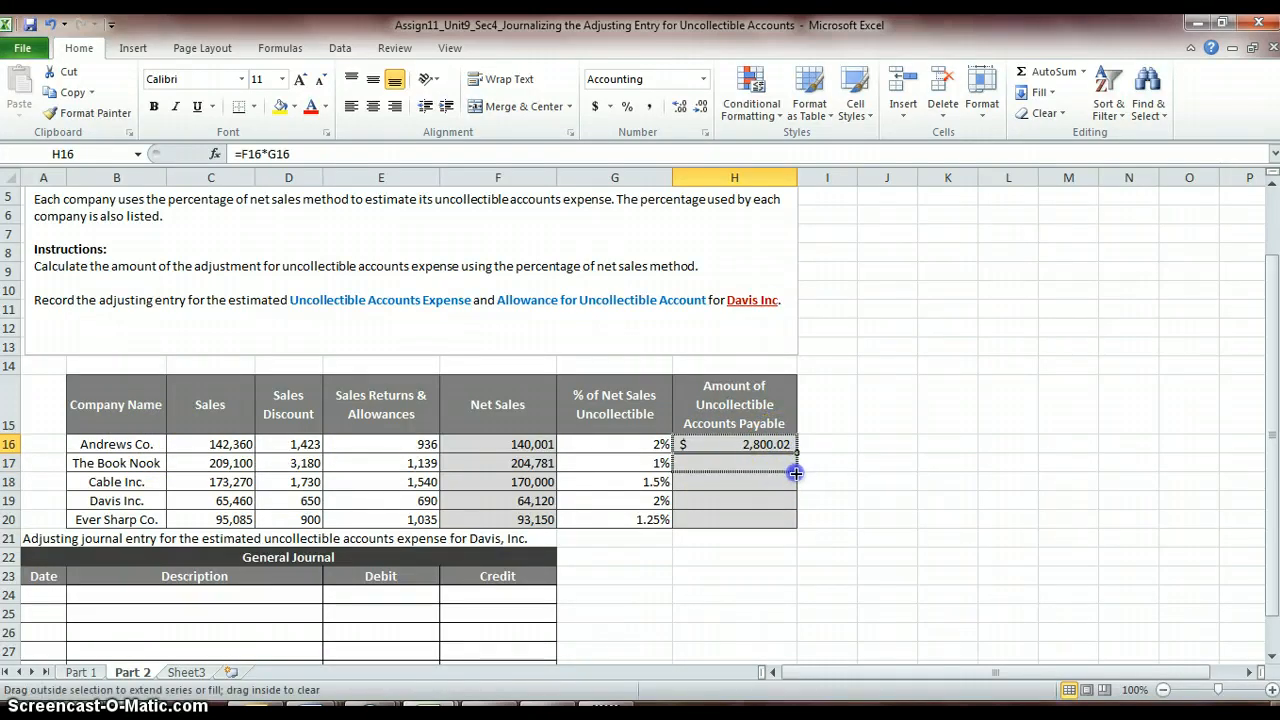
pyautogui.moveTo(795, 452); pyautogui.dragTo(795, 482)
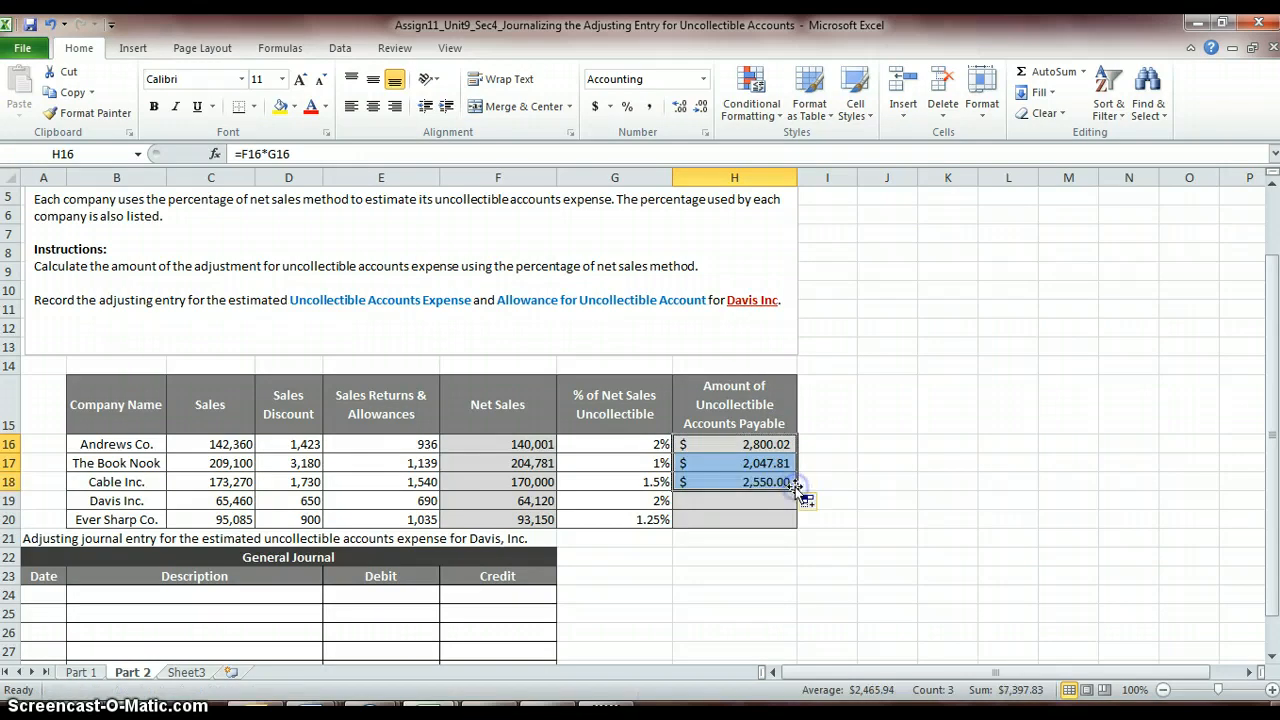
pyautogui.moveTo(806, 481); pyautogui.dragTo(806, 500)
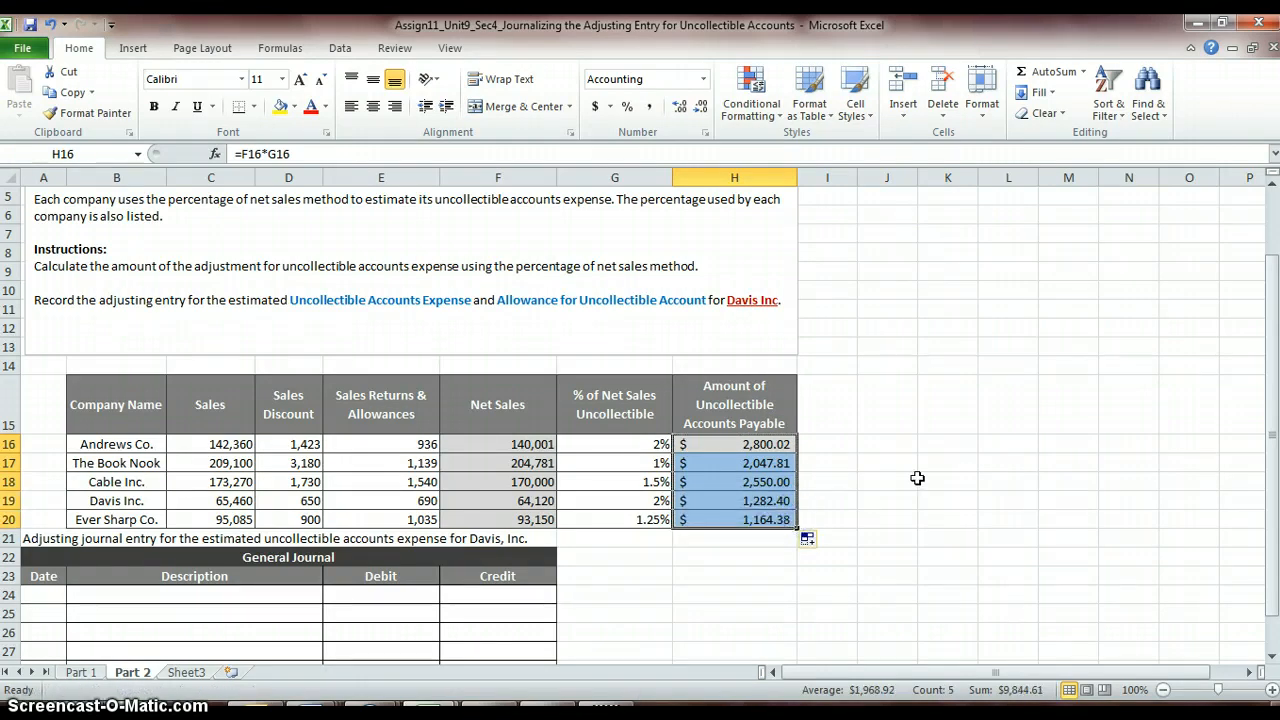
pyautogui.click(886, 481)
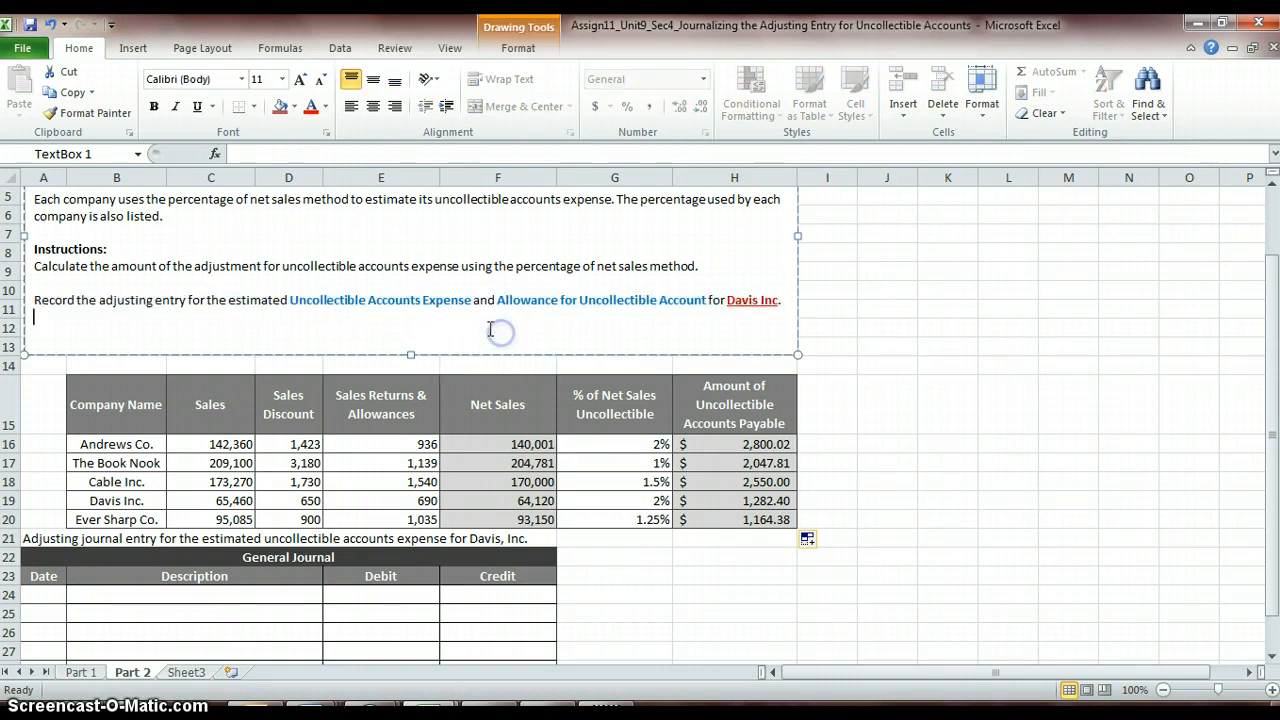
pyautogui.moveTo(13, 500)
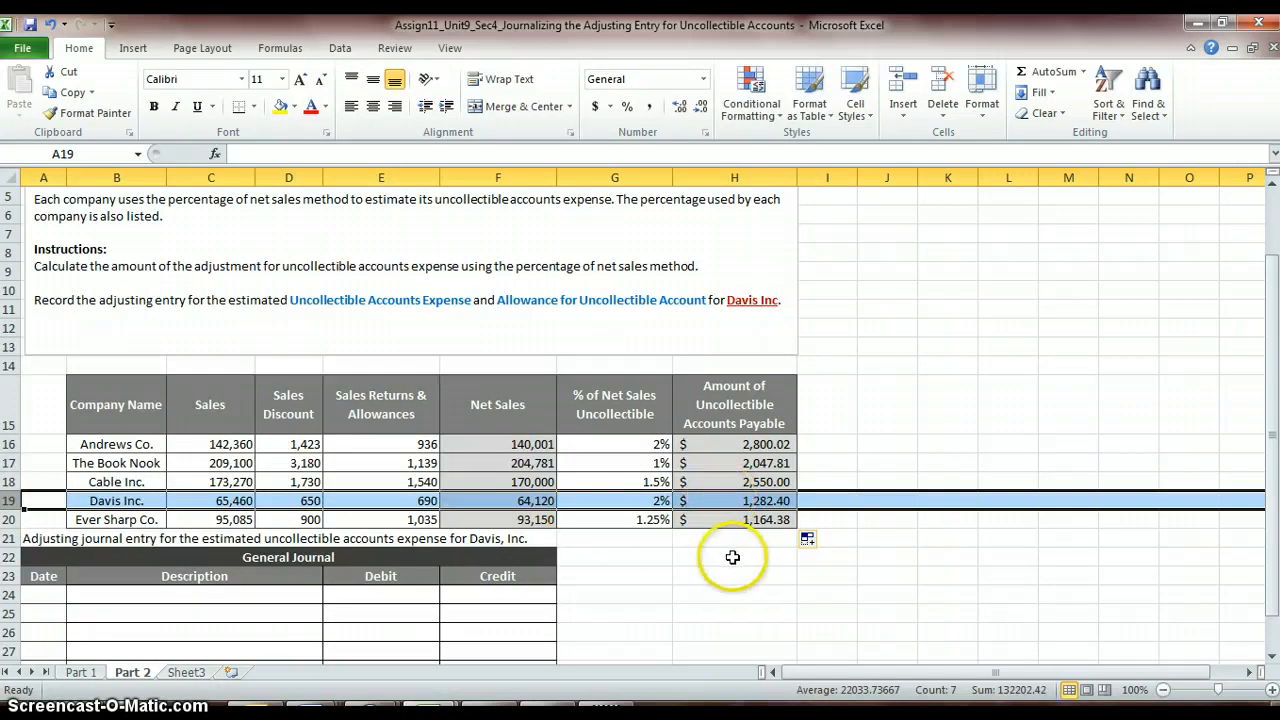
pyautogui.click(734, 557)
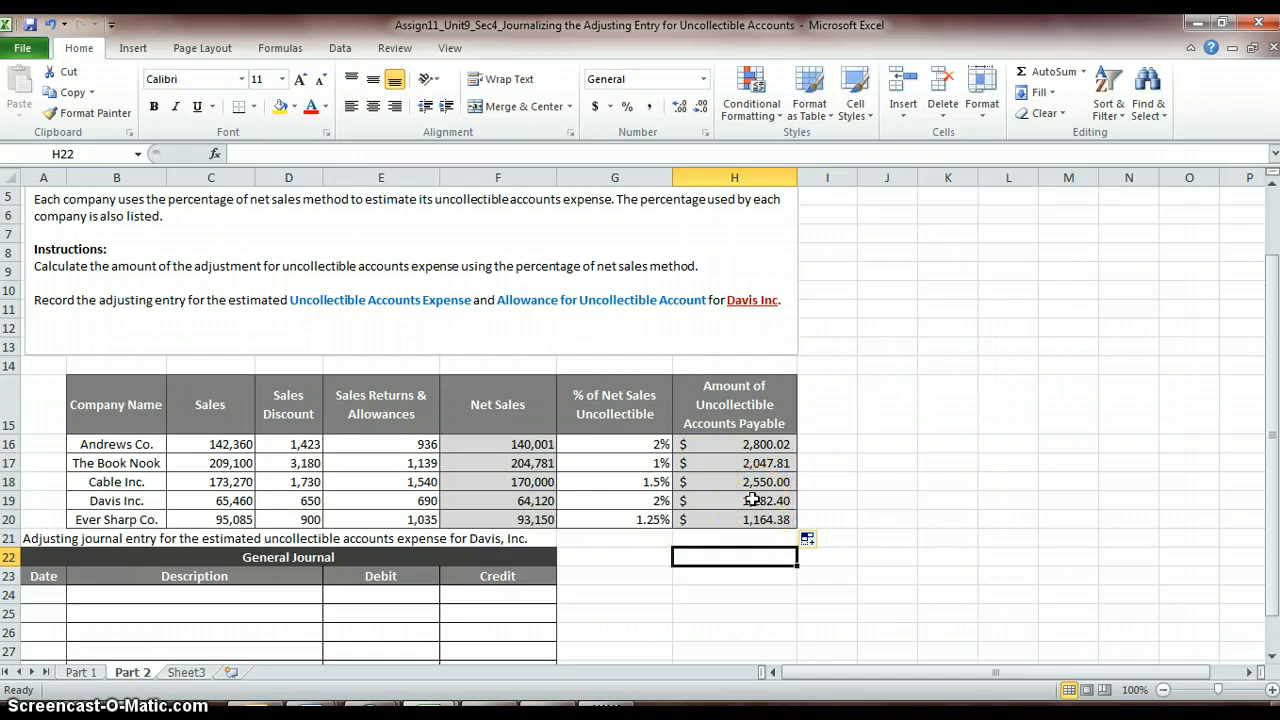
pyautogui.click(734, 500)
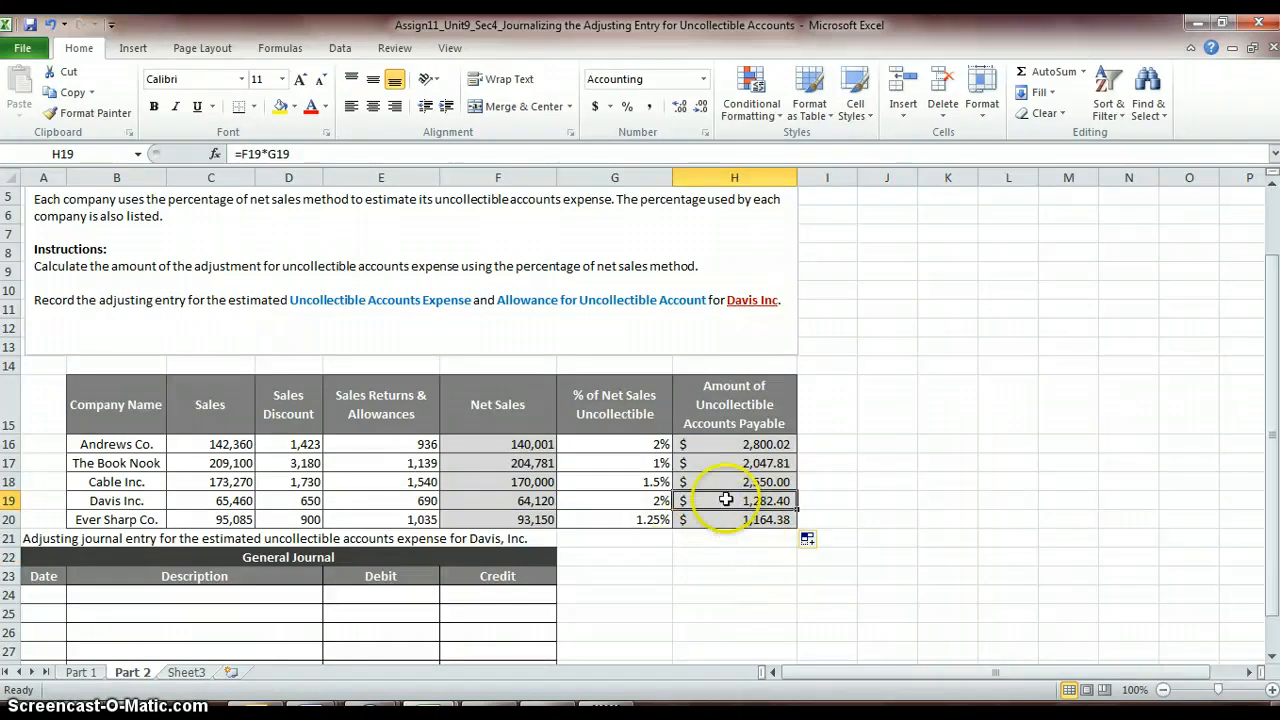
pyautogui.moveTo(650, 583)
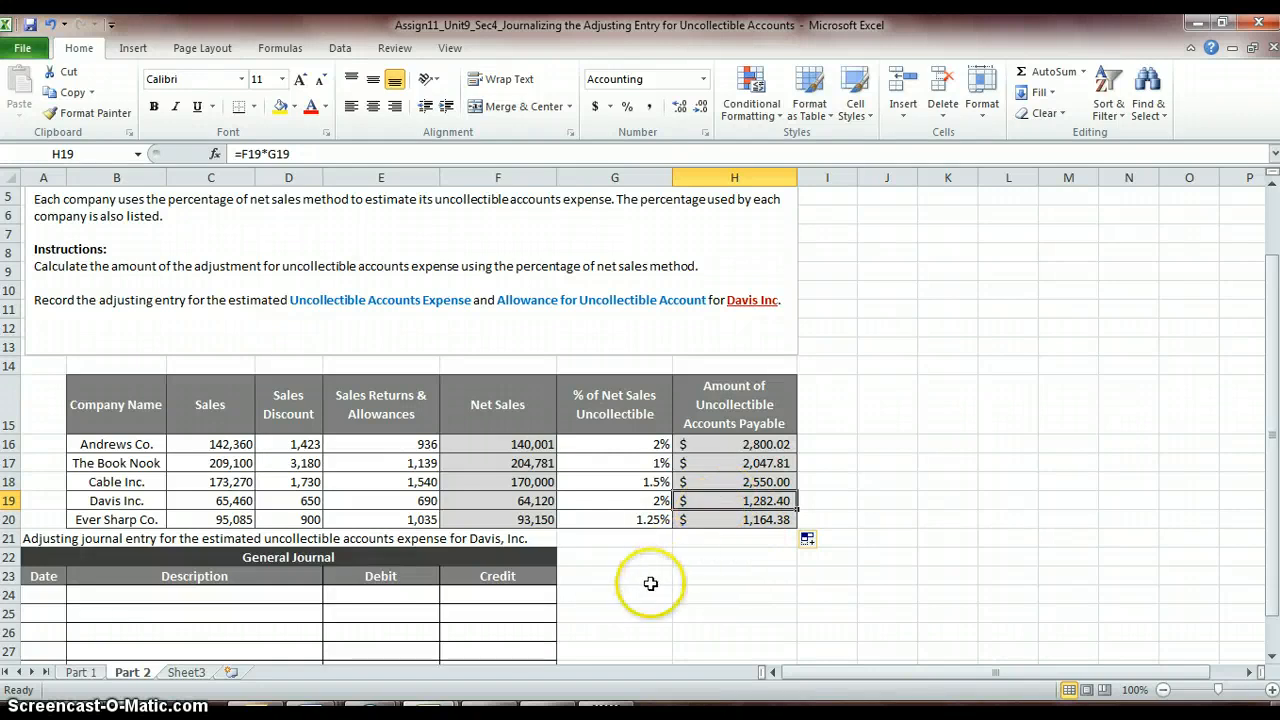
pyautogui.click(194, 594)
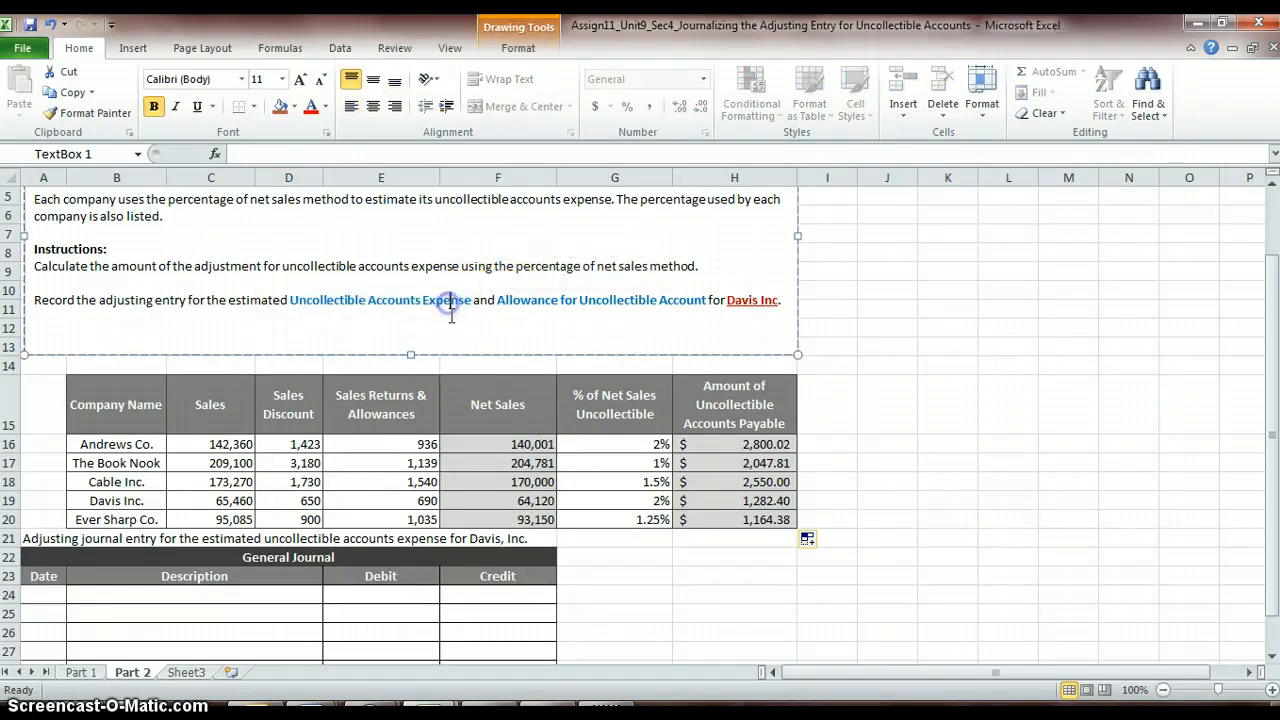
pyautogui.moveTo(245, 625)
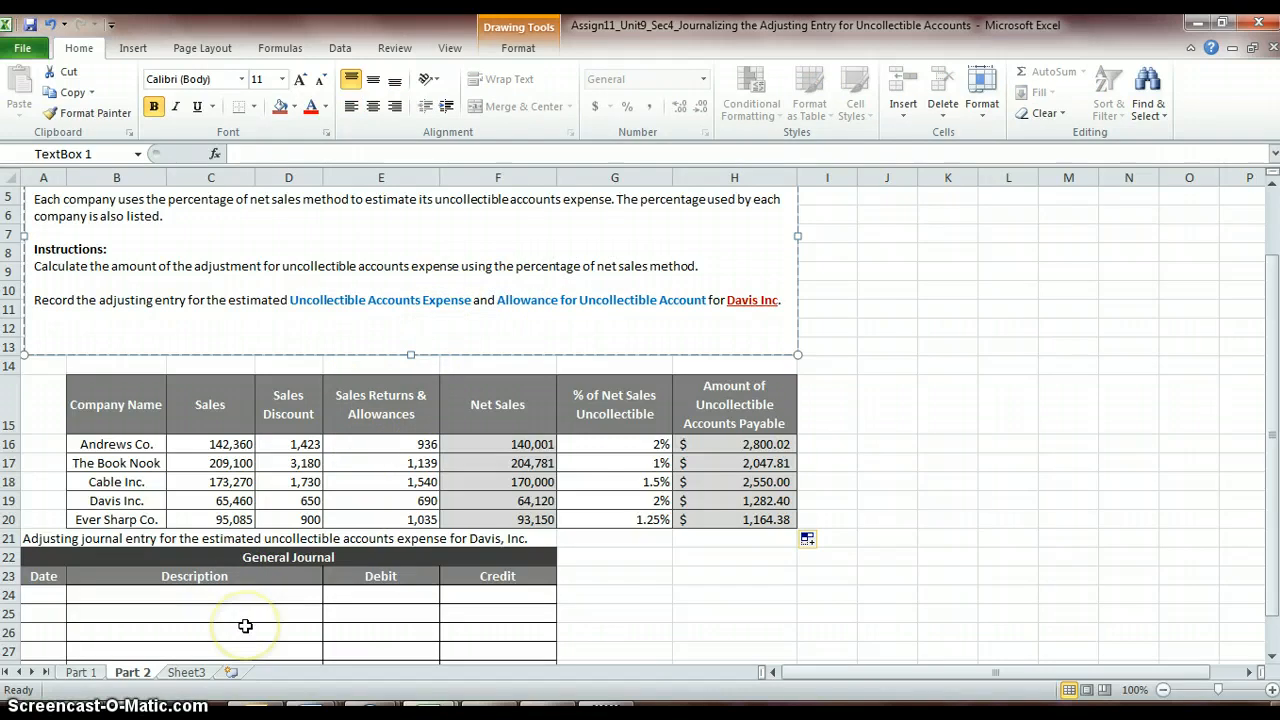
# Enter 'Uncollectible Accounts Expense' in B24 and indented 'Allowance for Uncollectibles' in B25.
pyautogui.click(245, 595)
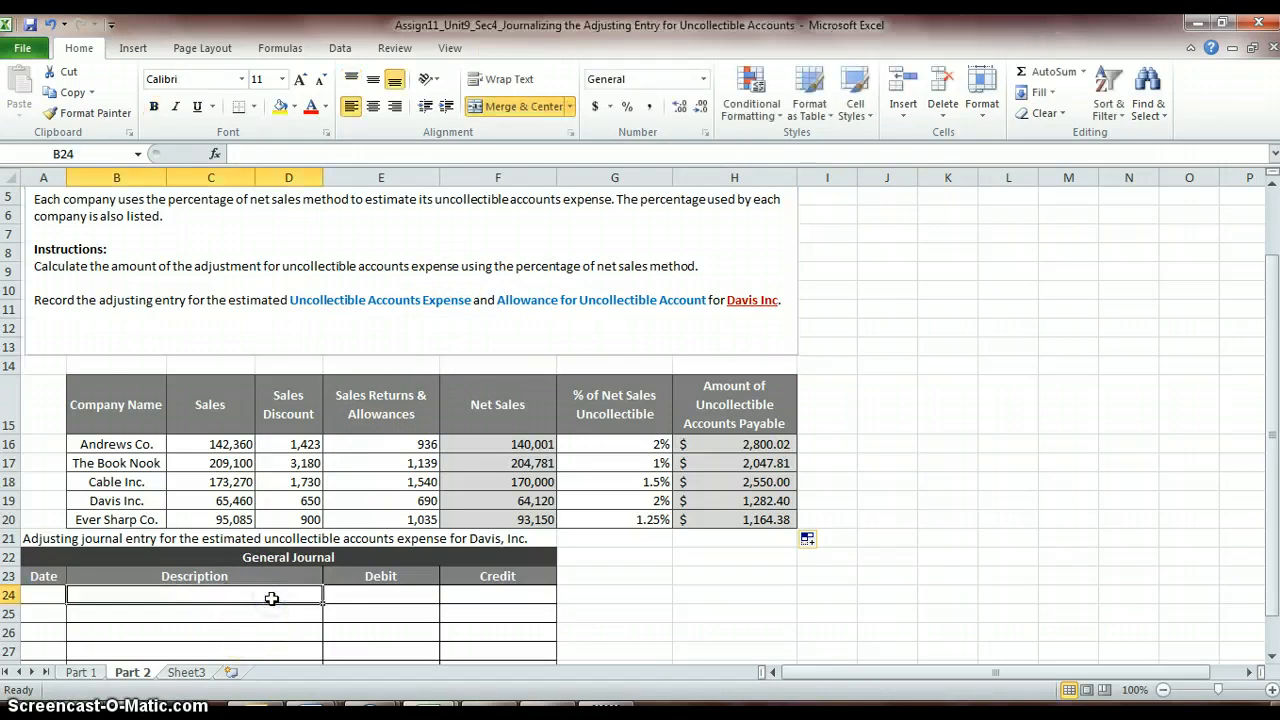
pyautogui.write('Uncollectible Accounts Expense')
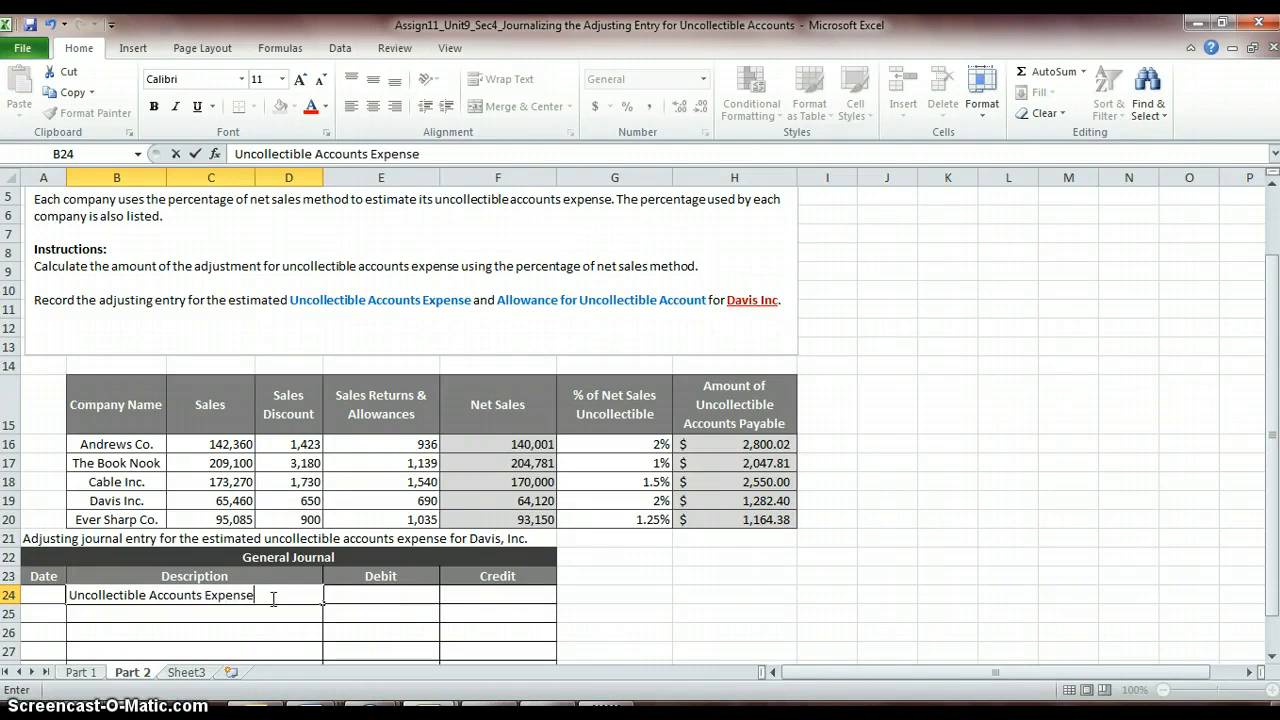
pyautogui.press('enter')
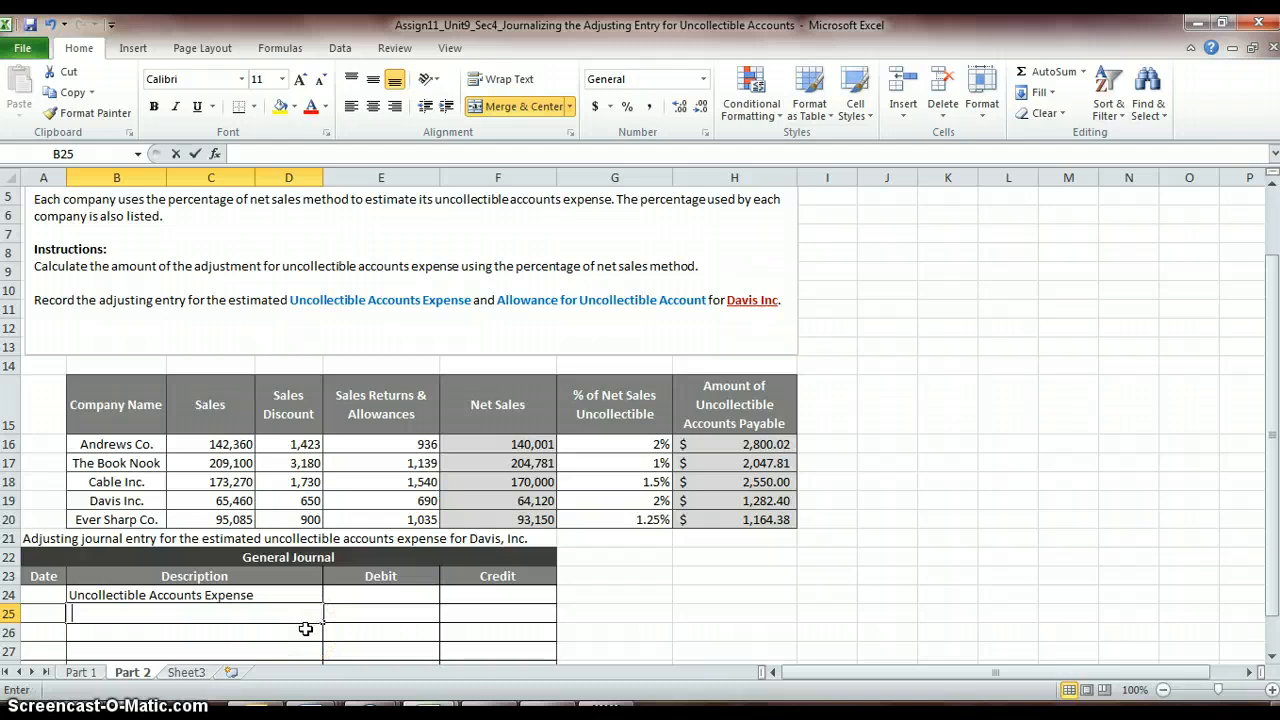
pyautogui.write('Allowance for')
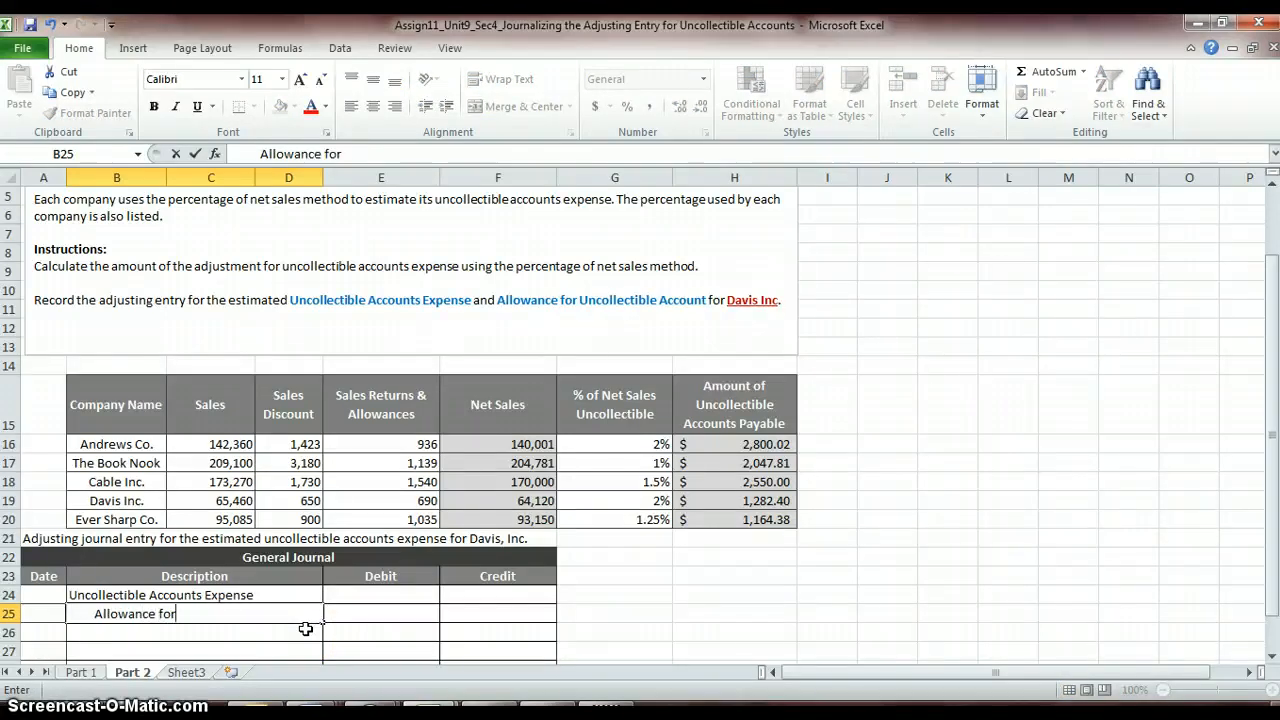
pyautogui.write('Uncollectibles')
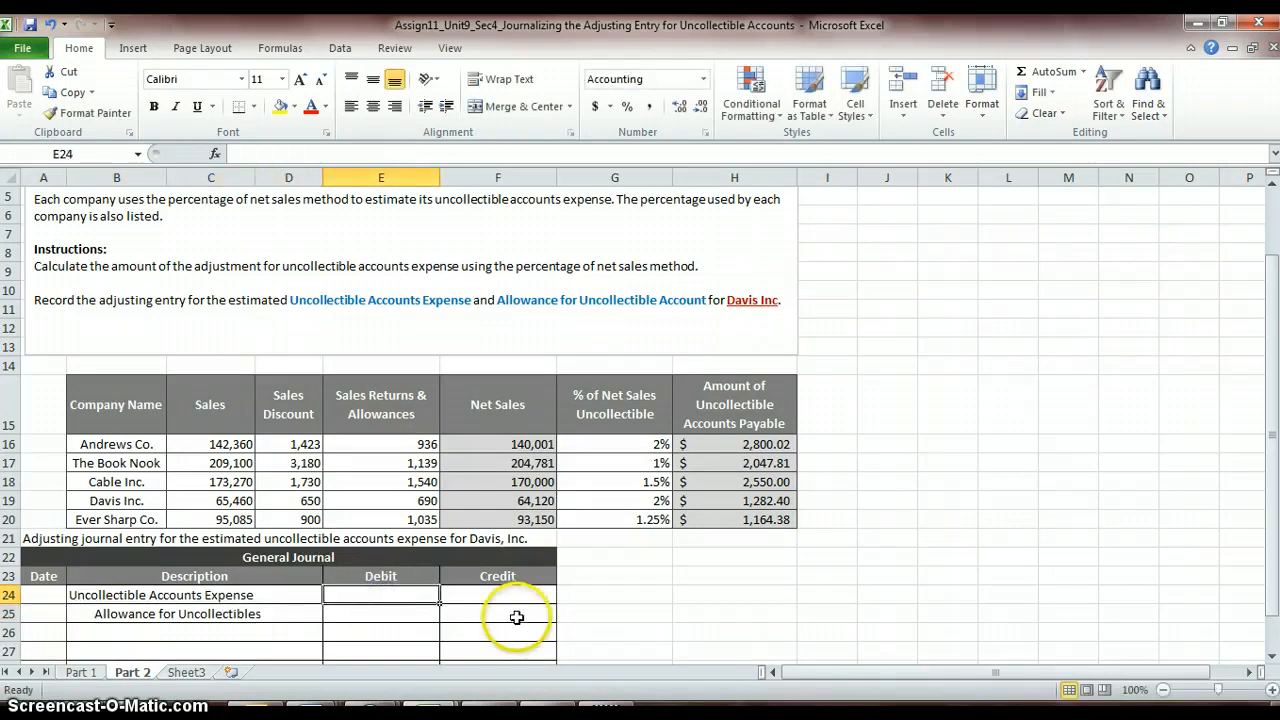
pyautogui.click(497, 613)
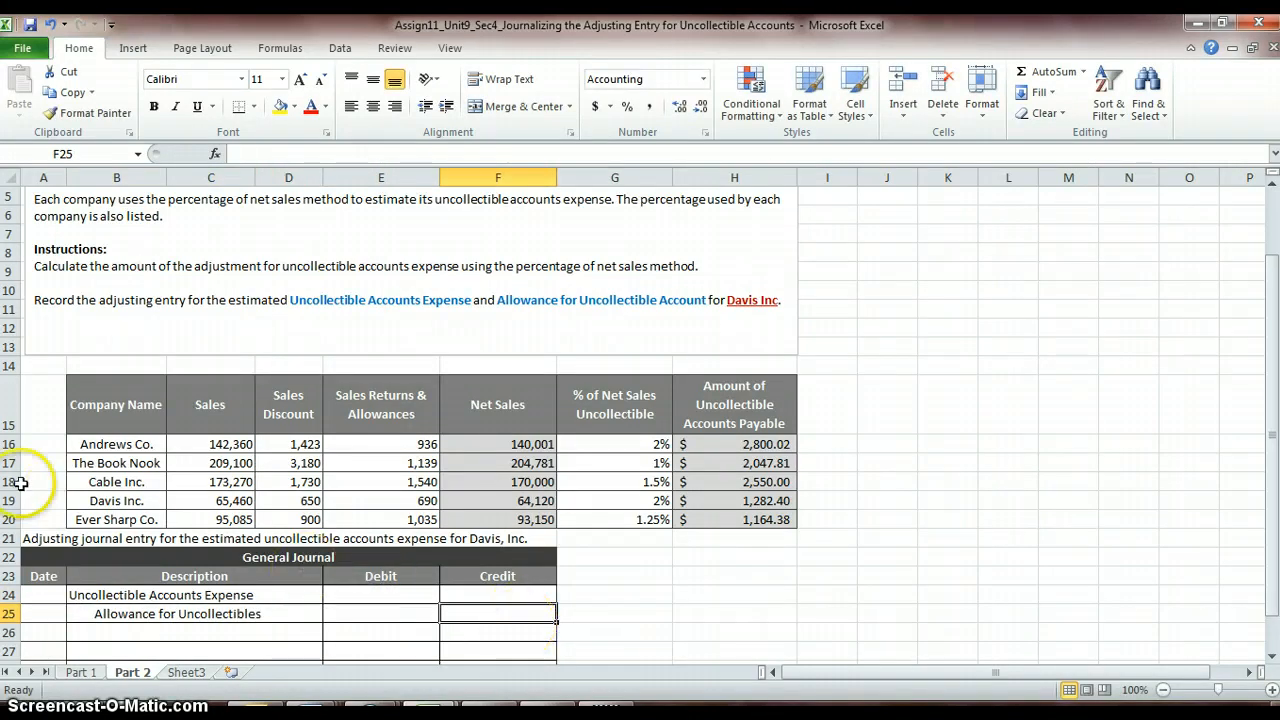
pyautogui.click(9, 500)
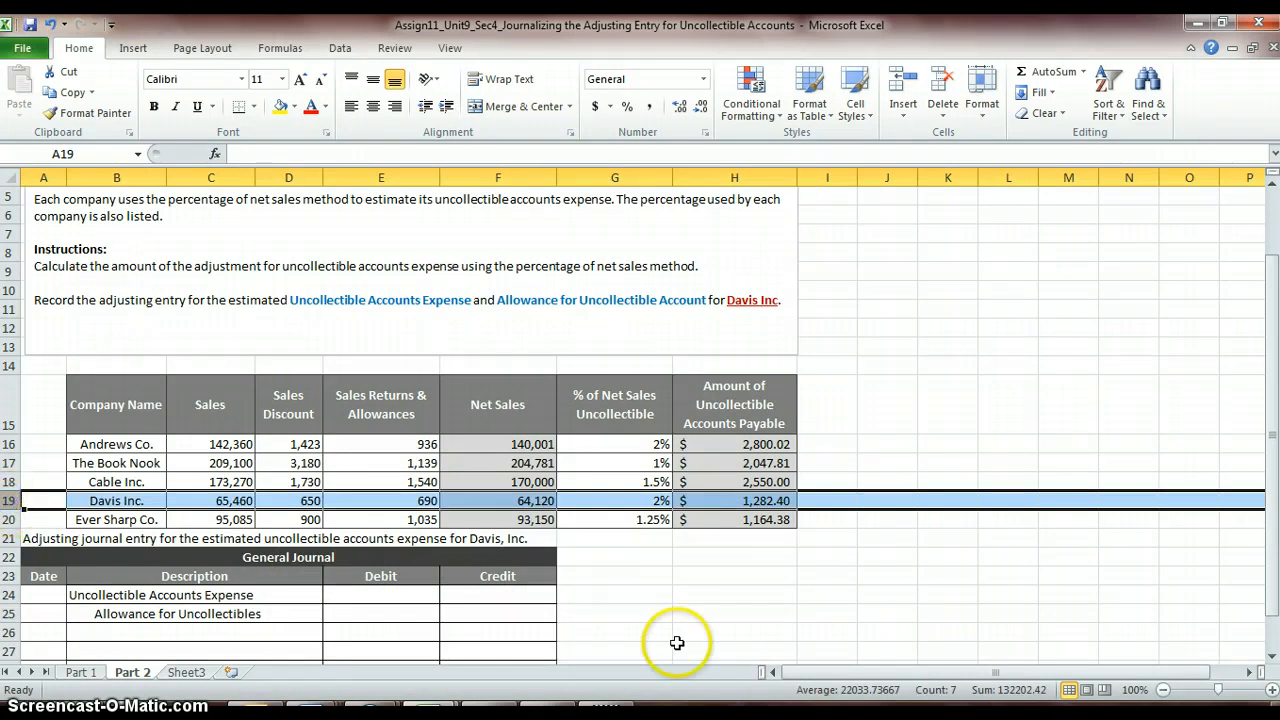